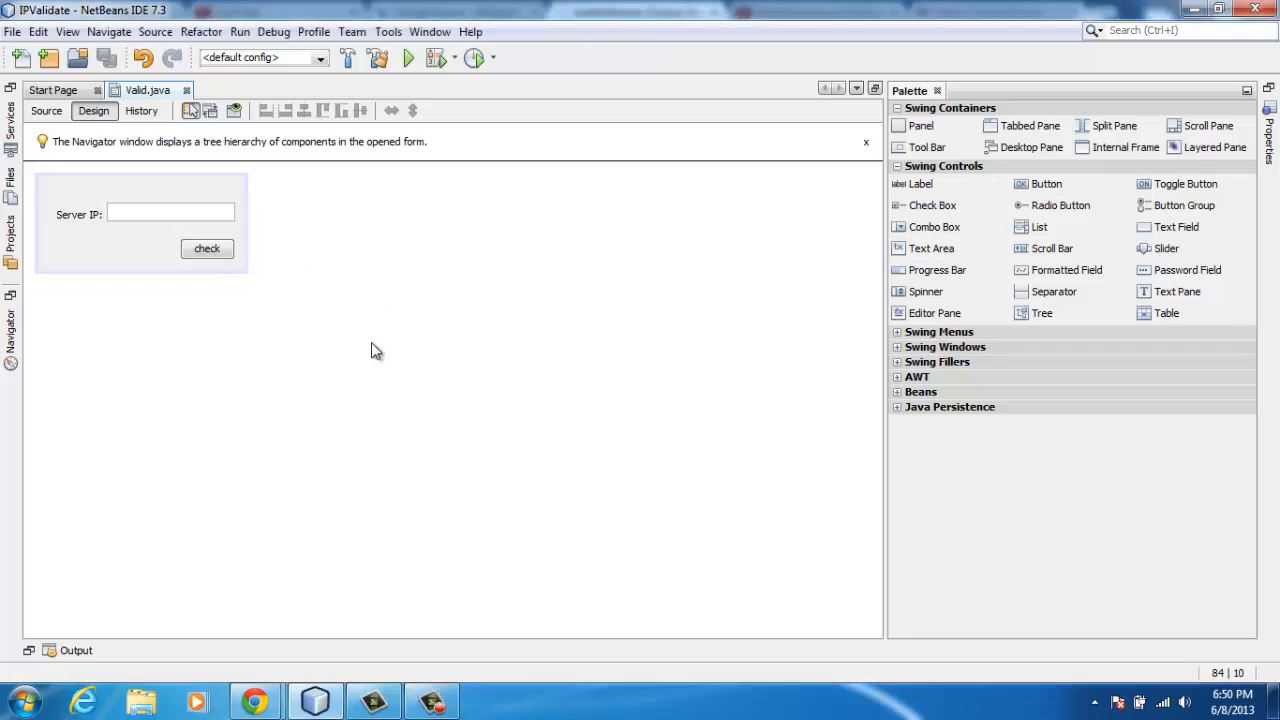
- Save the Valid.java form and bring up the Google Guava Wikipedia article
{"action": "left_click", "coordinate": [22, 700]}
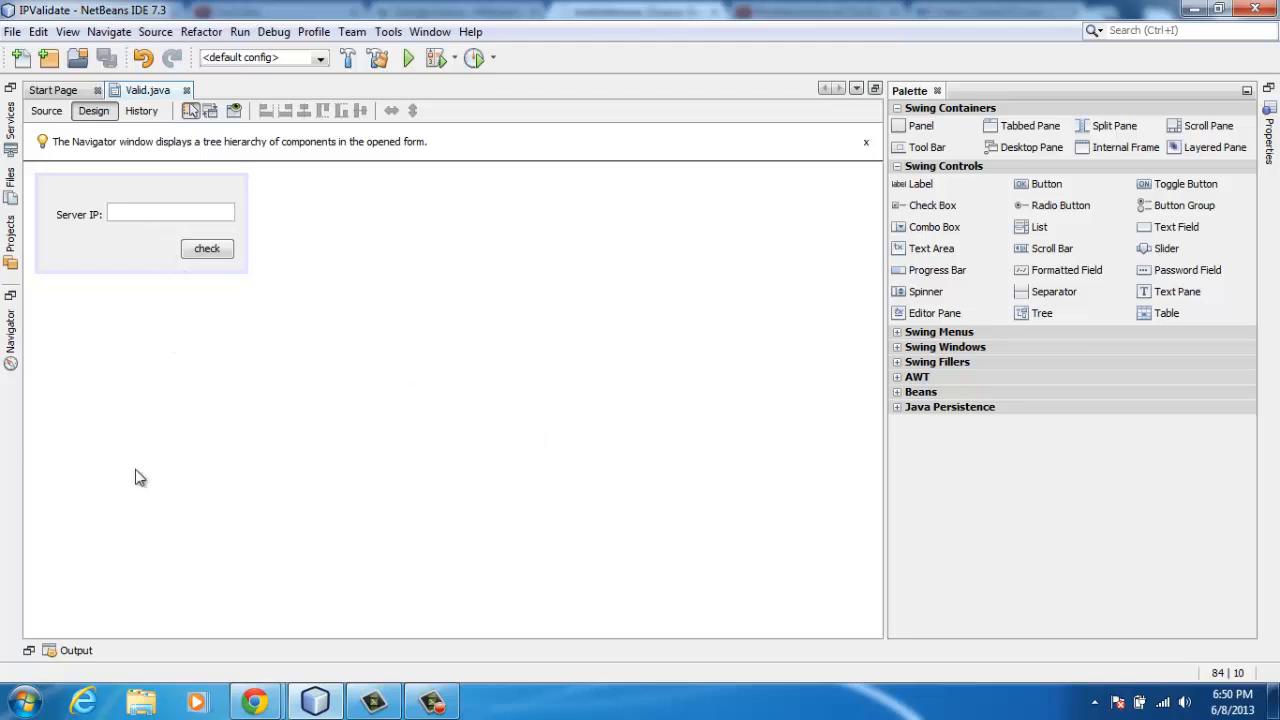
{"action": "mouse_move", "coordinate": [118, 264]}
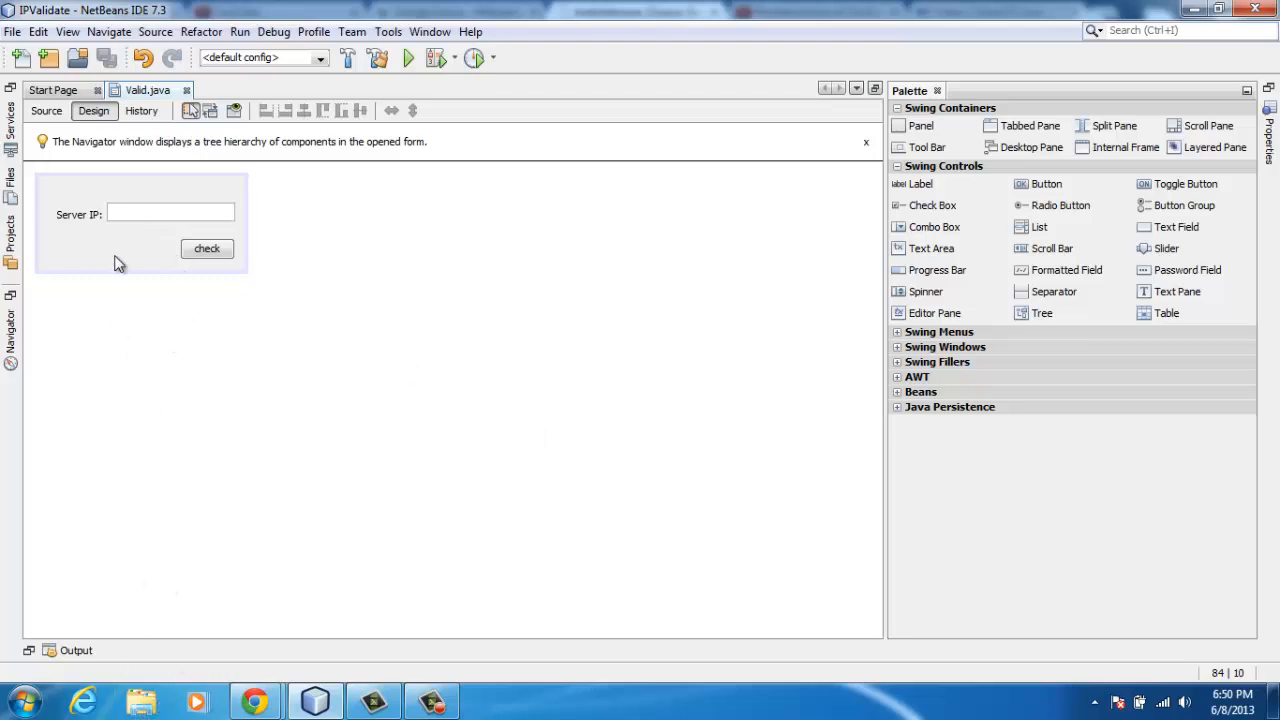
{"action": "mouse_move", "coordinate": [436, 384]}
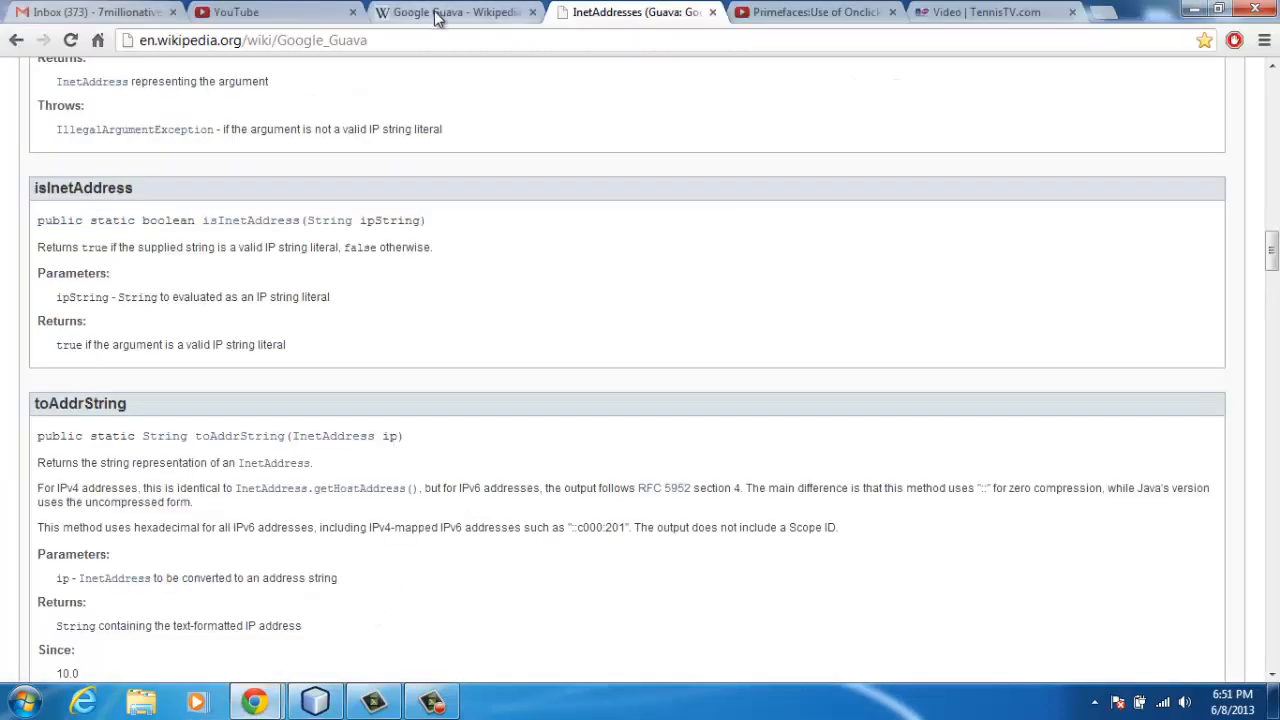
{"action": "left_click", "coordinate": [450, 12]}
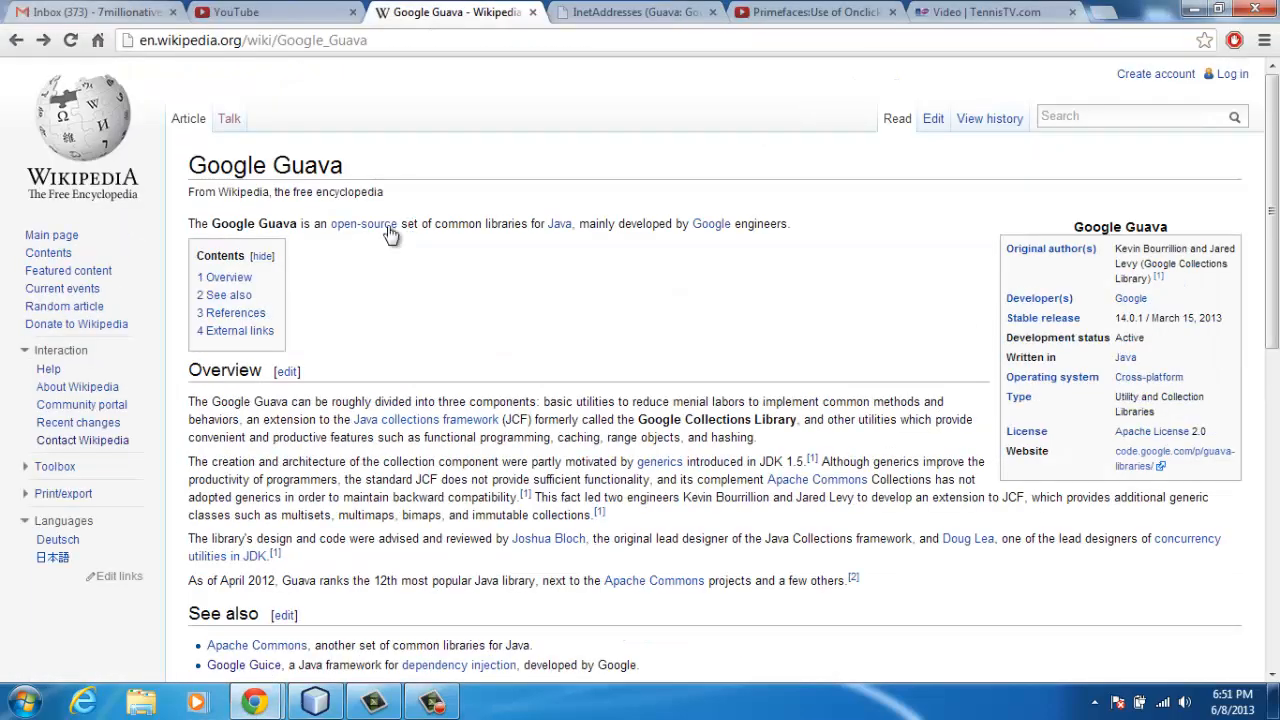
{"action": "mouse_move", "coordinate": [556, 240]}
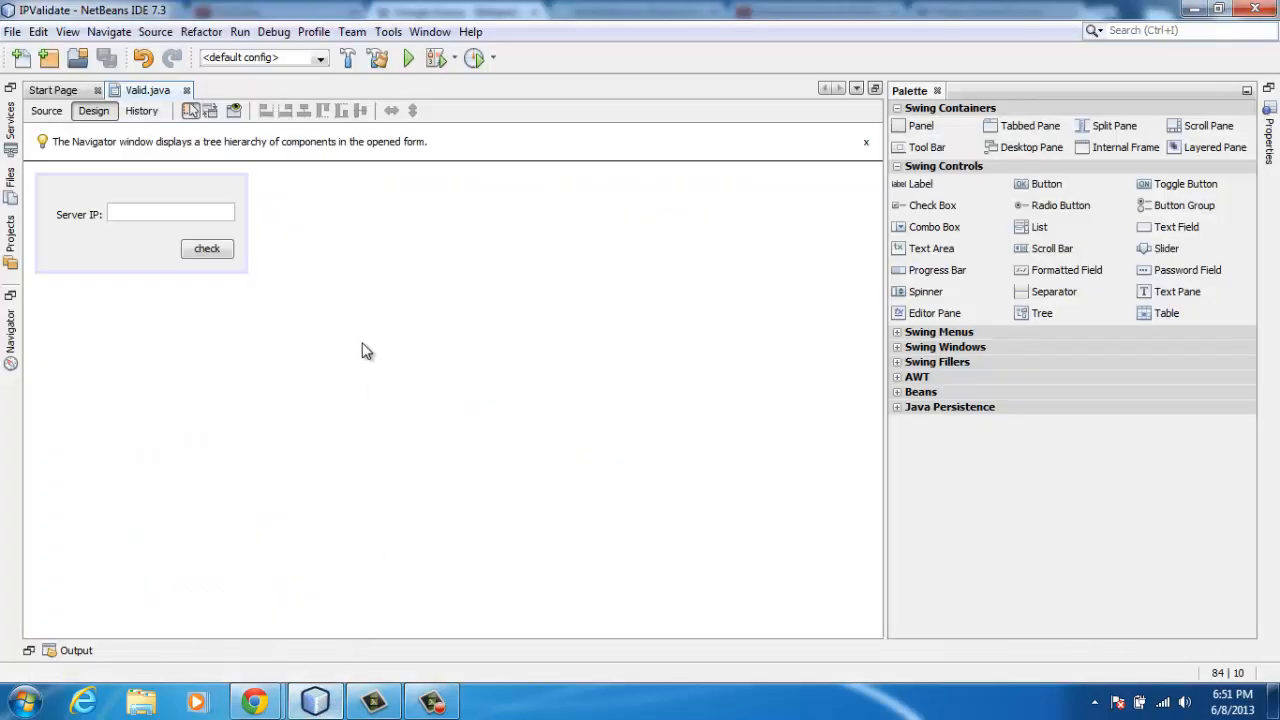
{"action": "mouse_move", "coordinate": [356, 332]}
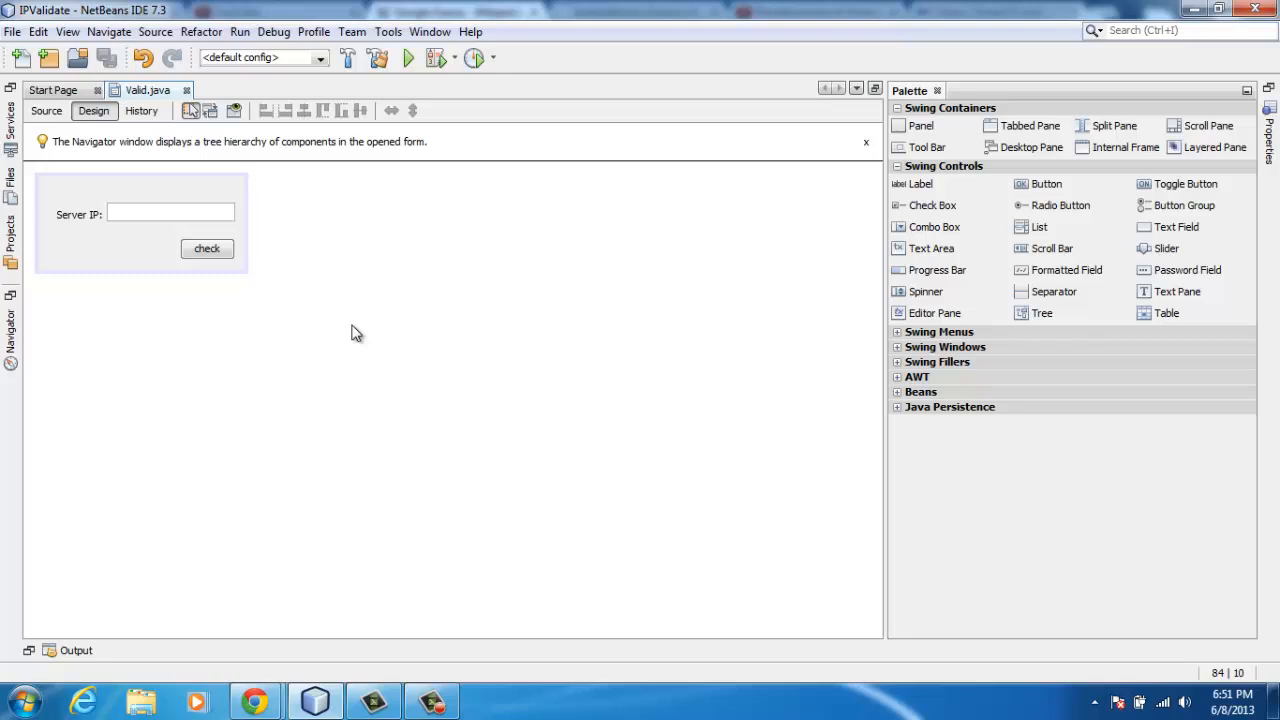
{"action": "mouse_move", "coordinate": [380, 232]}
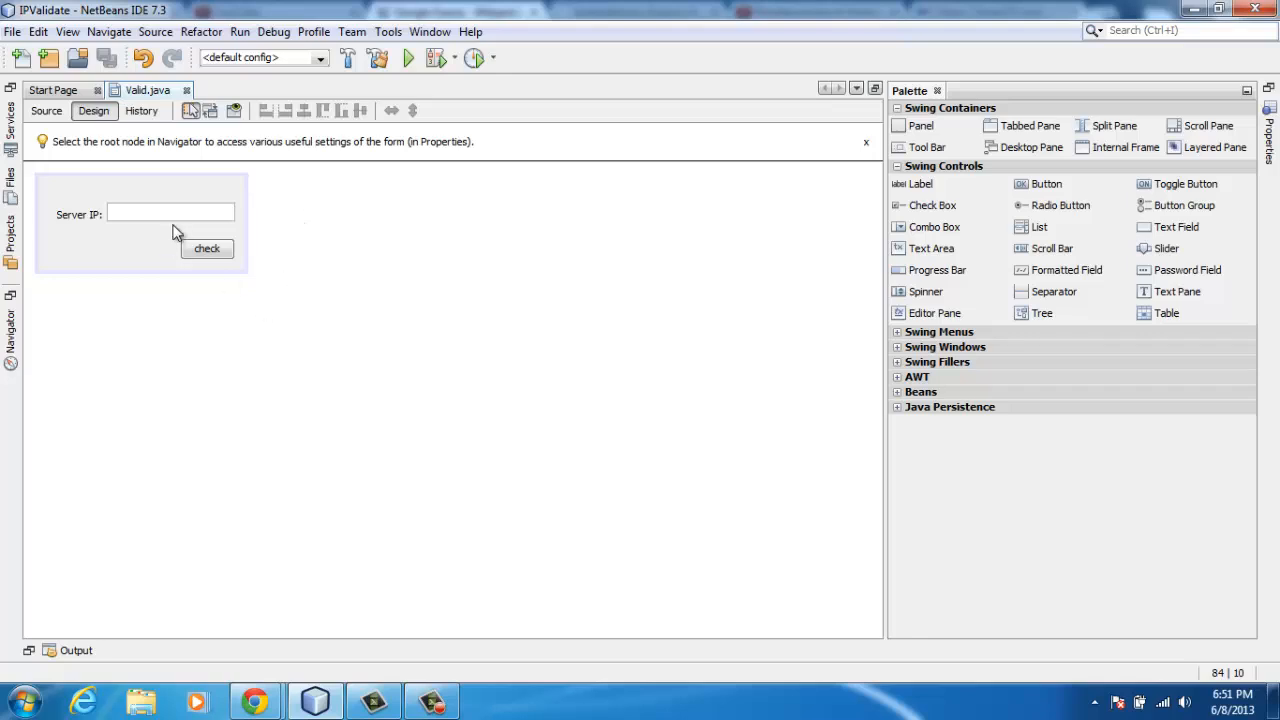
{"action": "mouse_move", "coordinate": [324, 292]}
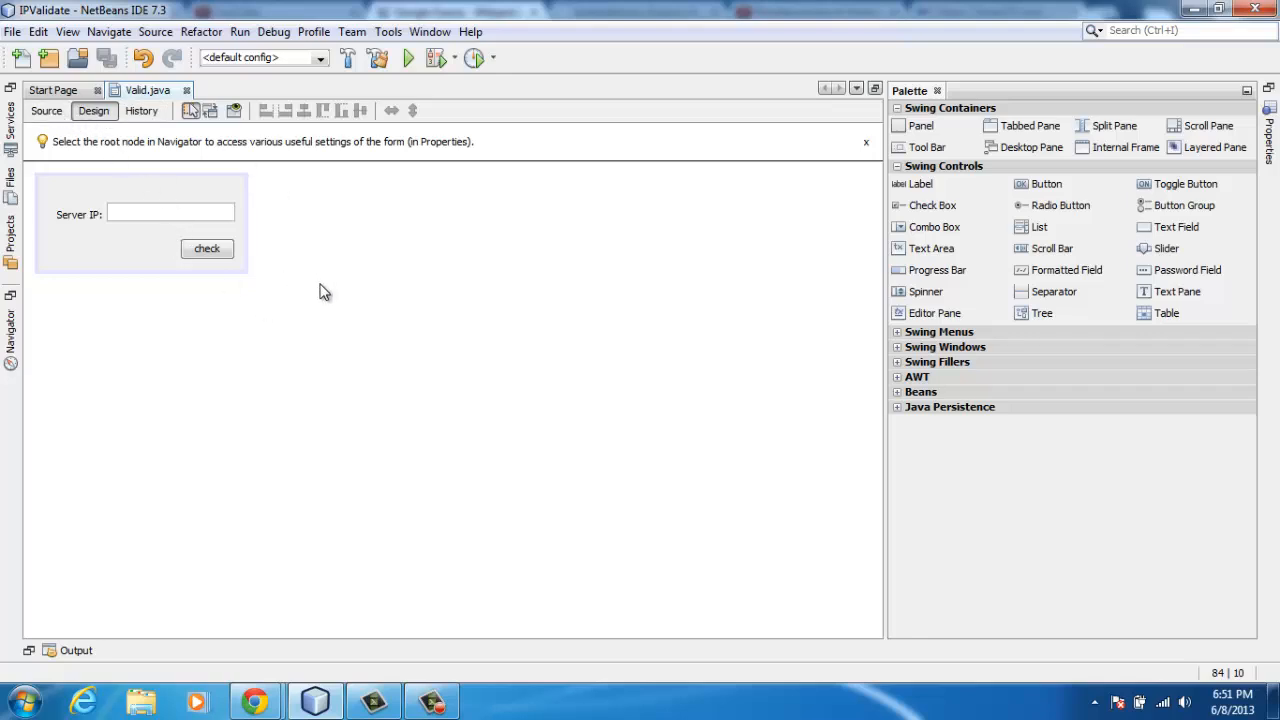
{"action": "mouse_move", "coordinate": [148, 264]}
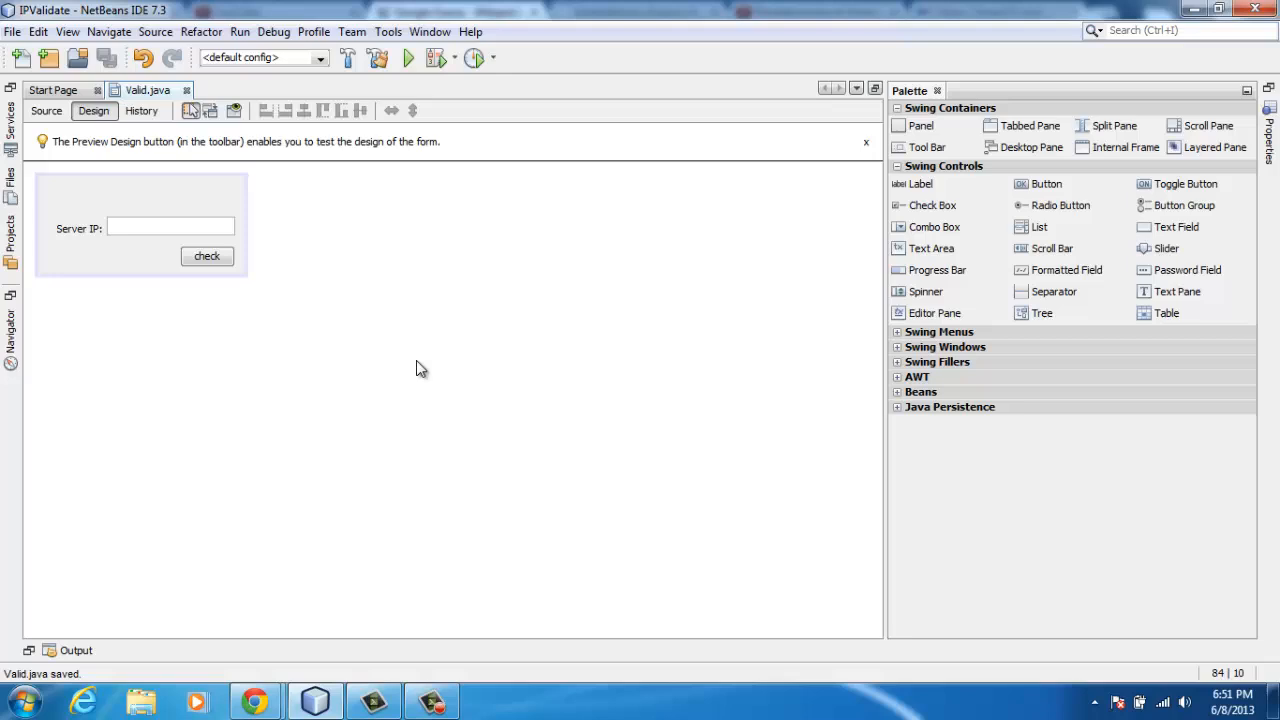
{"action": "mouse_move", "coordinate": [406, 56]}
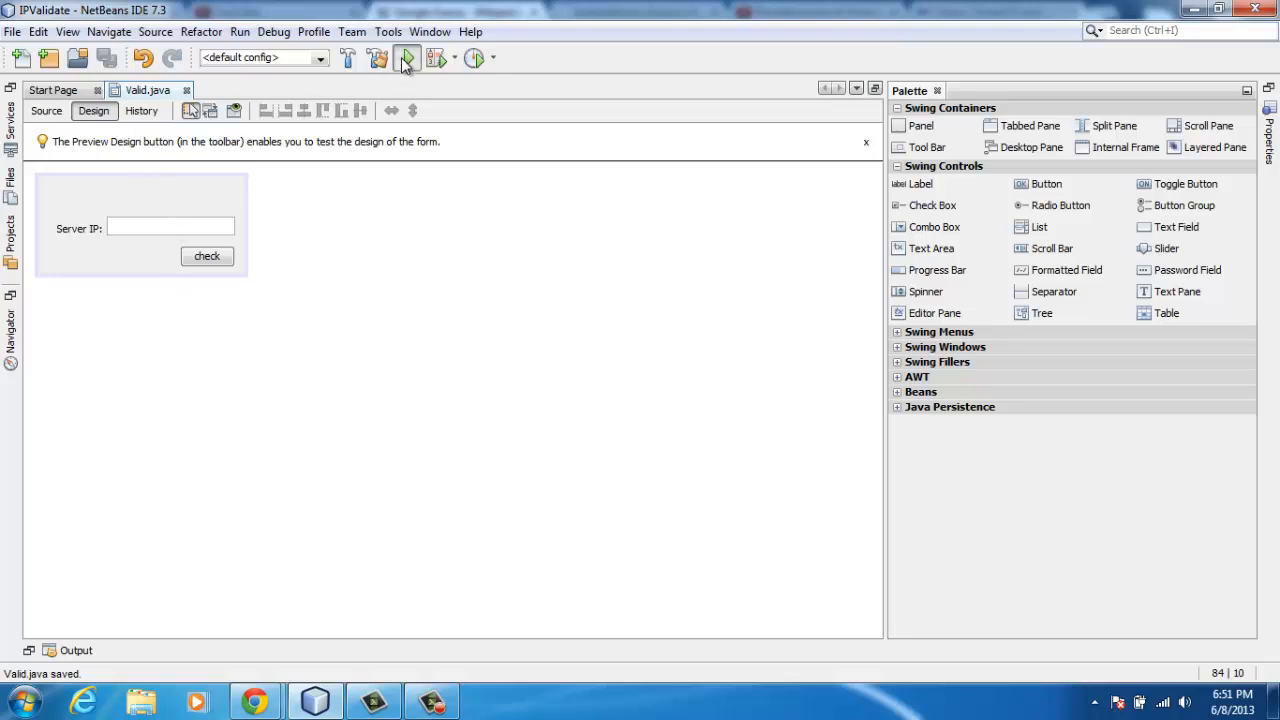
- Run IP Check, check text 'asdasd', dismiss the Enter IP message and type 'qweqwer'
{"action": "left_click", "coordinate": [408, 56]}
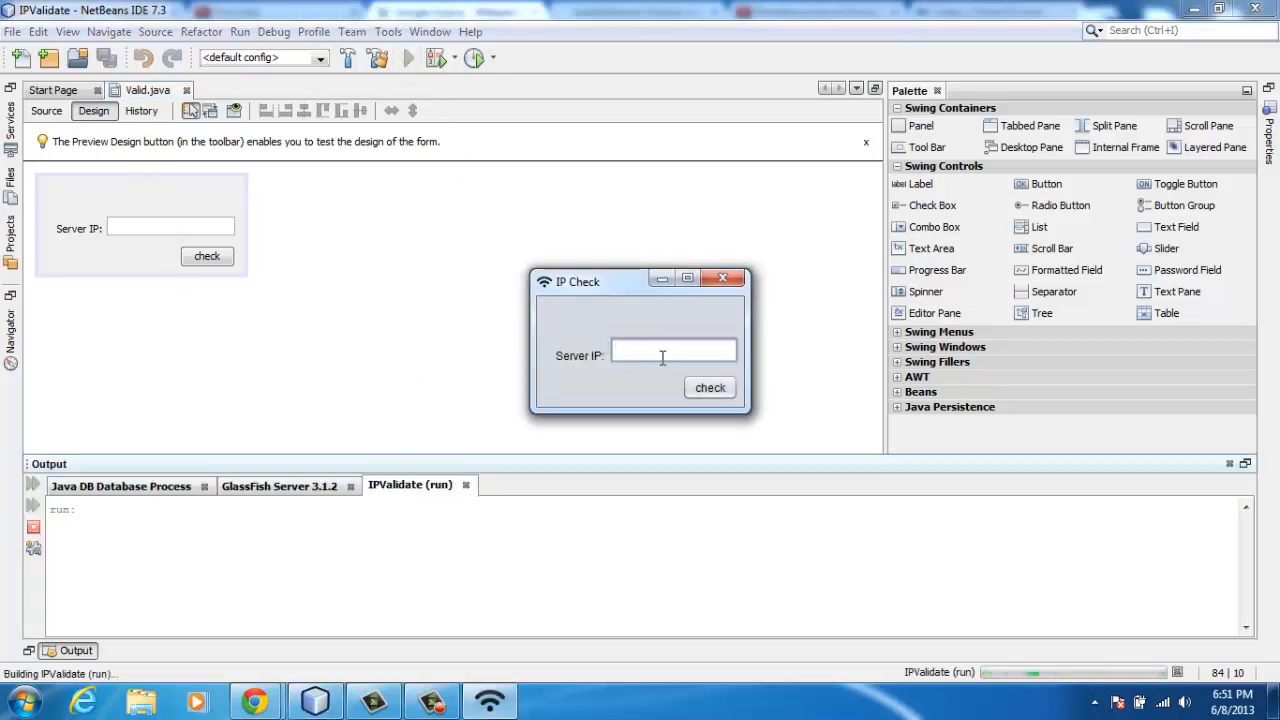
{"action": "type", "text": "asdasd"}
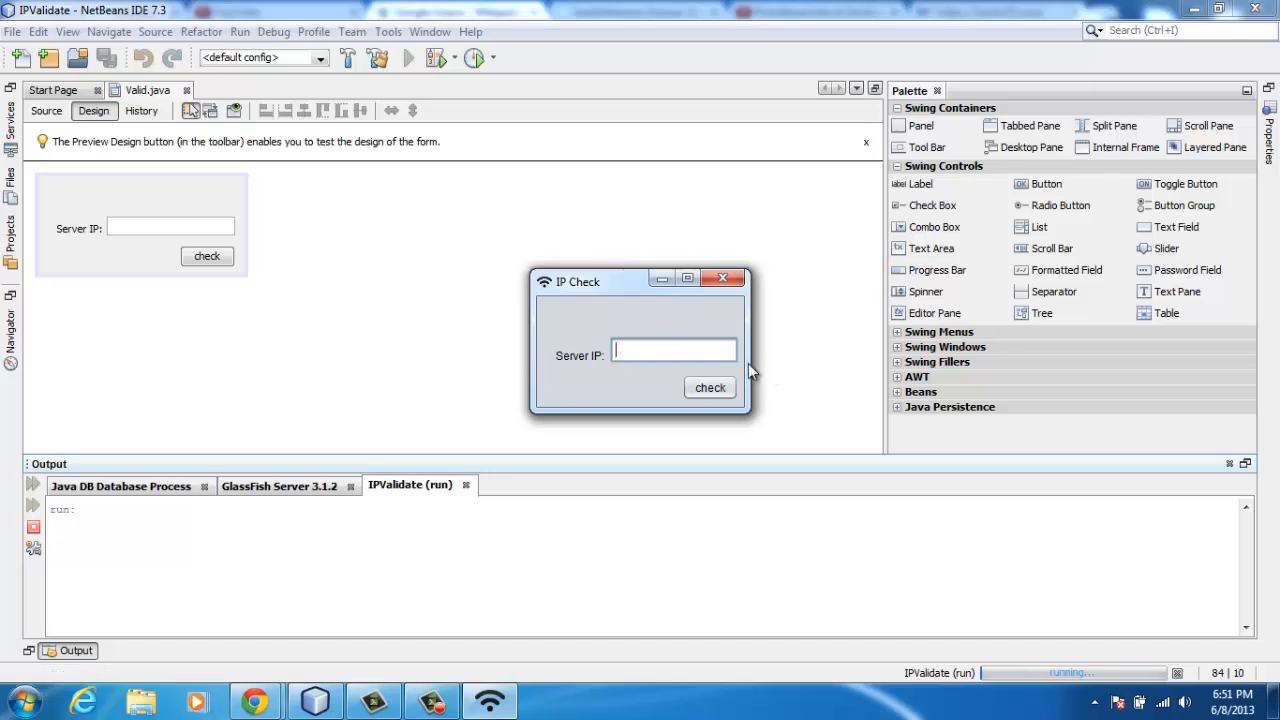
{"action": "left_click", "coordinate": [710, 388]}
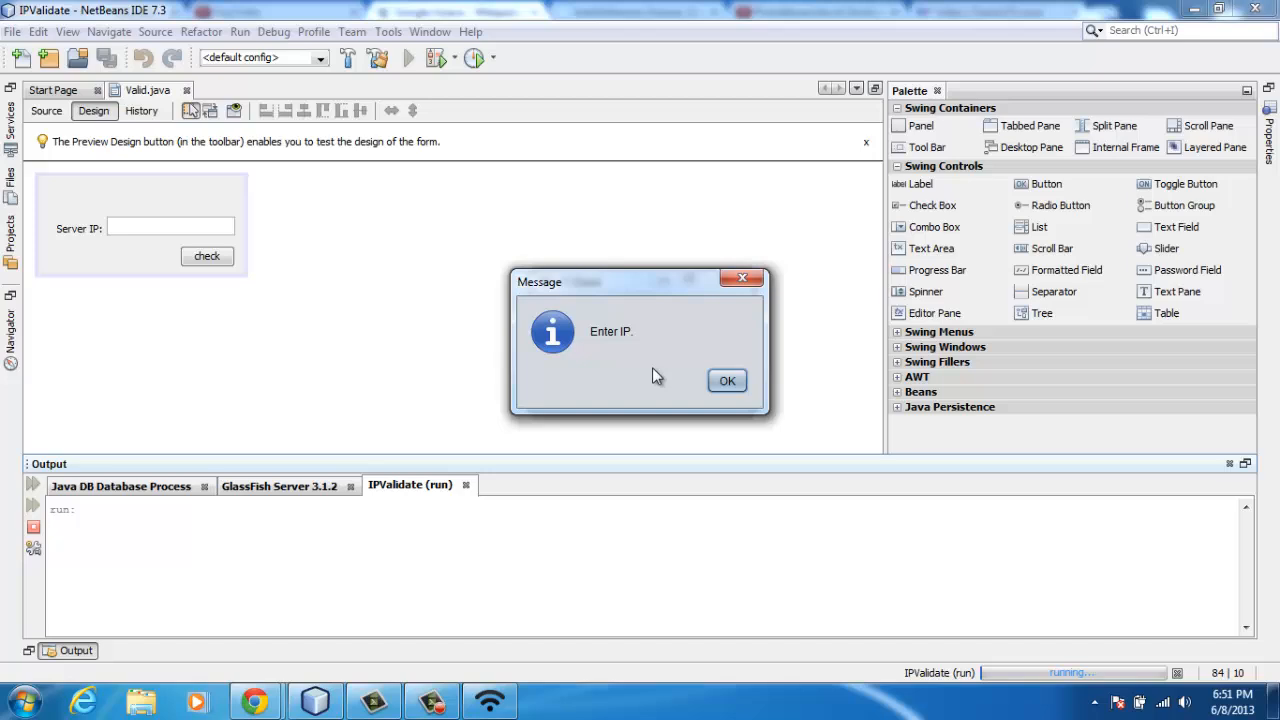
{"action": "left_click", "coordinate": [728, 380]}
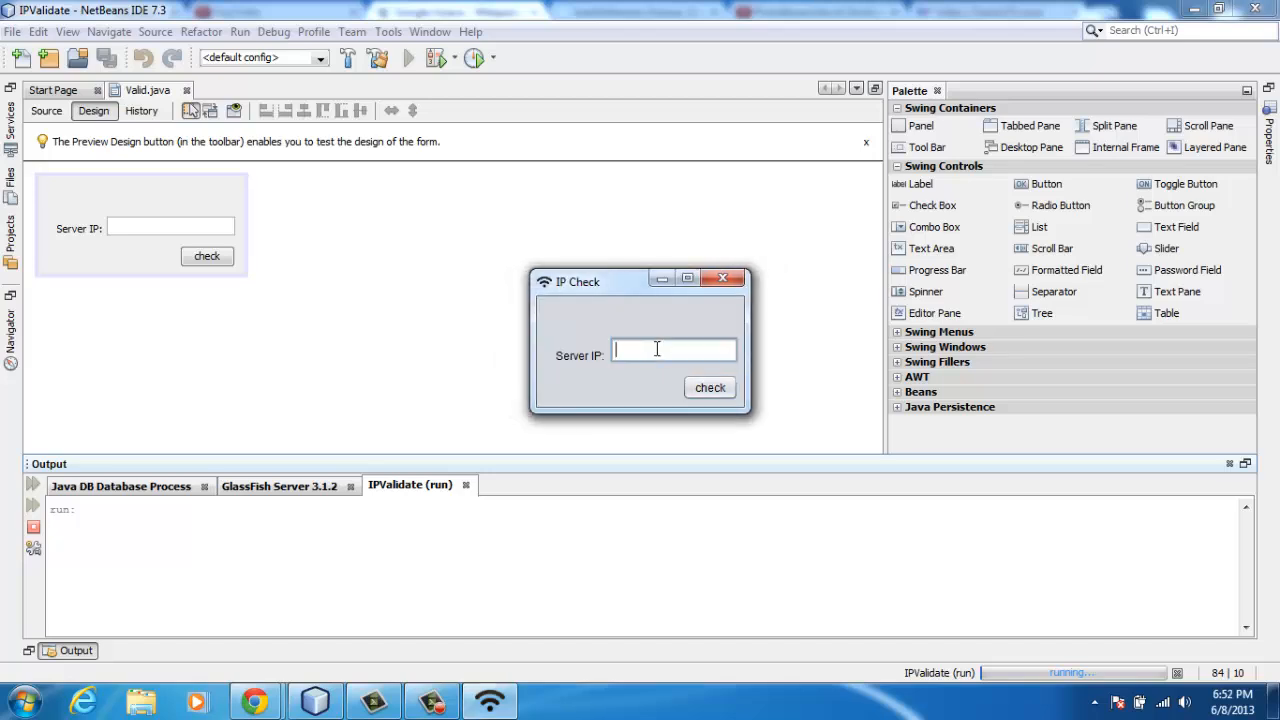
{"action": "type", "text": "qweqwer"}
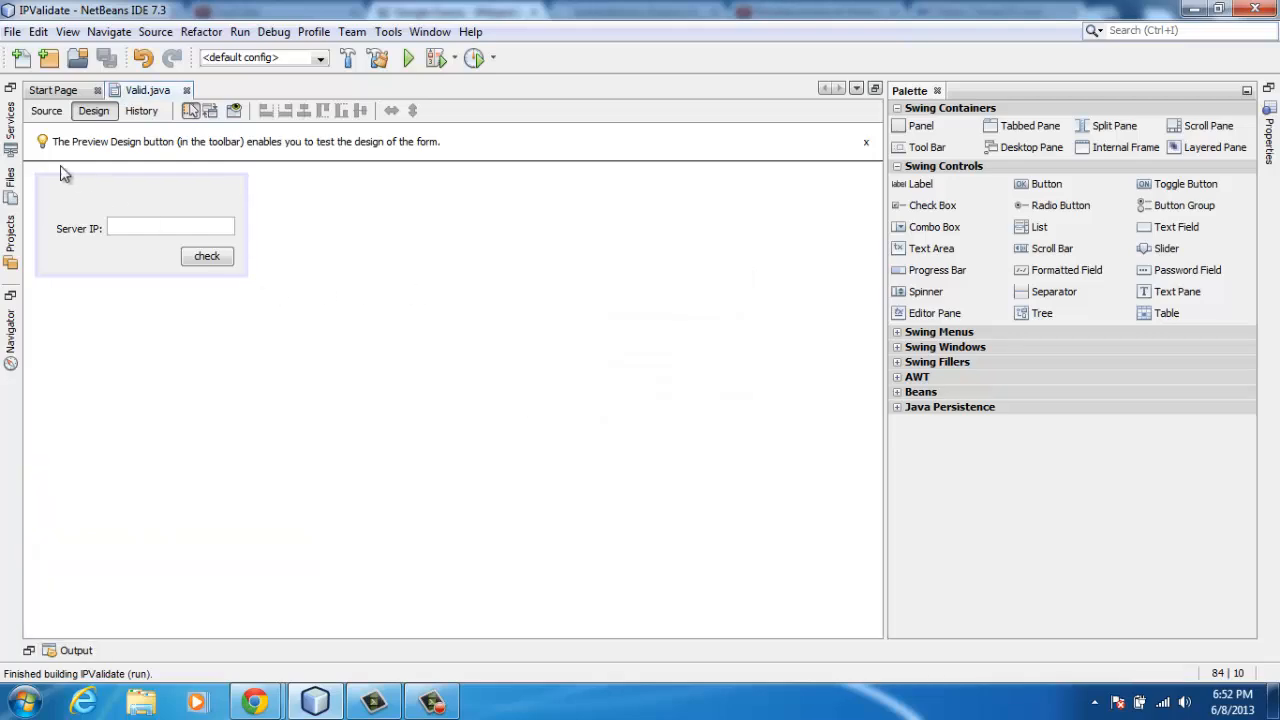
- Show the Guava InetAddresses isInetAddress documentation in Chrome and start a new tab
{"action": "left_click", "coordinate": [254, 700]}
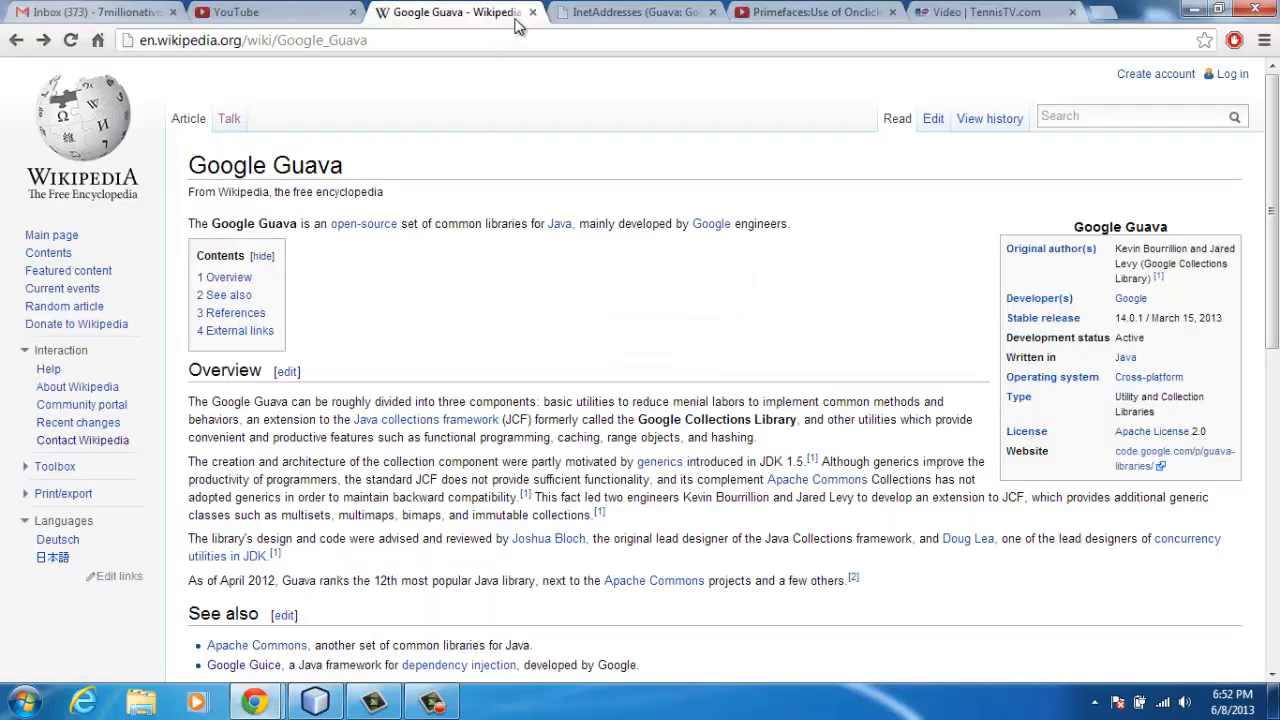
{"action": "left_click", "coordinate": [636, 12]}
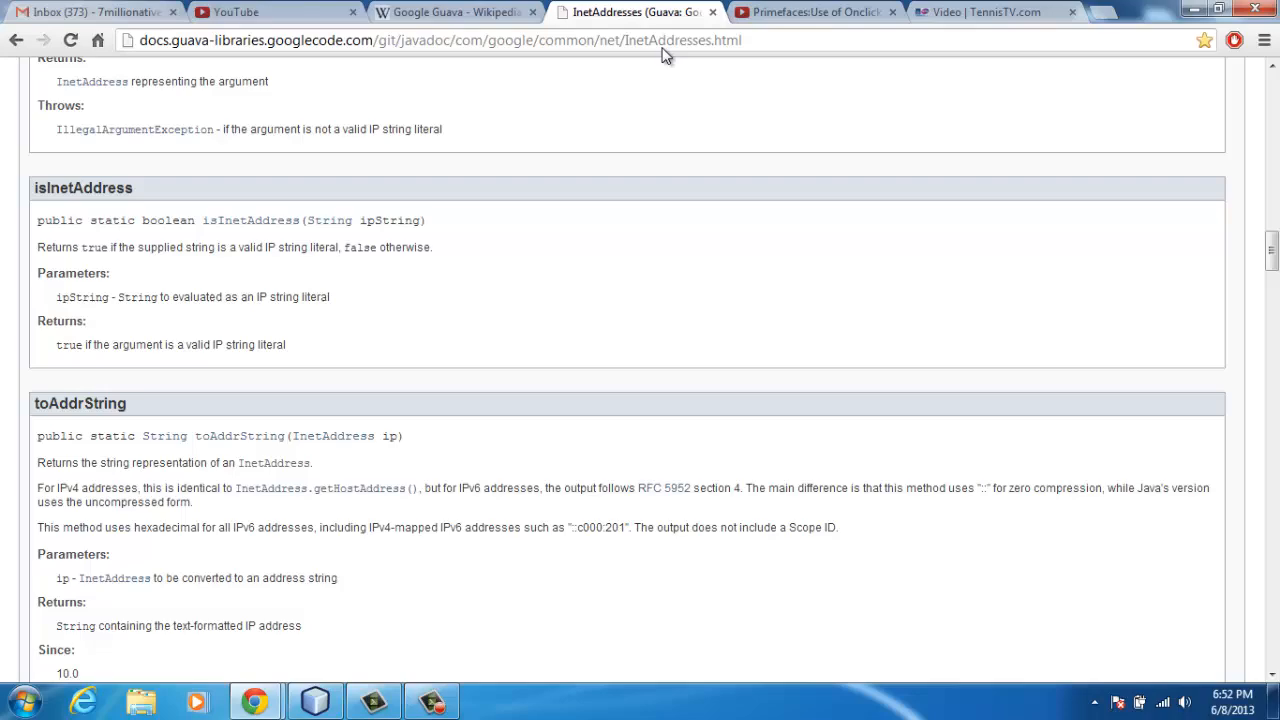
{"action": "mouse_move", "coordinate": [532, 178]}
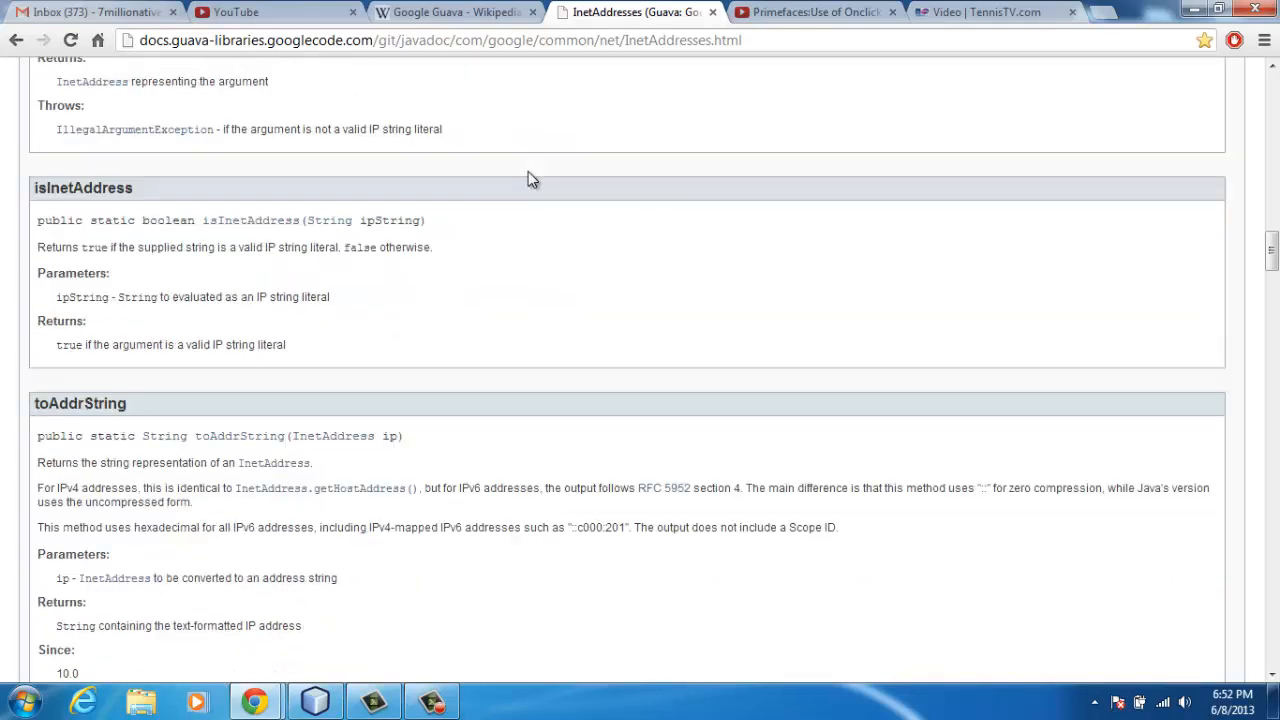
{"action": "left_click", "coordinate": [1116, 12]}
{"action": "type", "text": "download guava jar wit"}
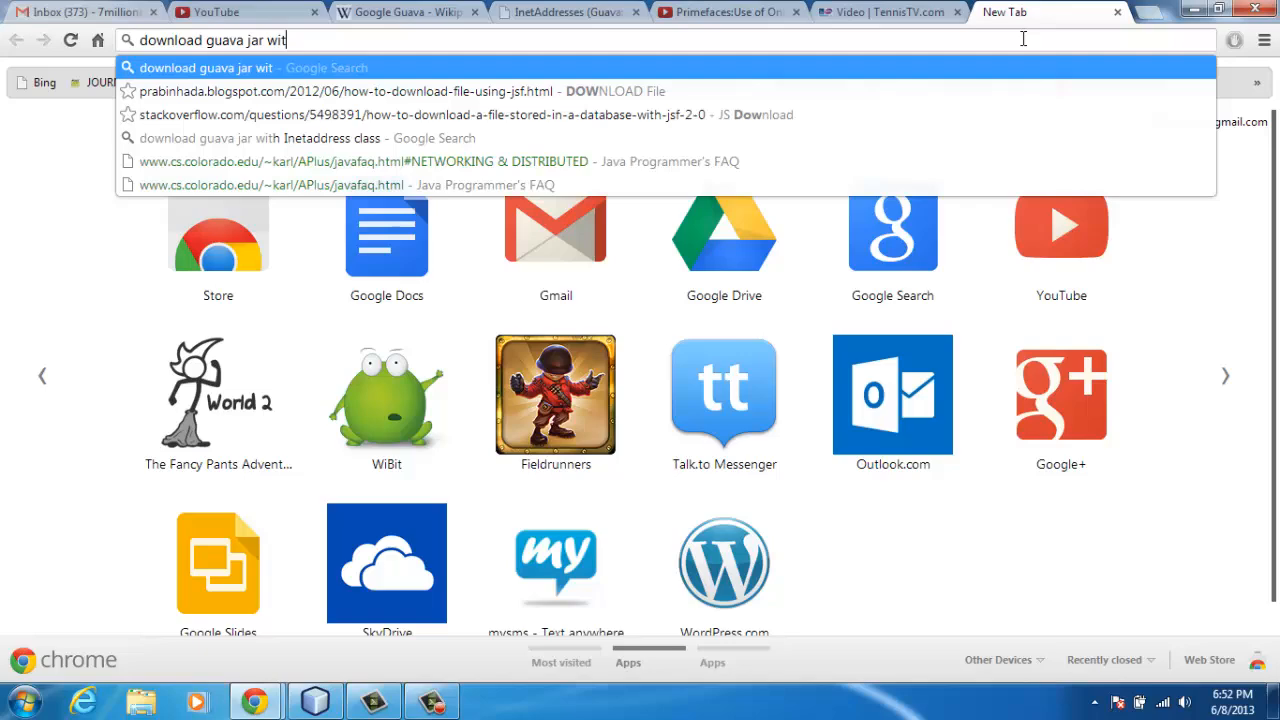
- Search 'download guava jar' and browse the java2s Download guava.jar page to guava.jar.zip
{"action": "key", "text": "Return"}
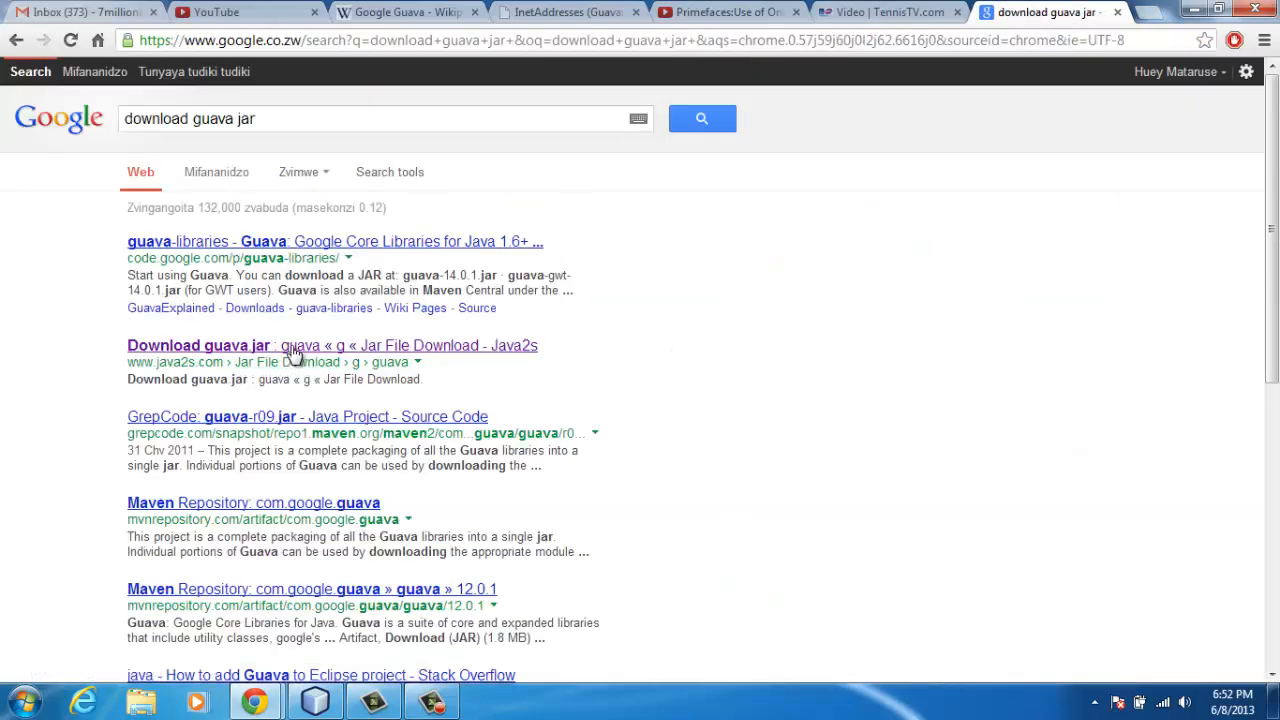
{"action": "left_click", "coordinate": [198, 344]}
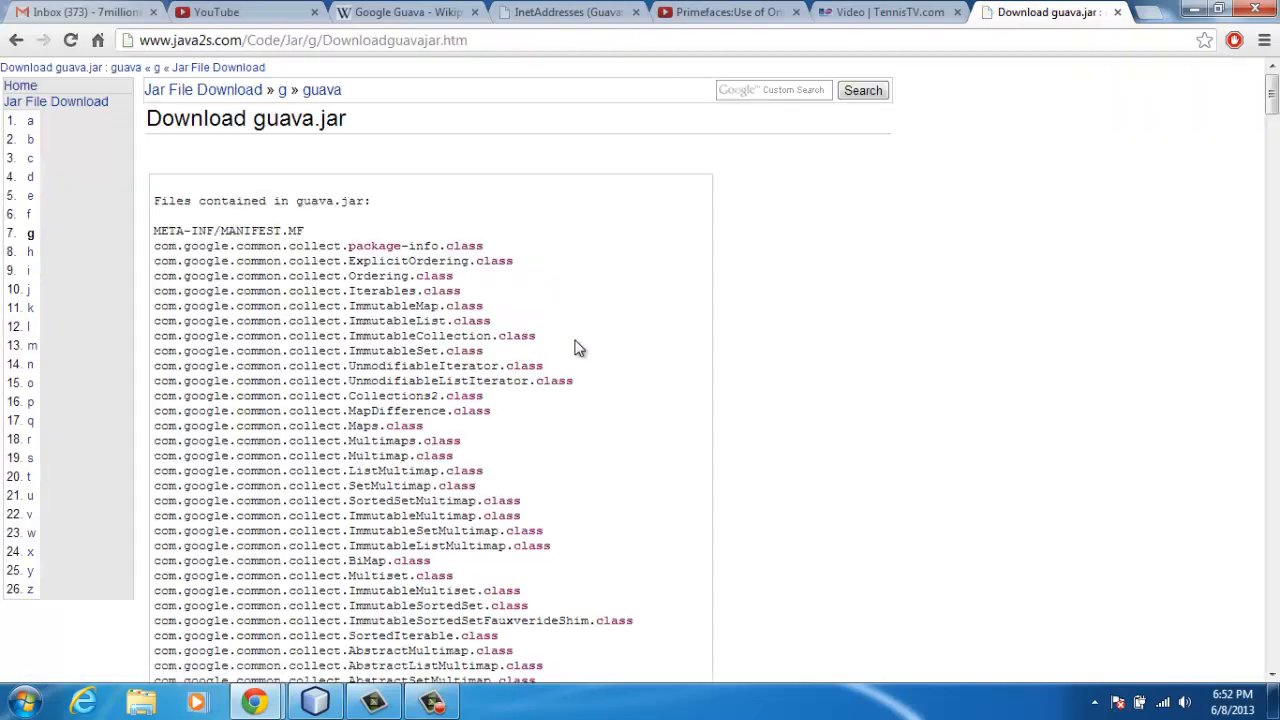
{"action": "scroll", "scroll_direction": "down", "scroll_amount": 3}
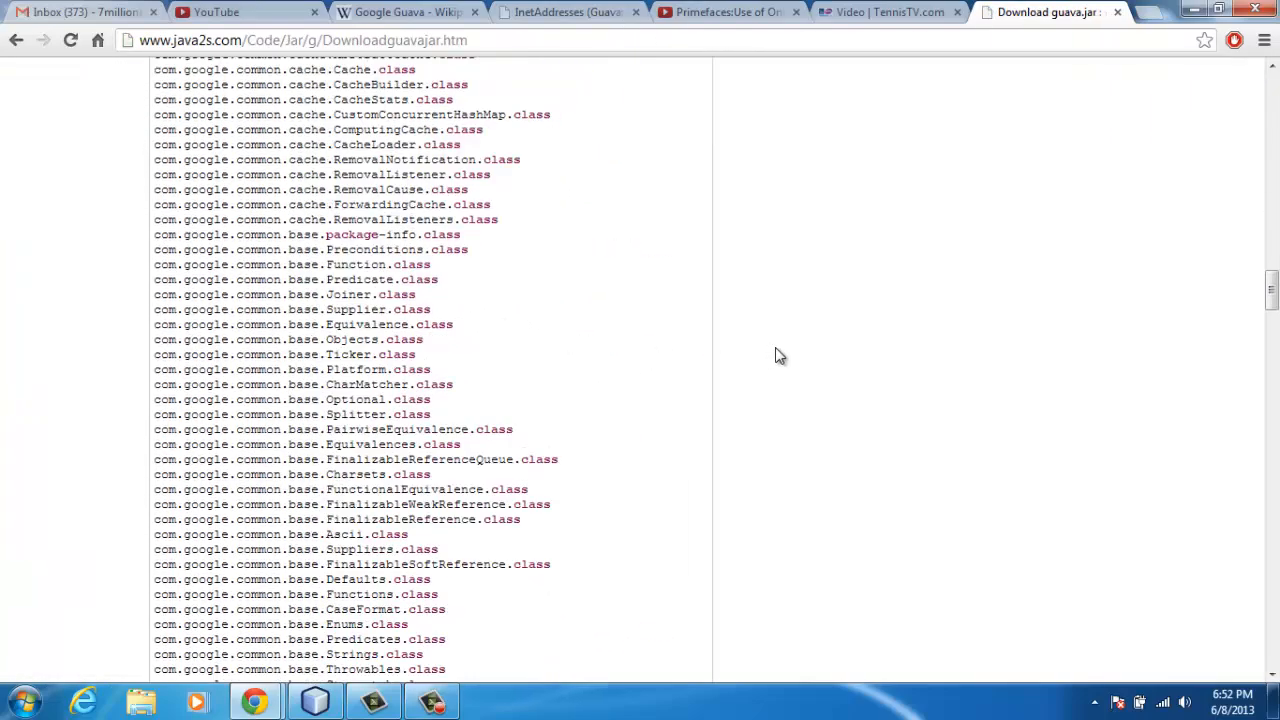
{"action": "scroll", "scroll_direction": "down", "scroll_amount": 3}
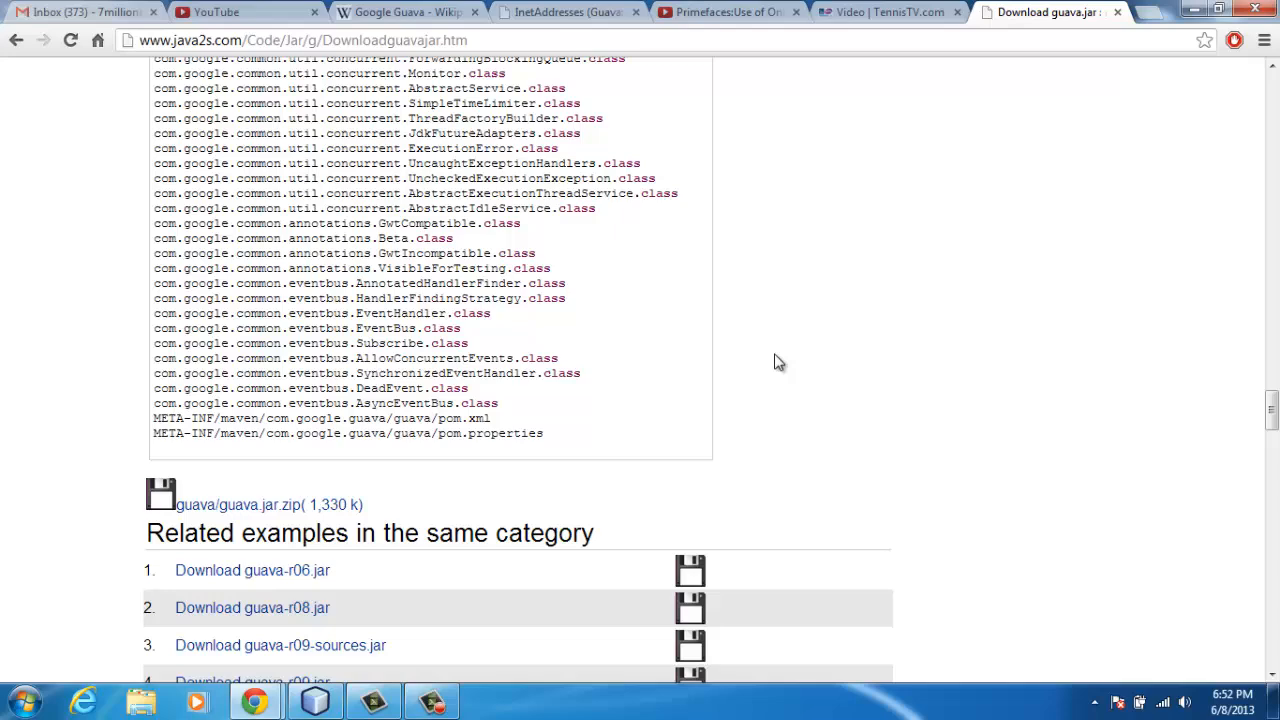
{"action": "mouse_move", "coordinate": [240, 512]}
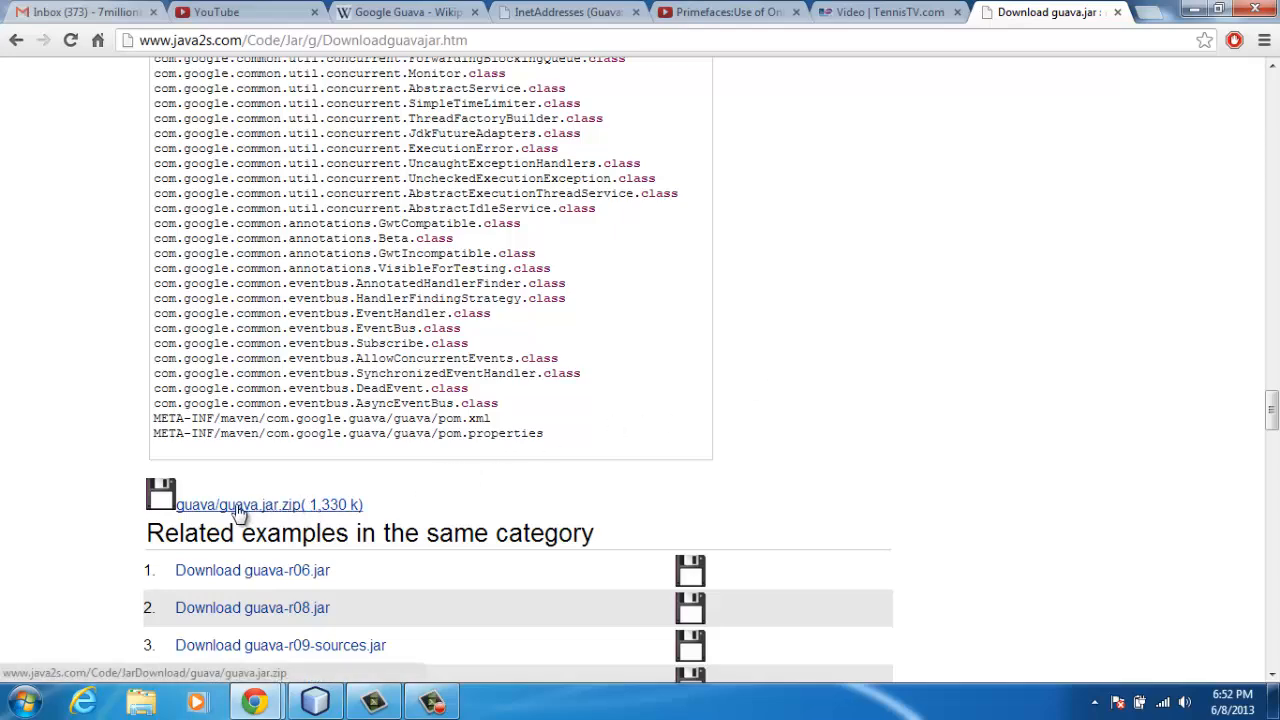
{"action": "mouse_move", "coordinate": [1098, 88]}
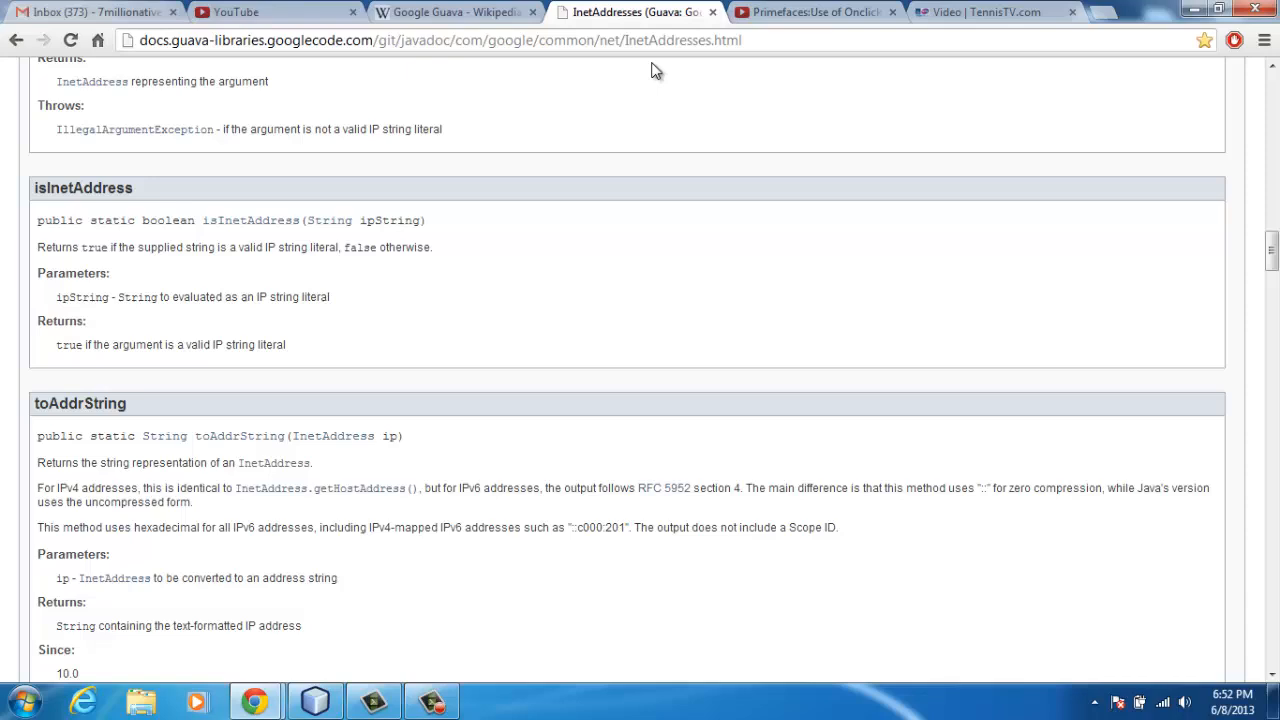
{"action": "mouse_move", "coordinate": [572, 158]}
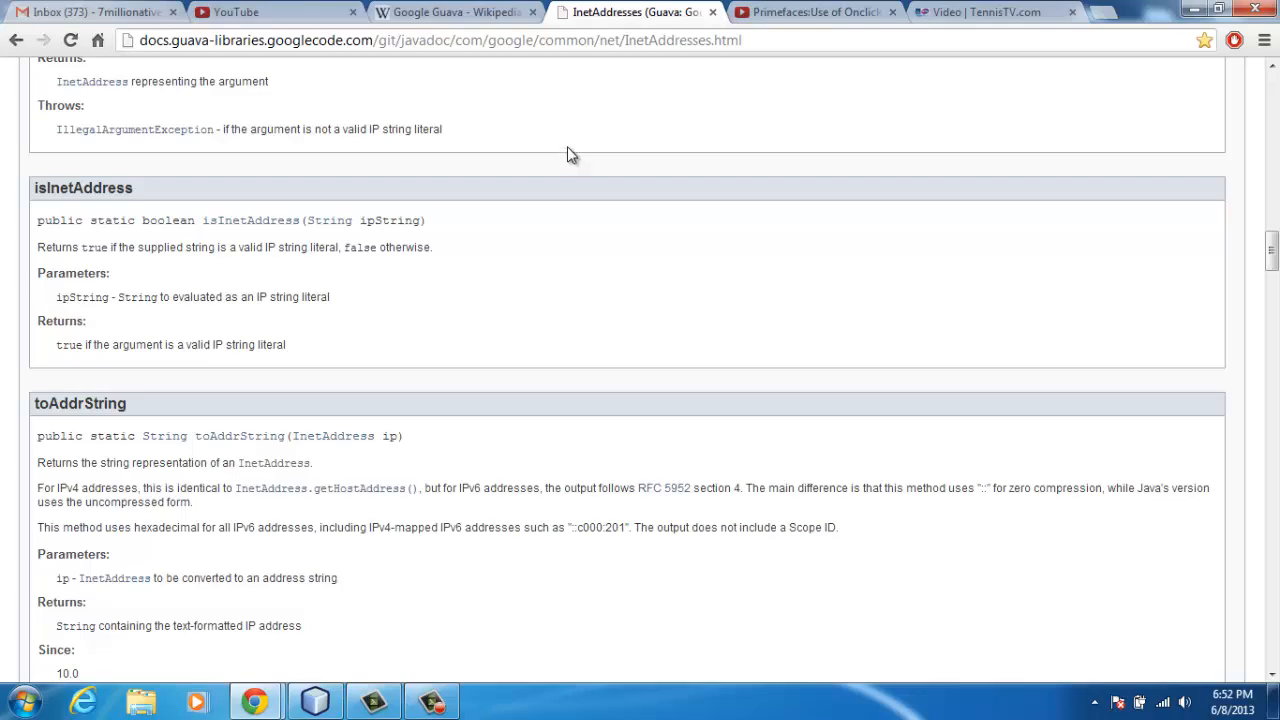
{"action": "scroll", "scroll_direction": "up", "scroll_amount": 3}
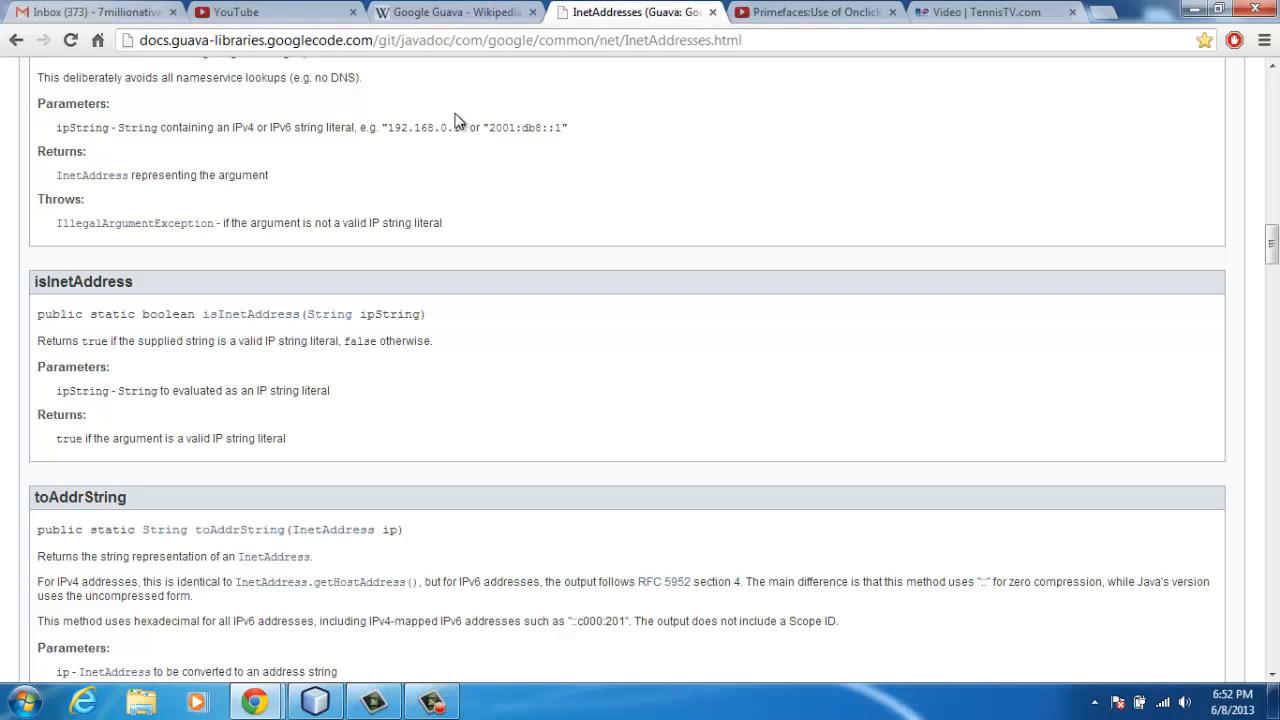
{"action": "left_click", "coordinate": [440, 40]}
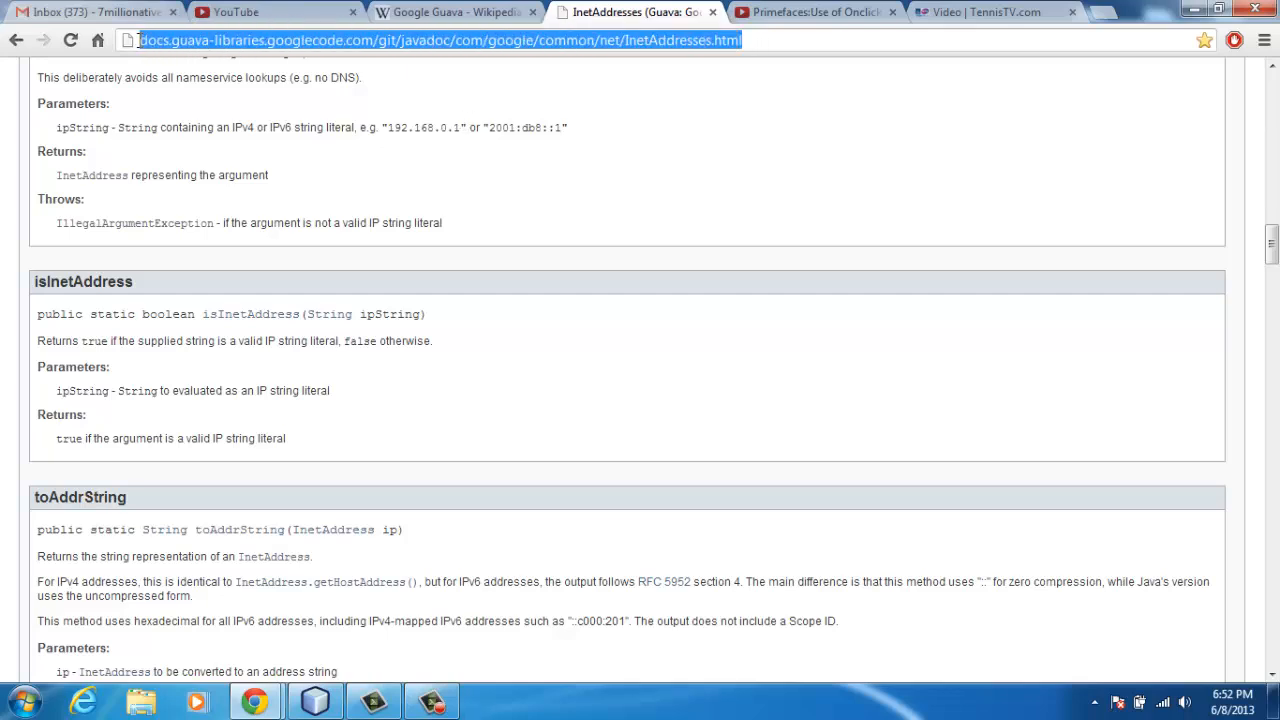
{"action": "left_click", "coordinate": [210, 40]}
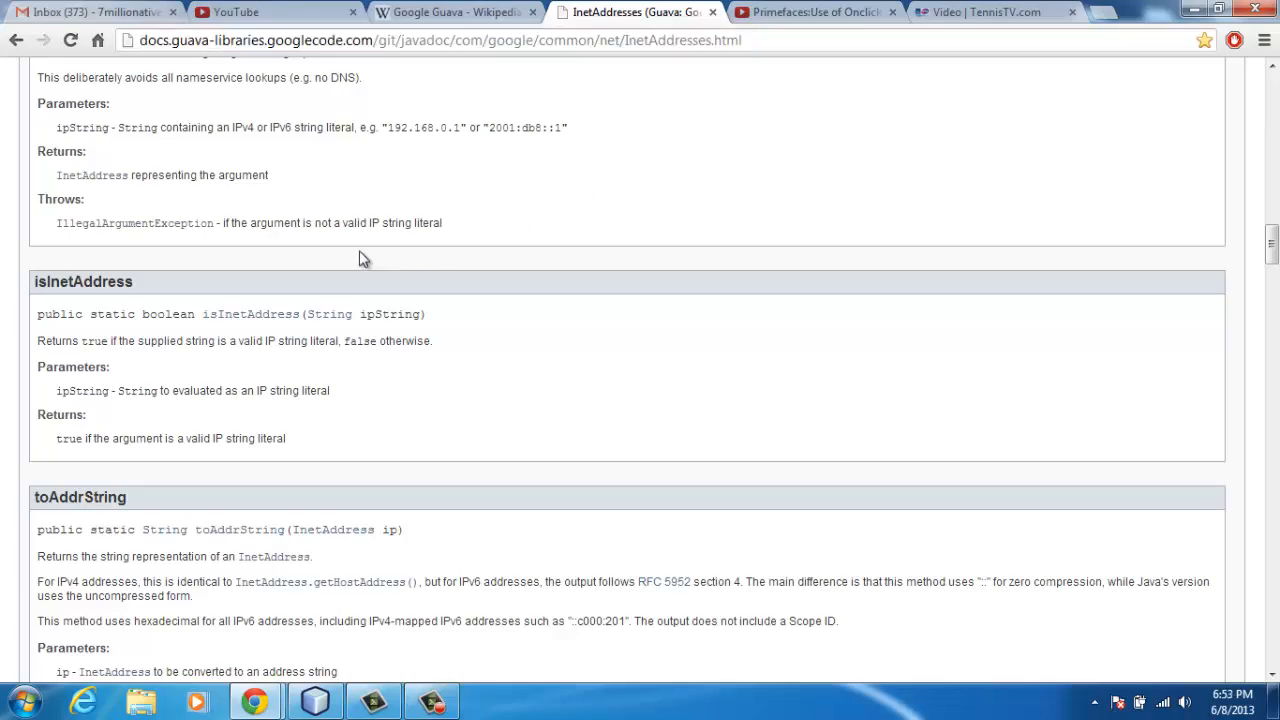
{"action": "scroll", "scroll_direction": "up", "scroll_amount": 3}
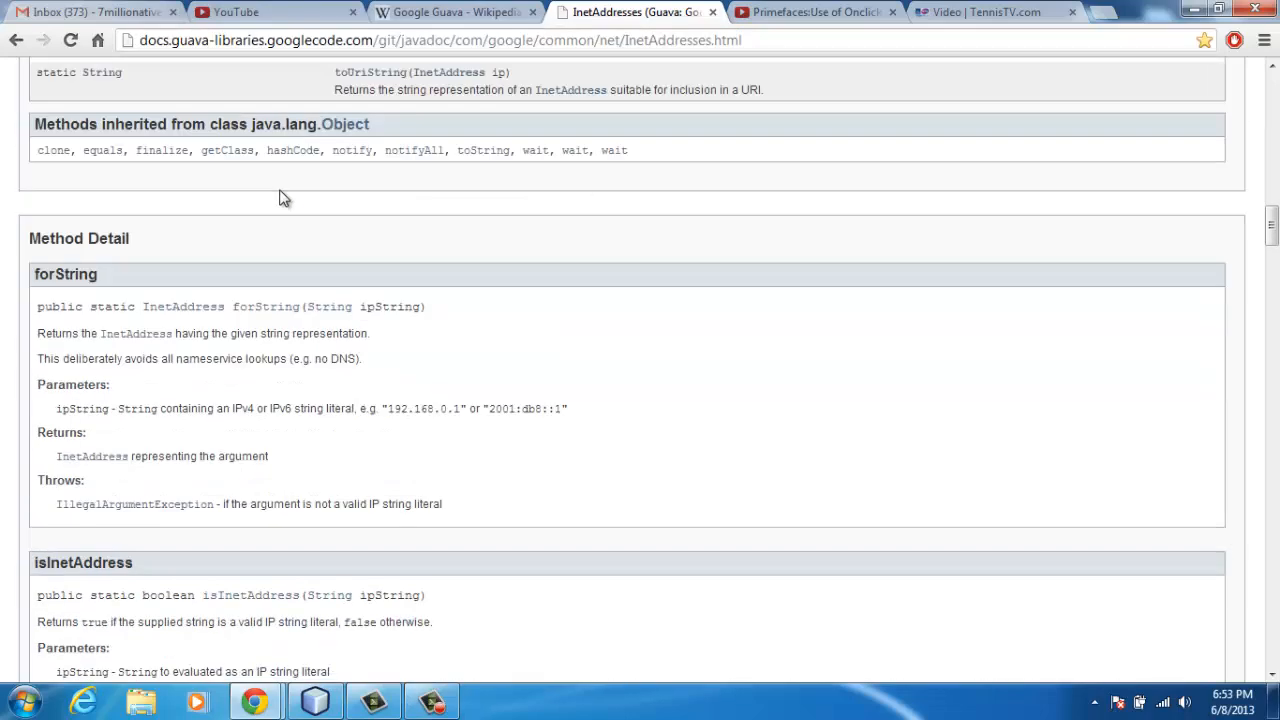
{"action": "scroll", "scroll_direction": "down", "scroll_amount": 3}
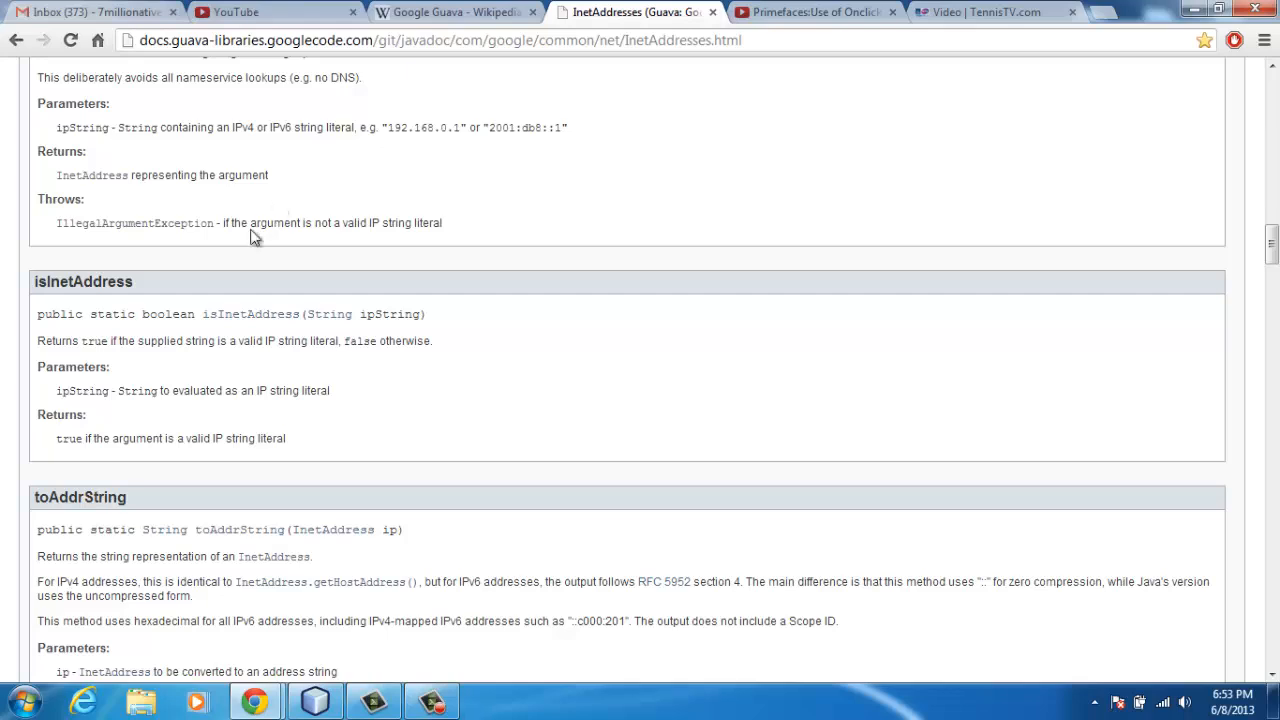
{"action": "mouse_move", "coordinate": [38, 290]}
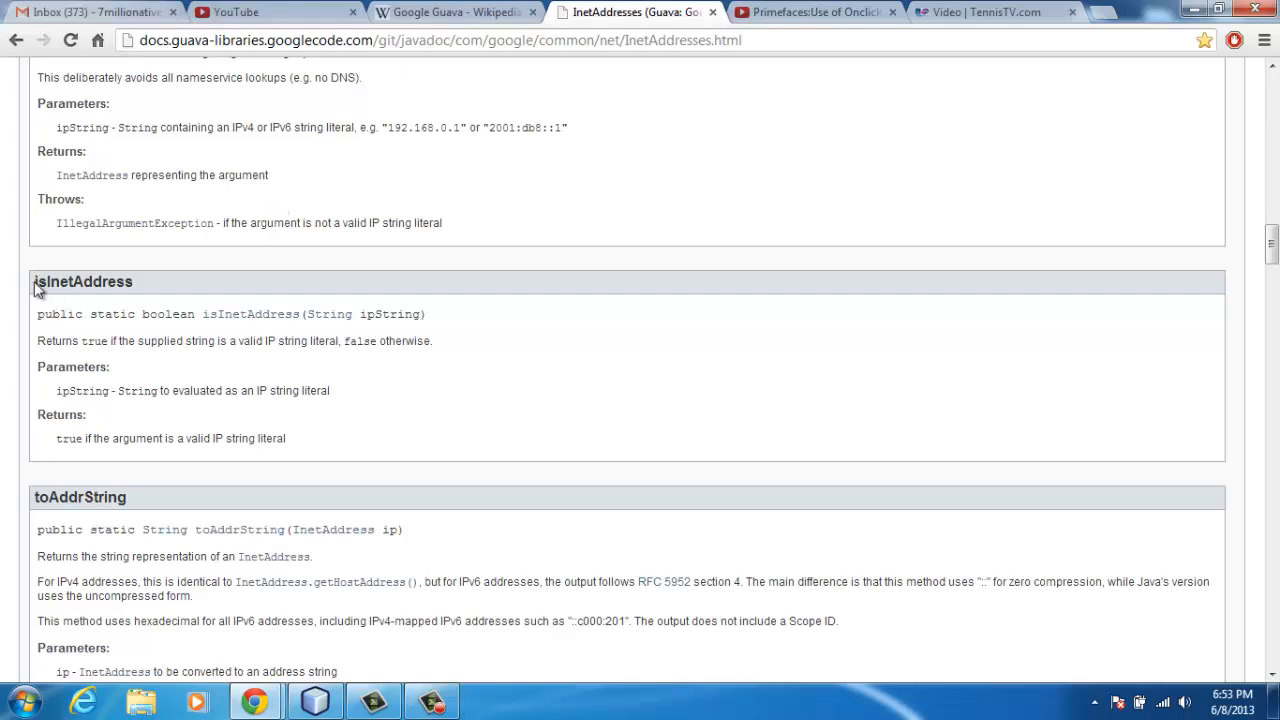
{"action": "mouse_move", "coordinate": [328, 314]}
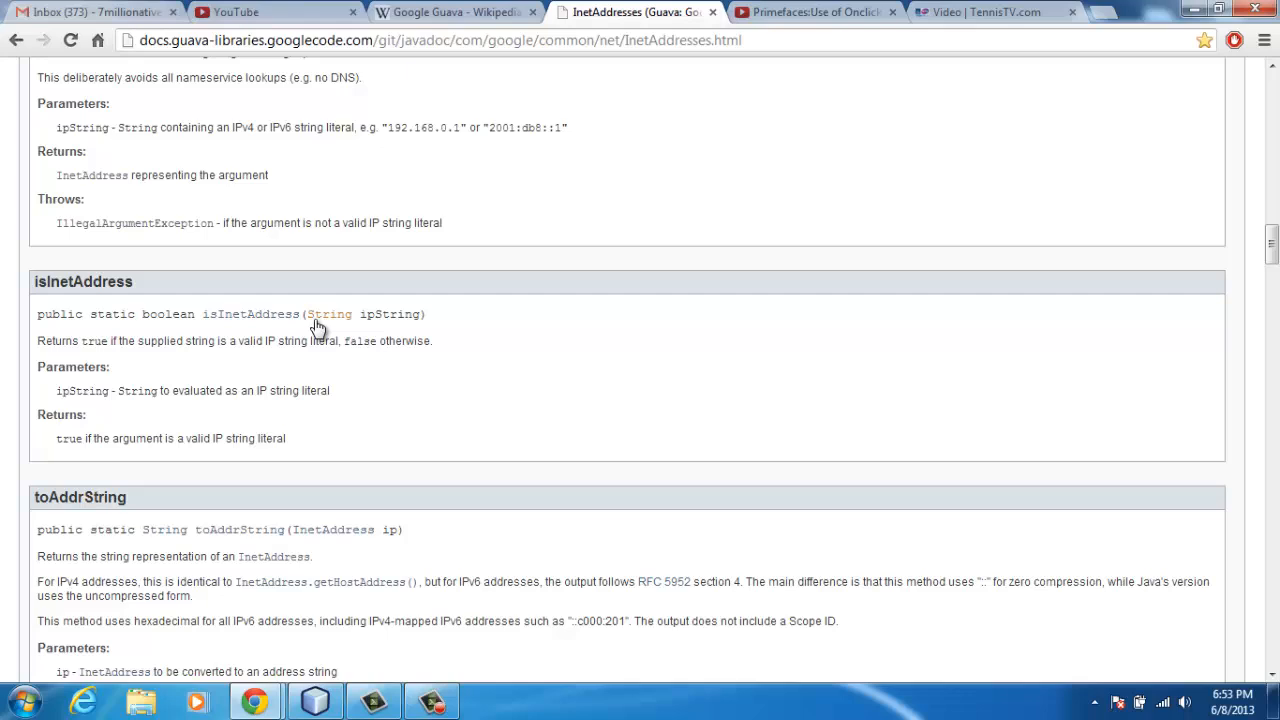
{"action": "mouse_move", "coordinate": [536, 330]}
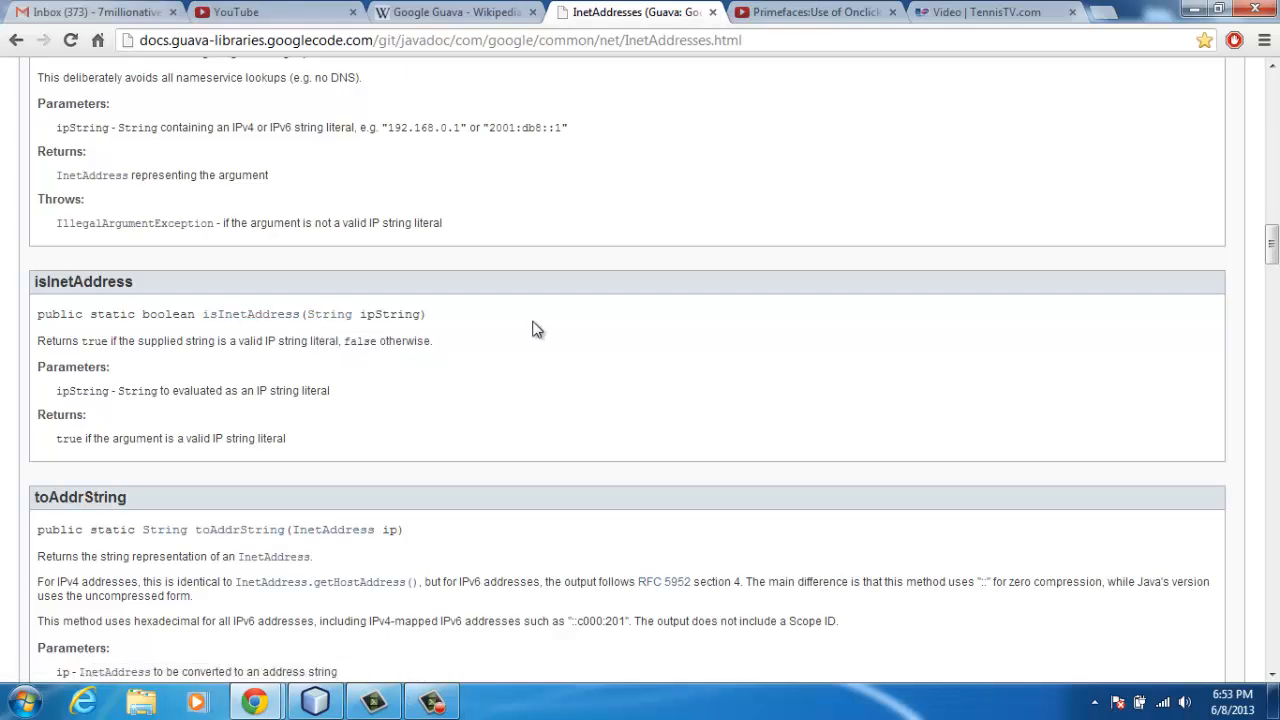
{"action": "double_click", "coordinate": [364, 314]}
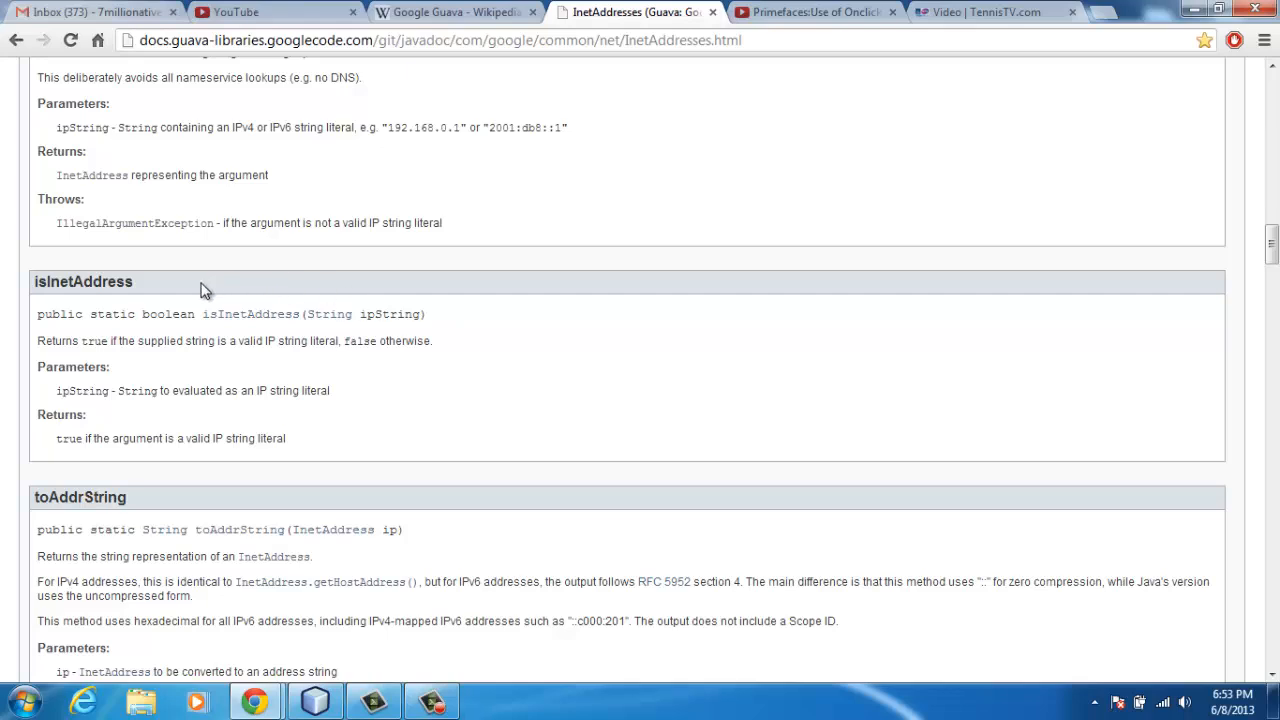
{"action": "mouse_move", "coordinate": [36, 288]}
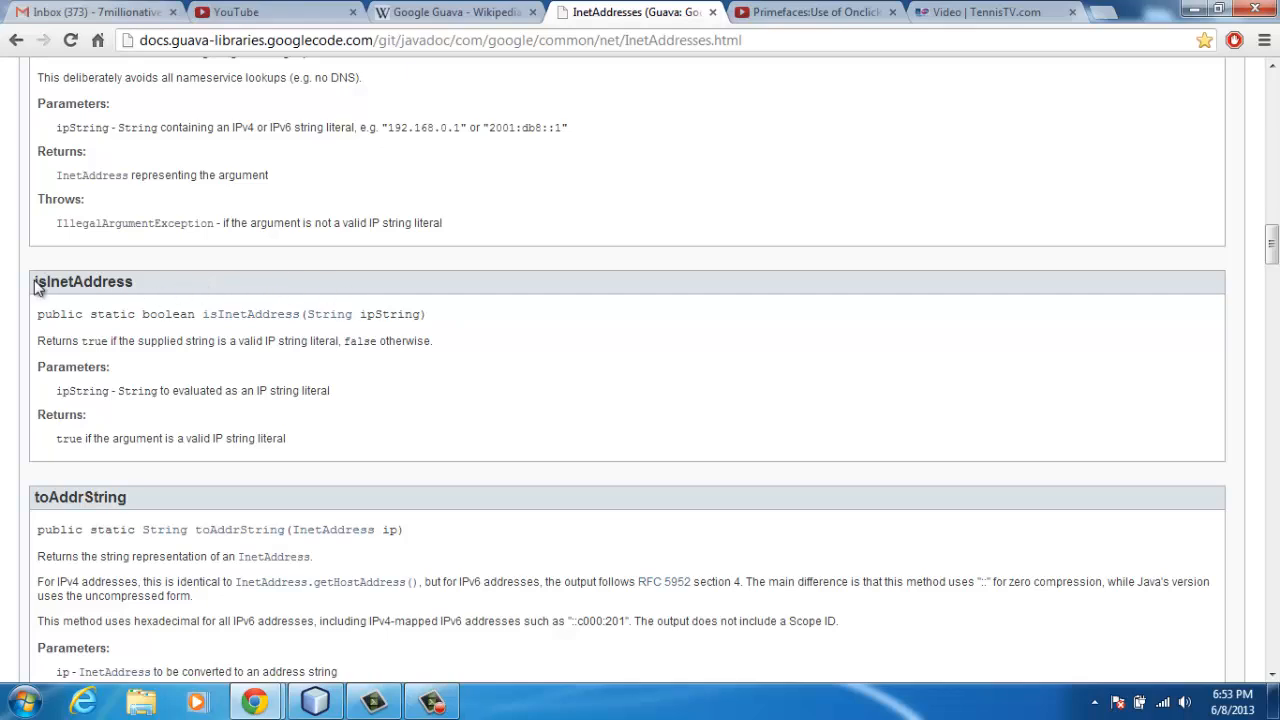
{"action": "double_click", "coordinate": [84, 280]}
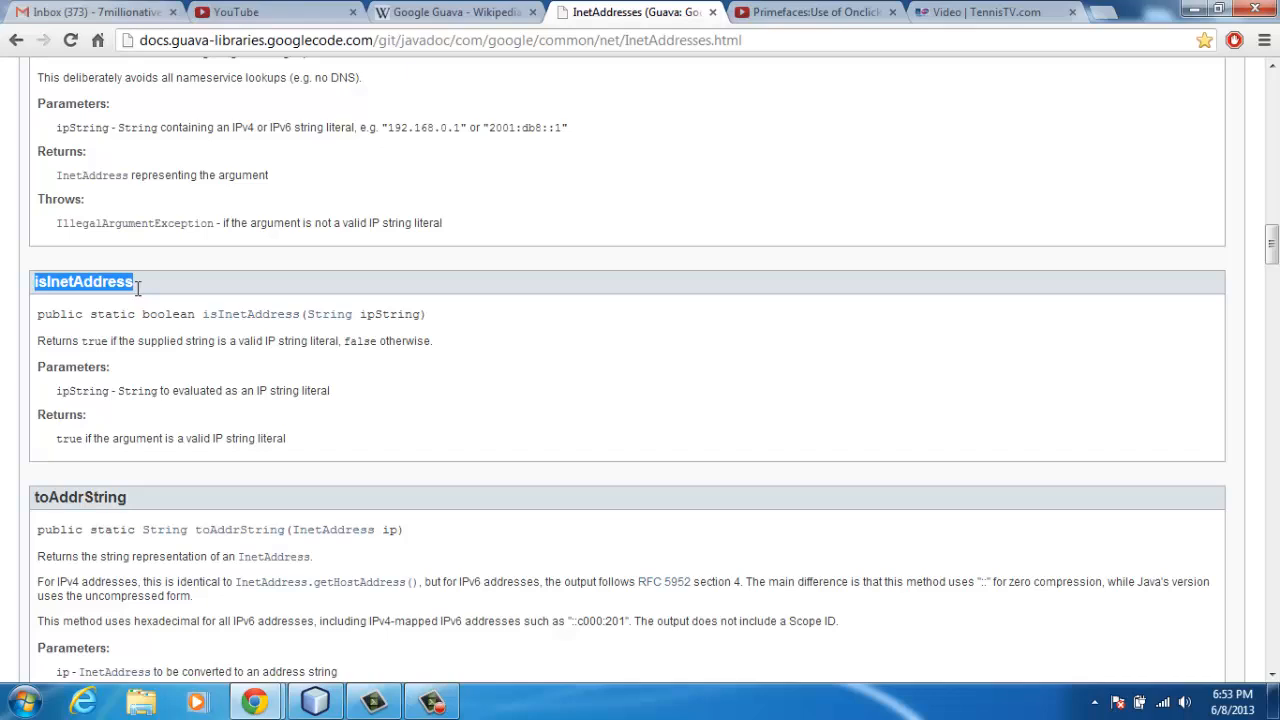
{"action": "left_click", "coordinate": [436, 330]}
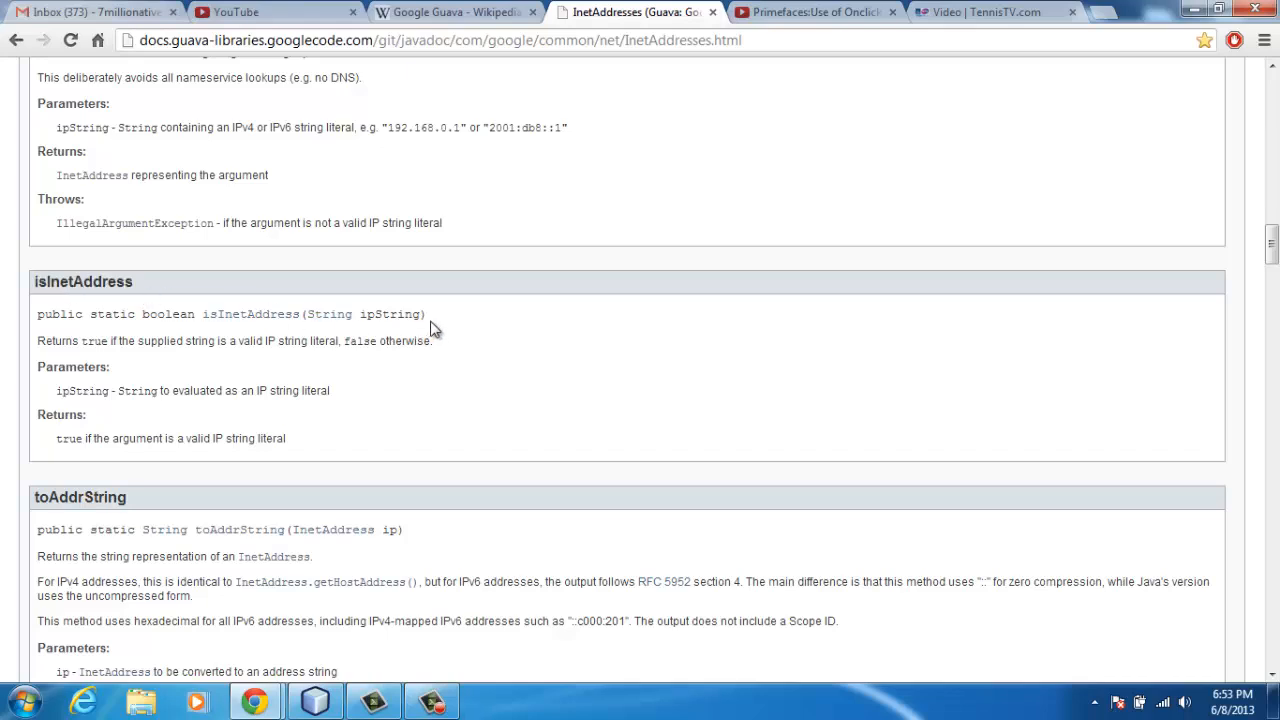
{"action": "left_click_drag", "start_coordinate": [136, 340], "coordinate": [432, 340]}
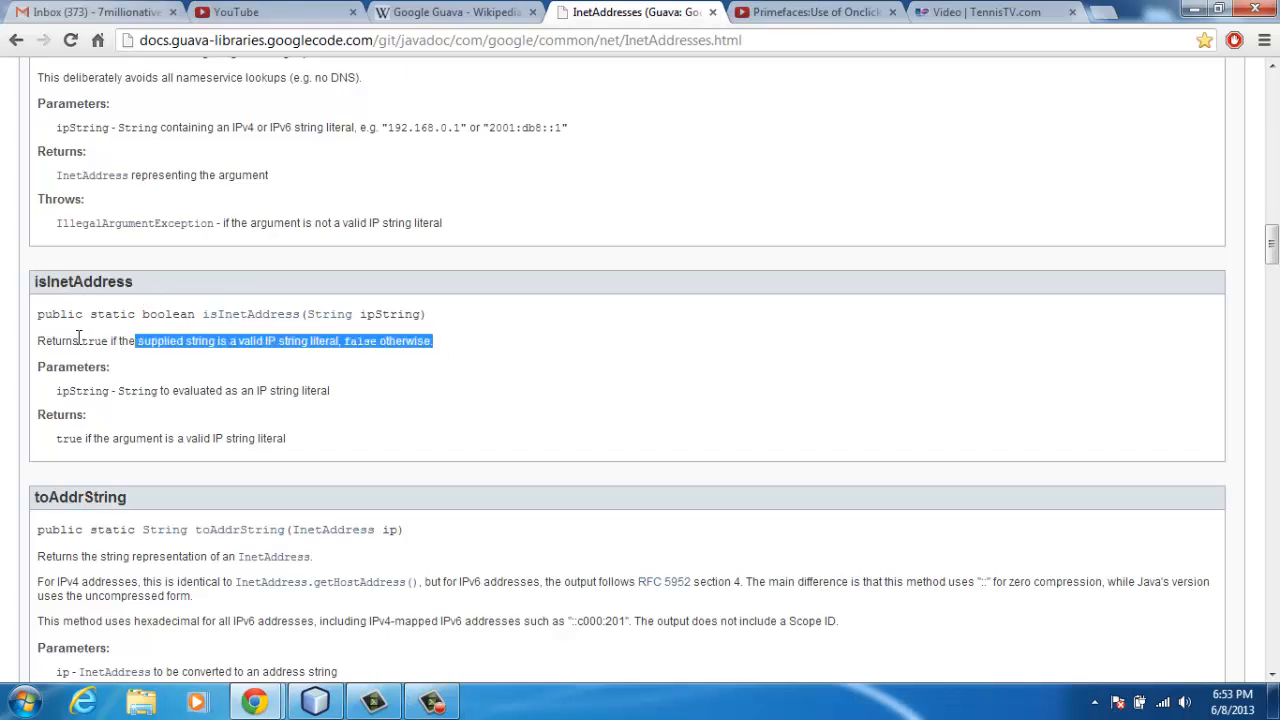
{"action": "left_click", "coordinate": [64, 364]}
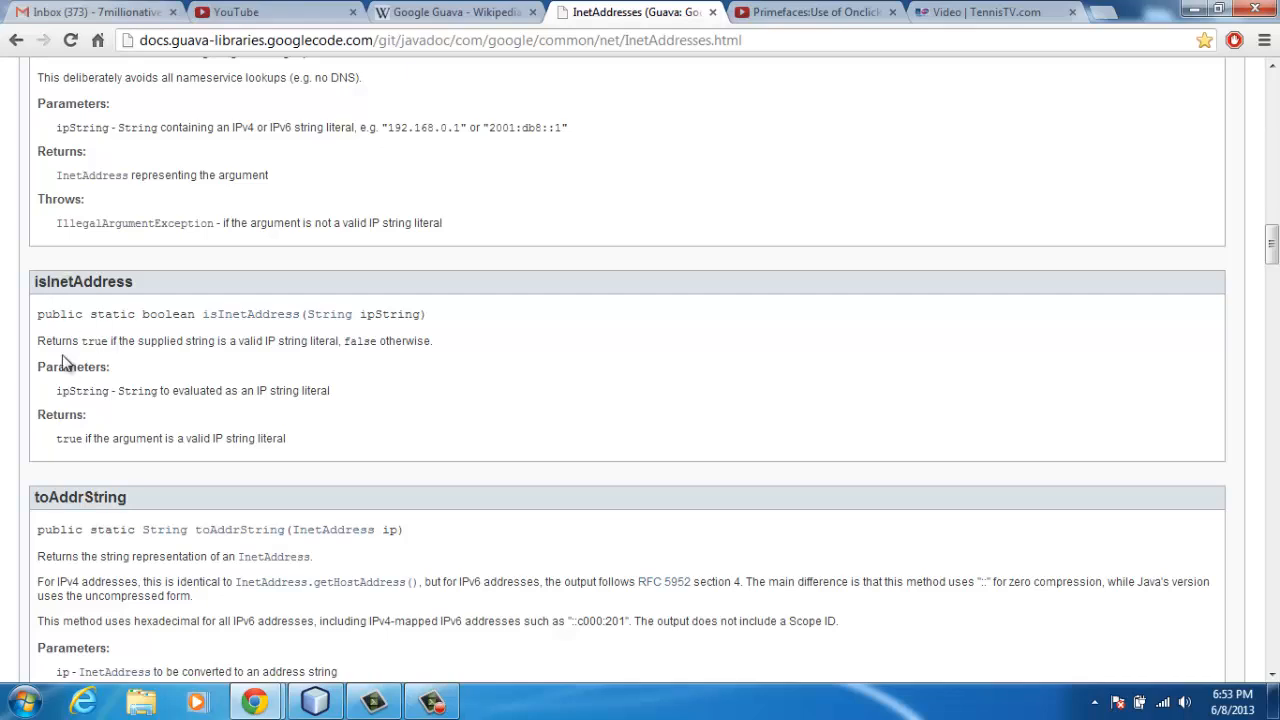
{"action": "mouse_move", "coordinate": [216, 348]}
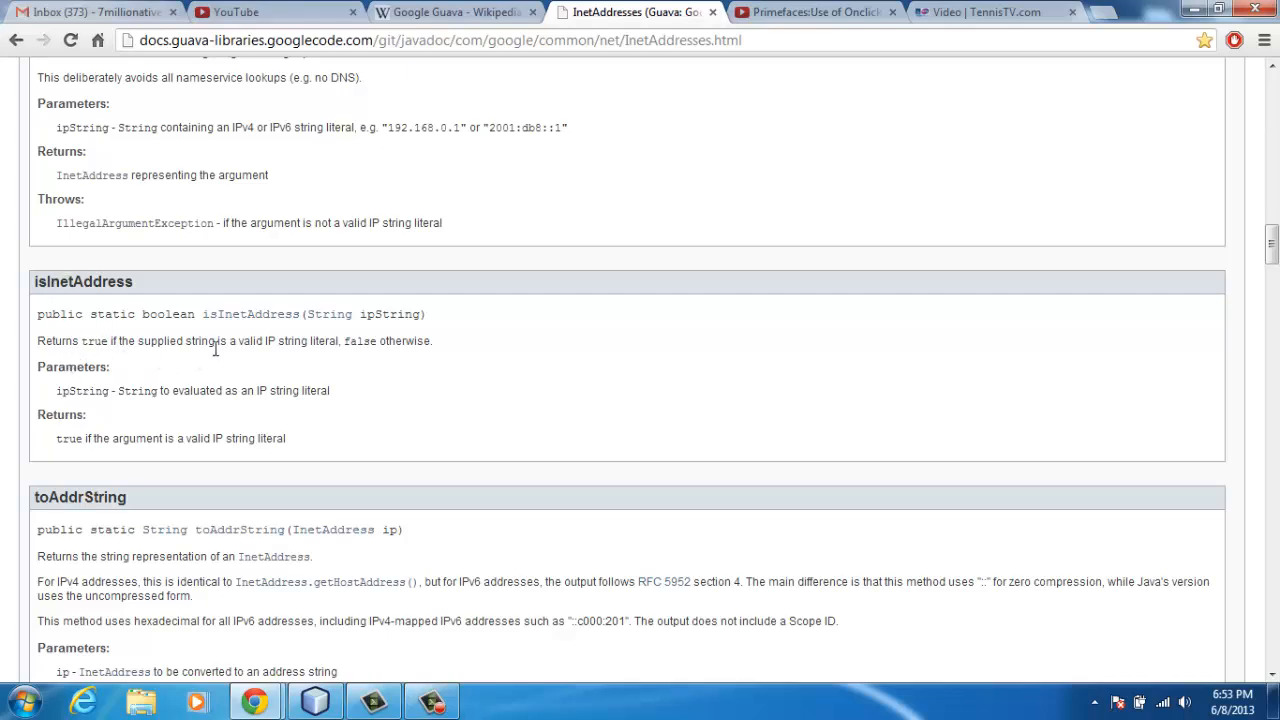
{"action": "mouse_move", "coordinate": [242, 358]}
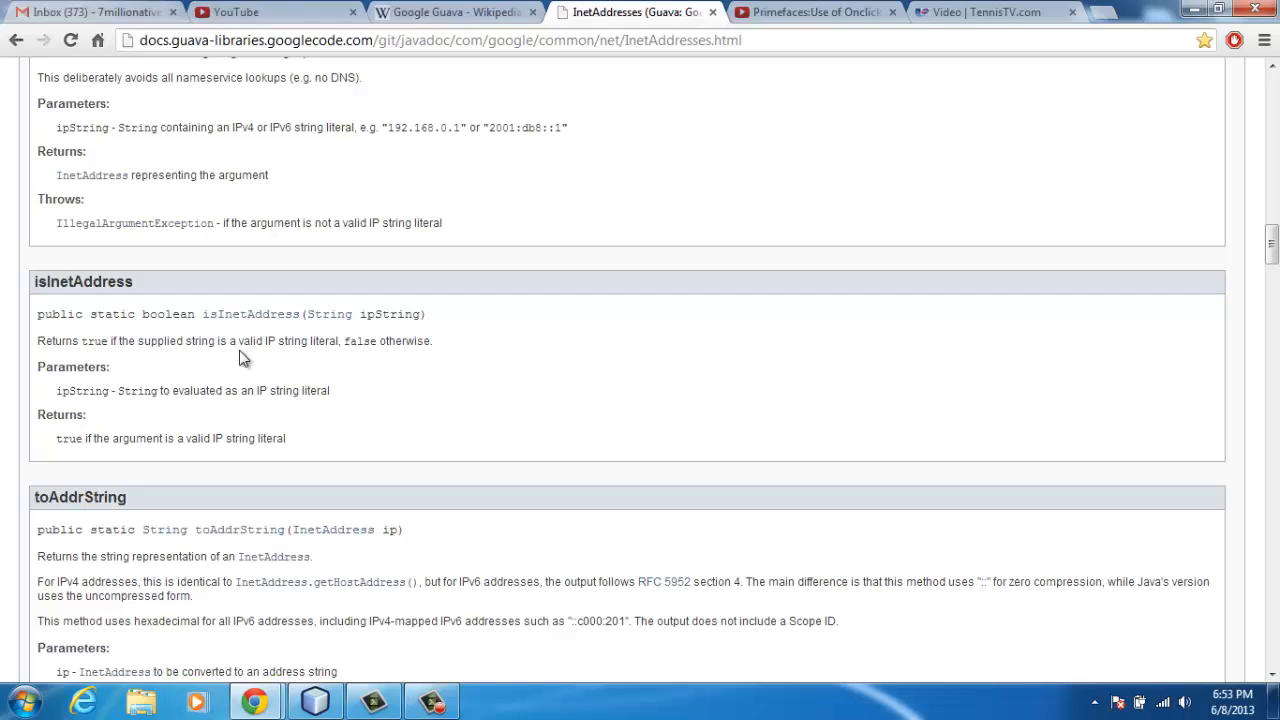
{"action": "mouse_move", "coordinate": [356, 340]}
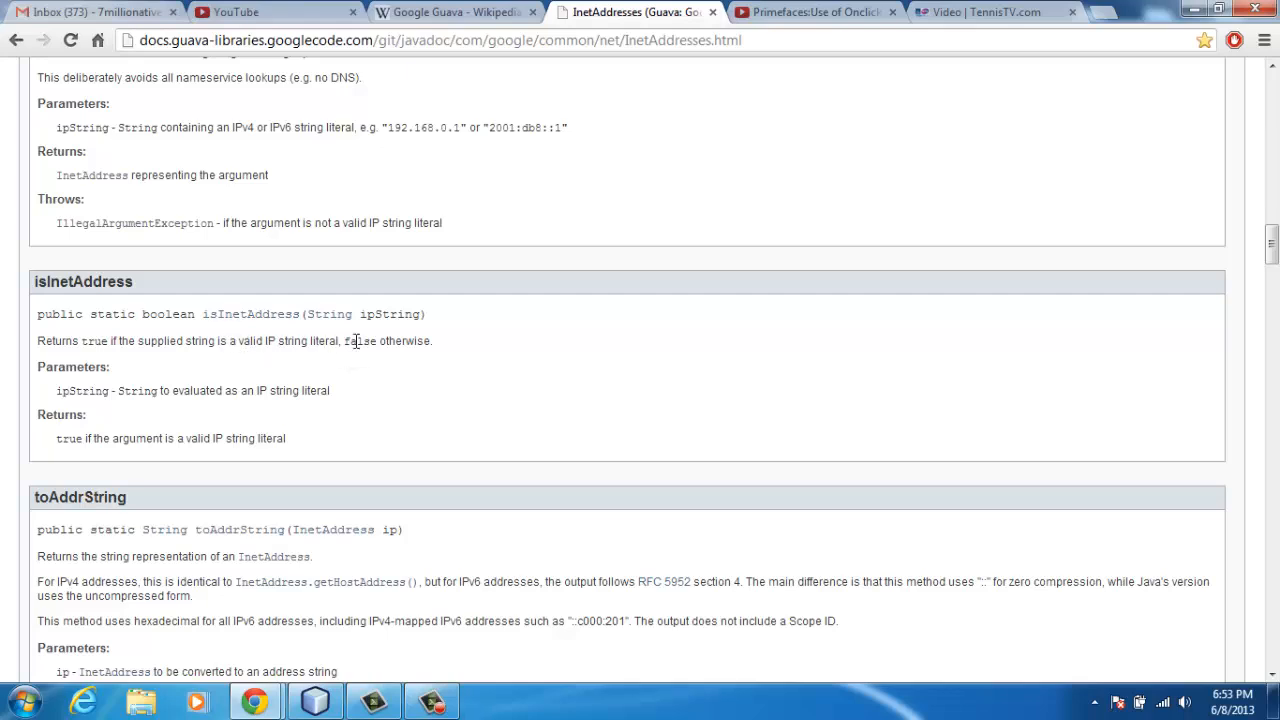
{"action": "mouse_move", "coordinate": [448, 364]}
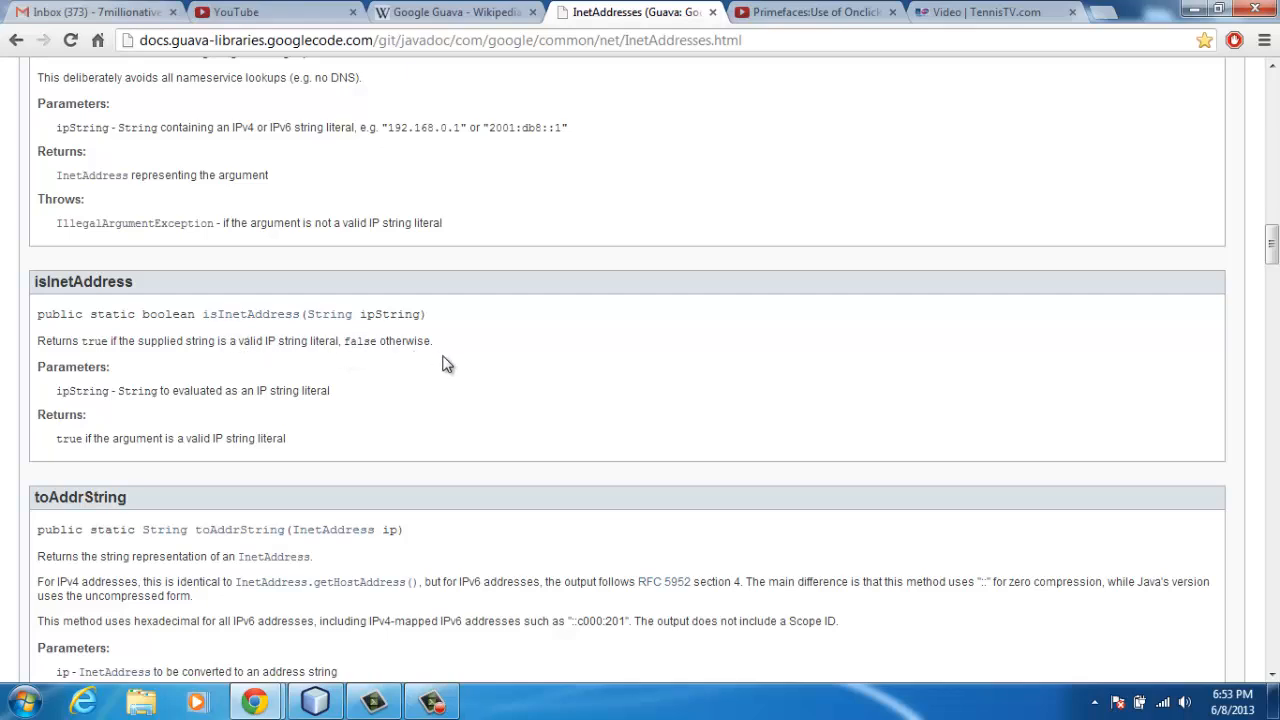
{"action": "mouse_move", "coordinate": [372, 678]}
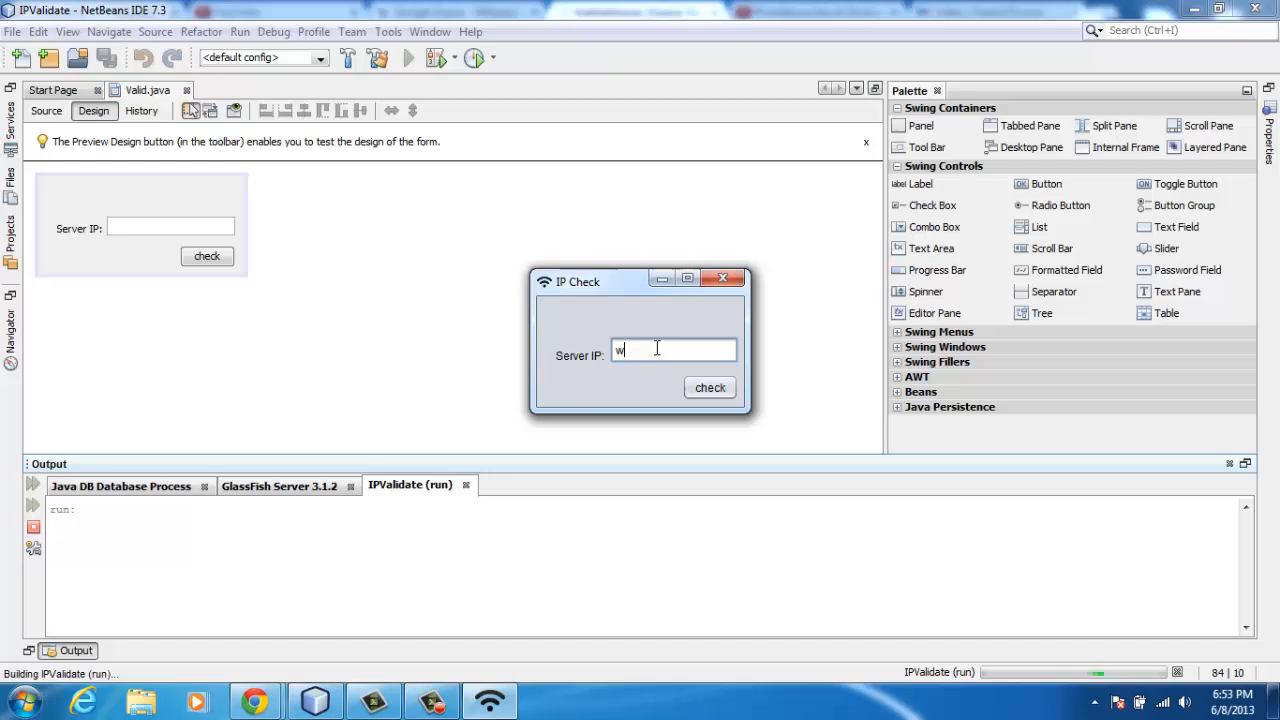
- Clear the Server IP field and close the running IP Check window
{"action": "key", "text": "backspace"}
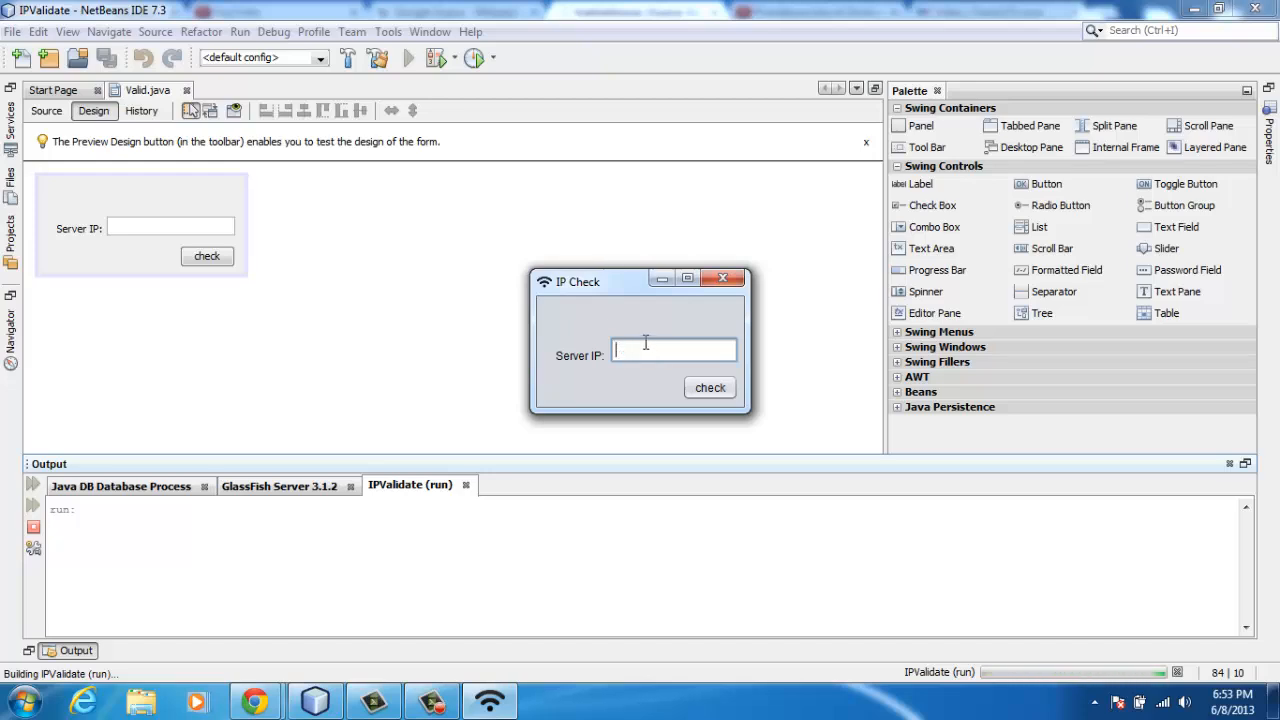
{"action": "left_click", "coordinate": [722, 278]}
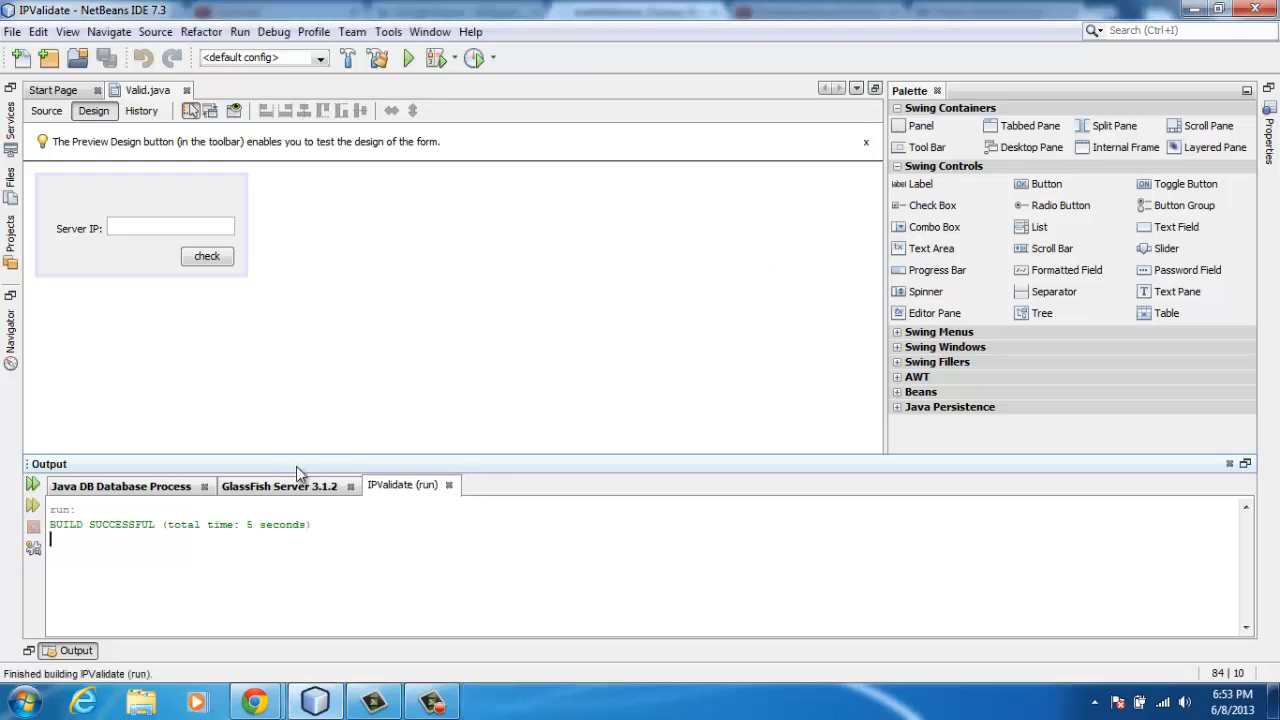
{"action": "mouse_move", "coordinate": [380, 358]}
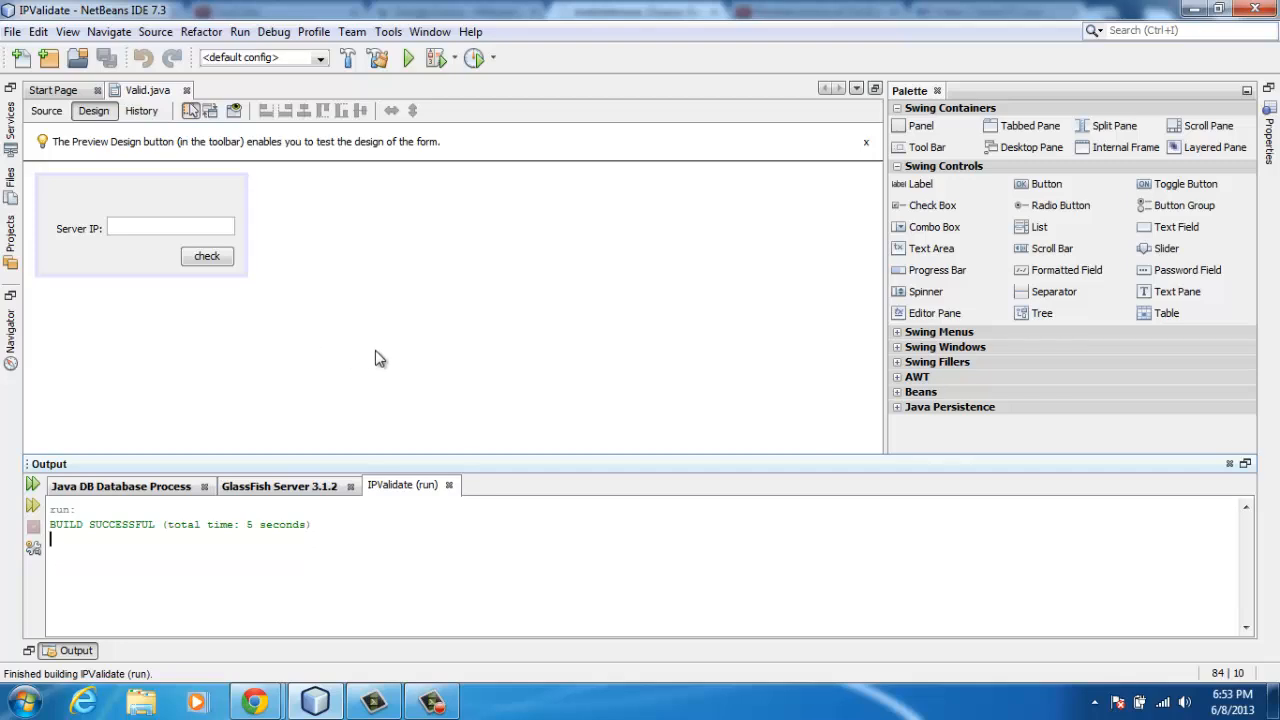
{"action": "mouse_move", "coordinate": [360, 392]}
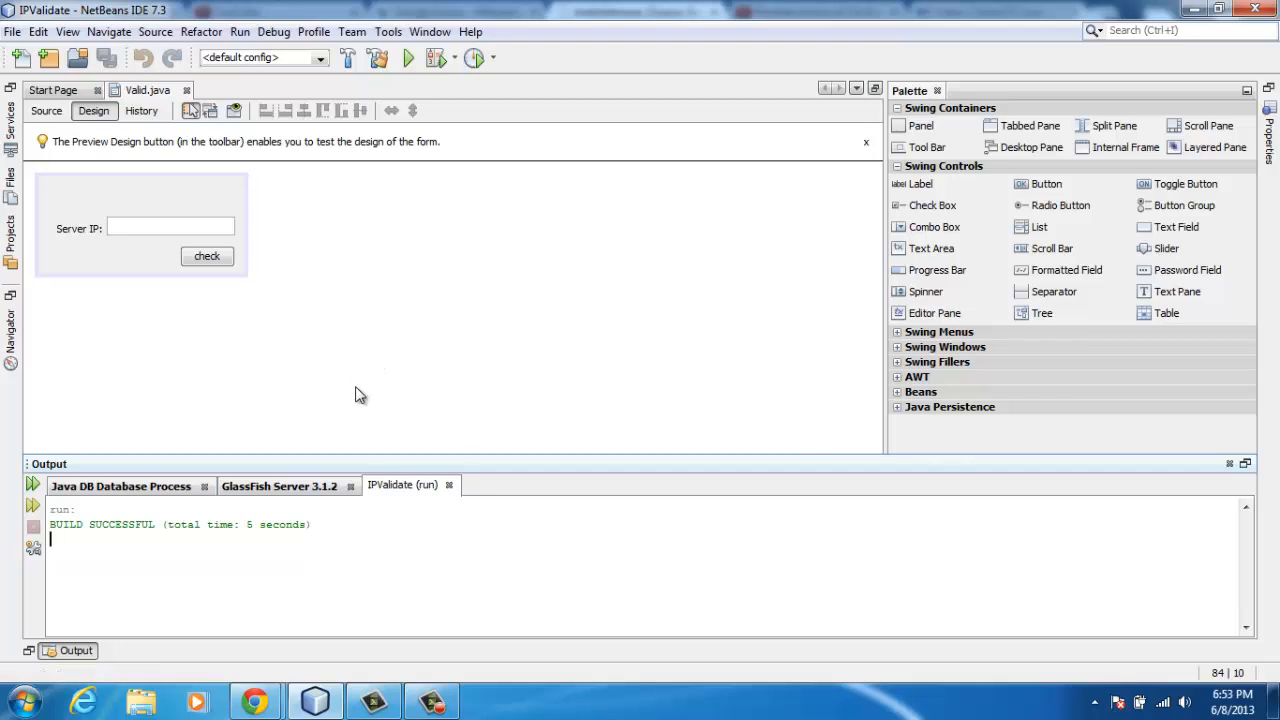
{"action": "mouse_move", "coordinate": [356, 388]}
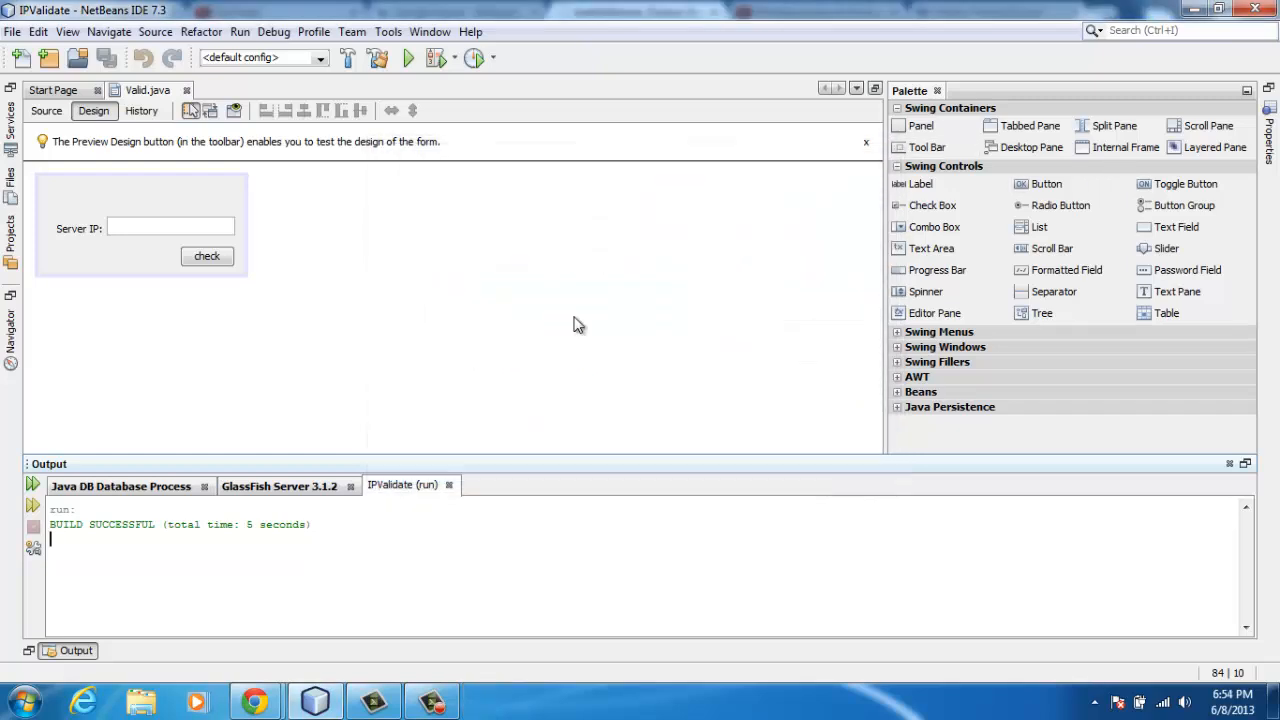
{"action": "mouse_move", "coordinate": [432, 220]}
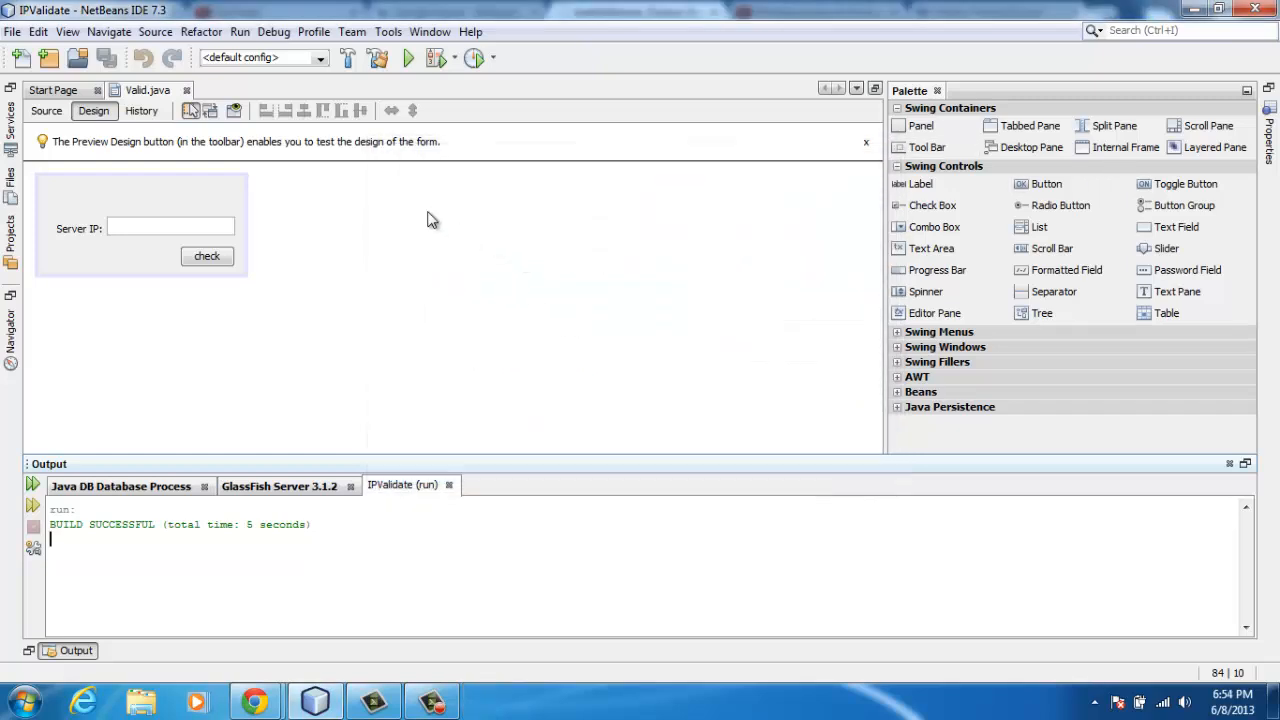
{"action": "mouse_move", "coordinate": [776, 264]}
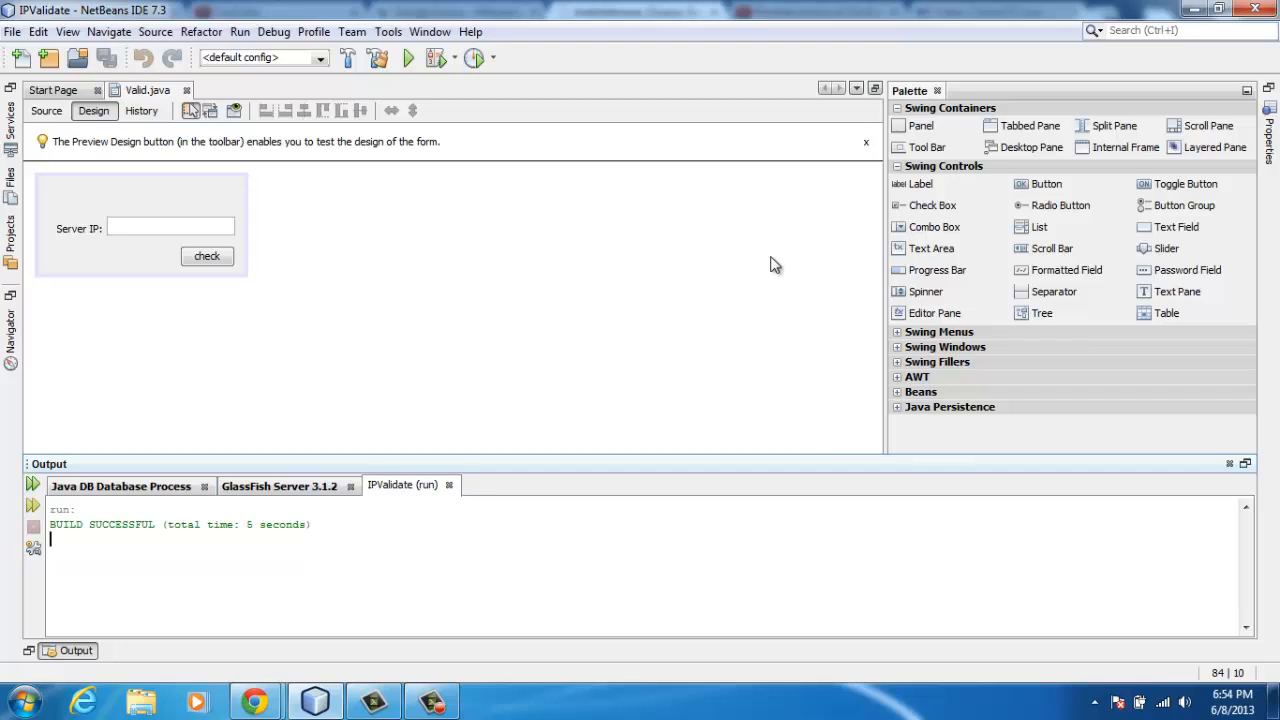
{"action": "mouse_move", "coordinate": [764, 264]}
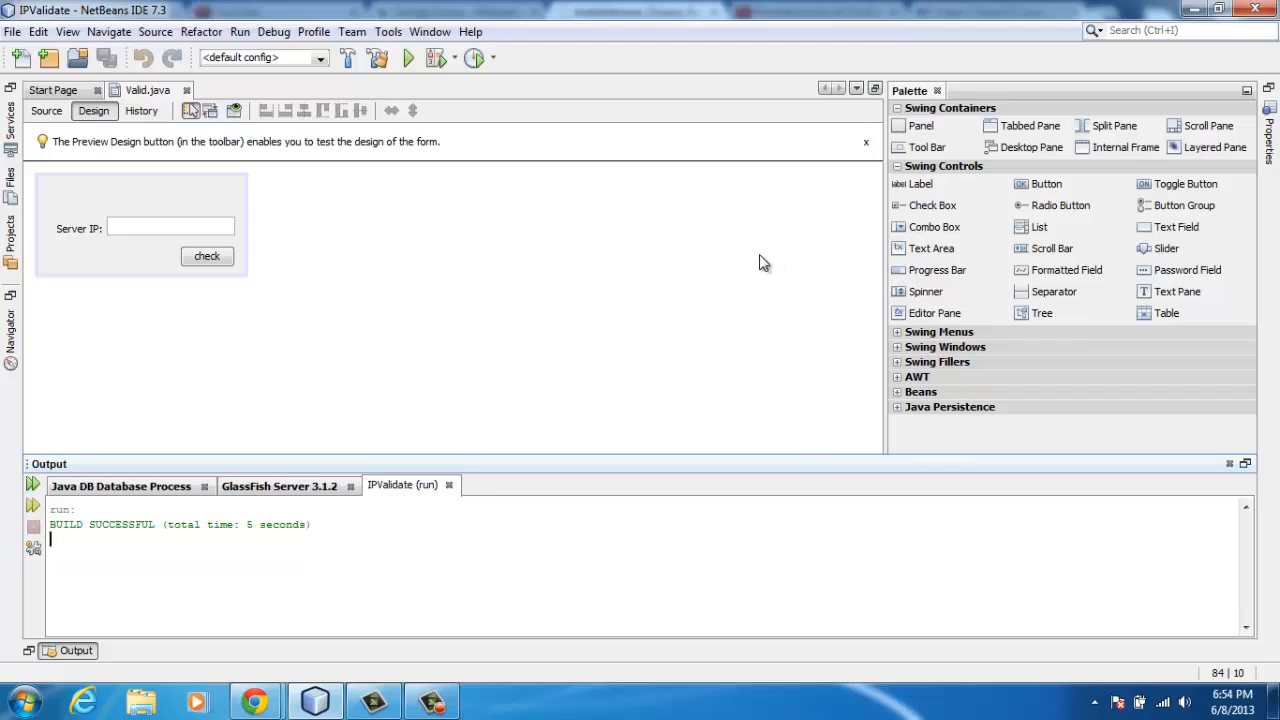
{"action": "mouse_move", "coordinate": [332, 252]}
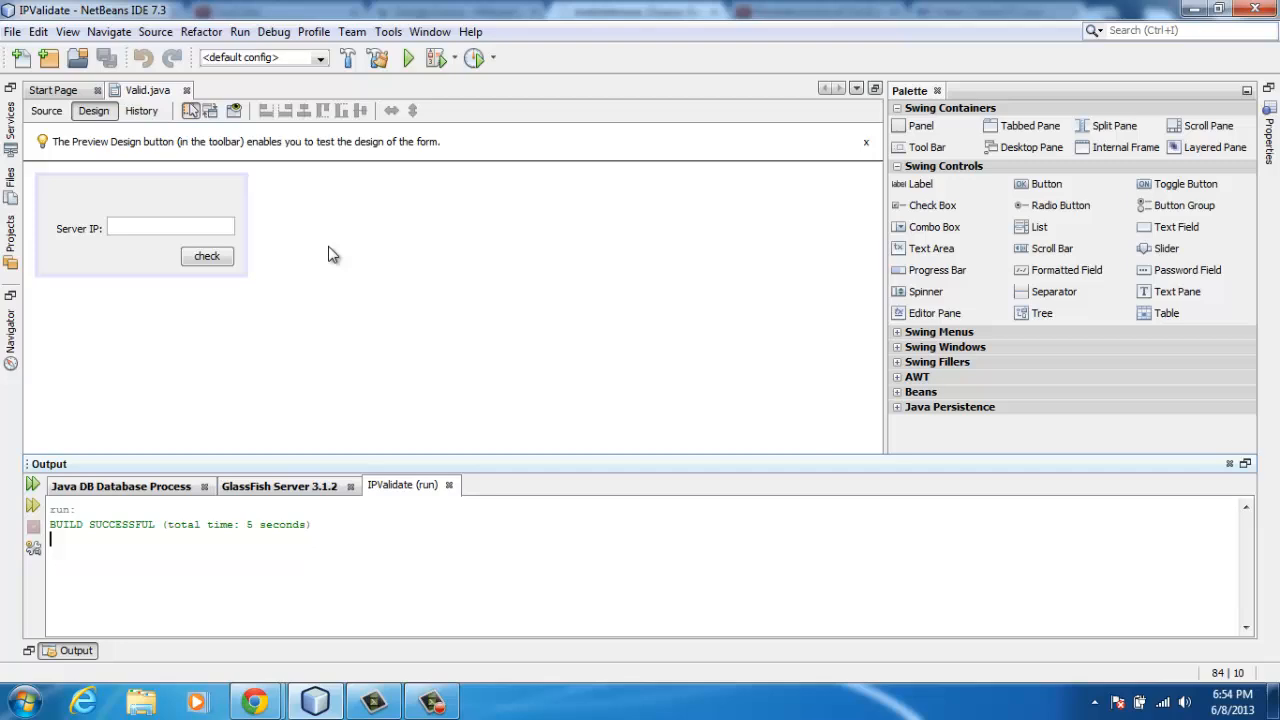
{"action": "mouse_move", "coordinate": [418, 206]}
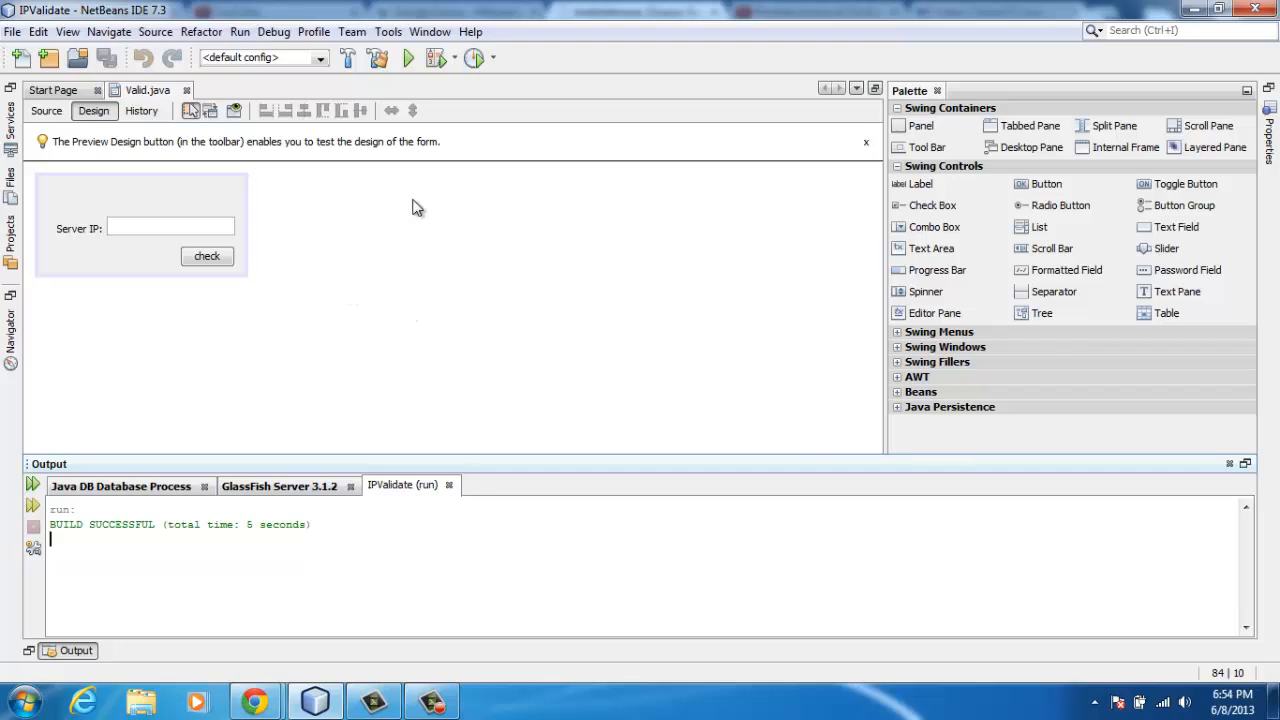
{"action": "mouse_move", "coordinate": [352, 308]}
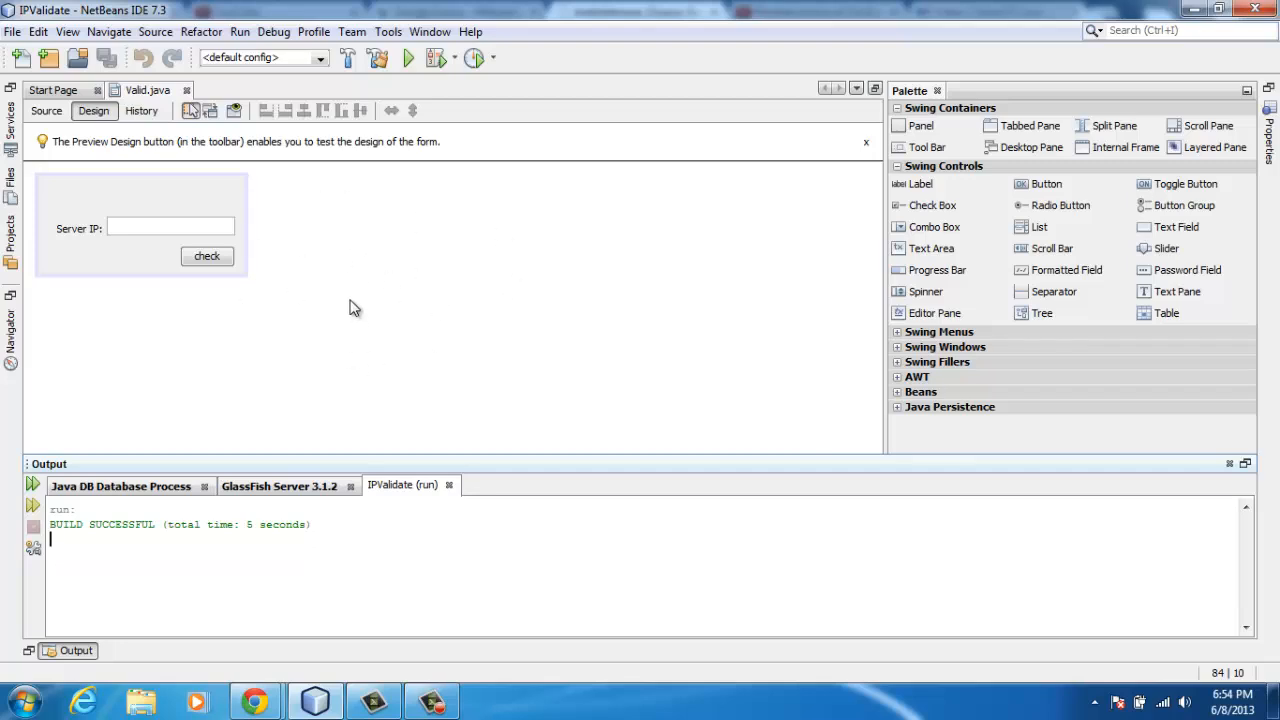
- Show the Valid.java source with the check handler and the IPValidate project tree at Libraries
{"action": "left_click", "coordinate": [170, 228]}
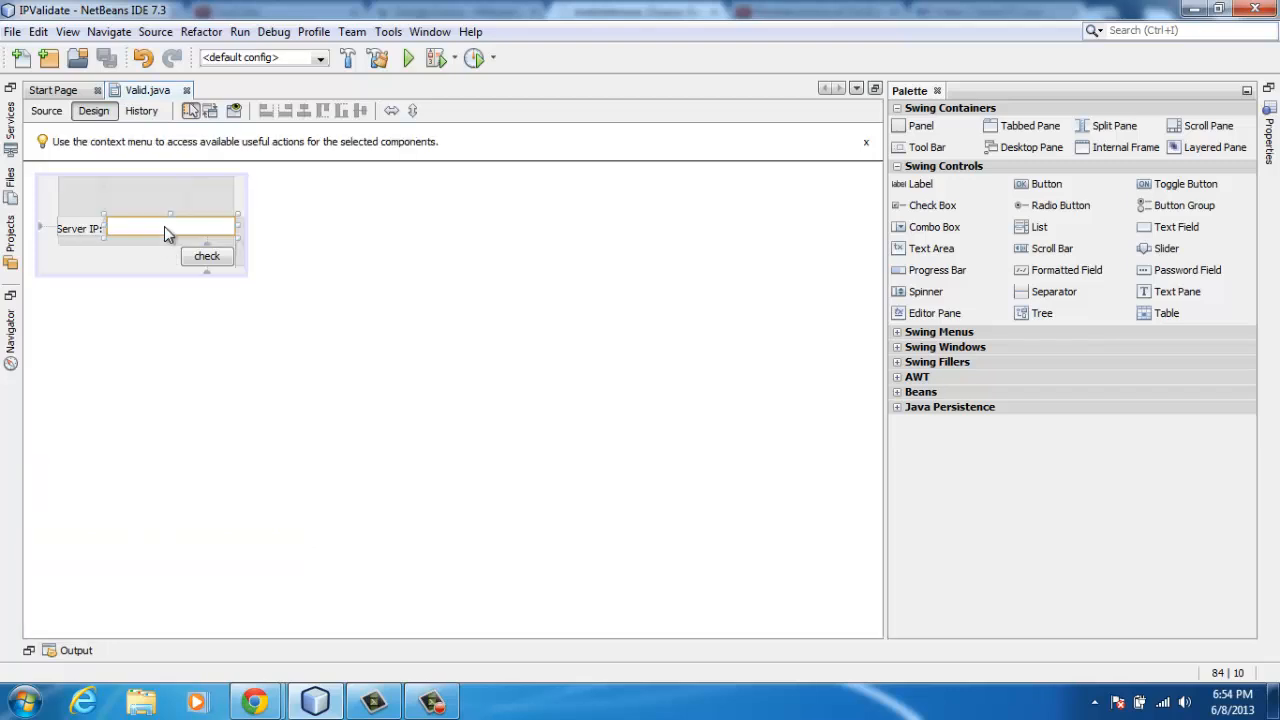
{"action": "left_click", "coordinate": [192, 196]}
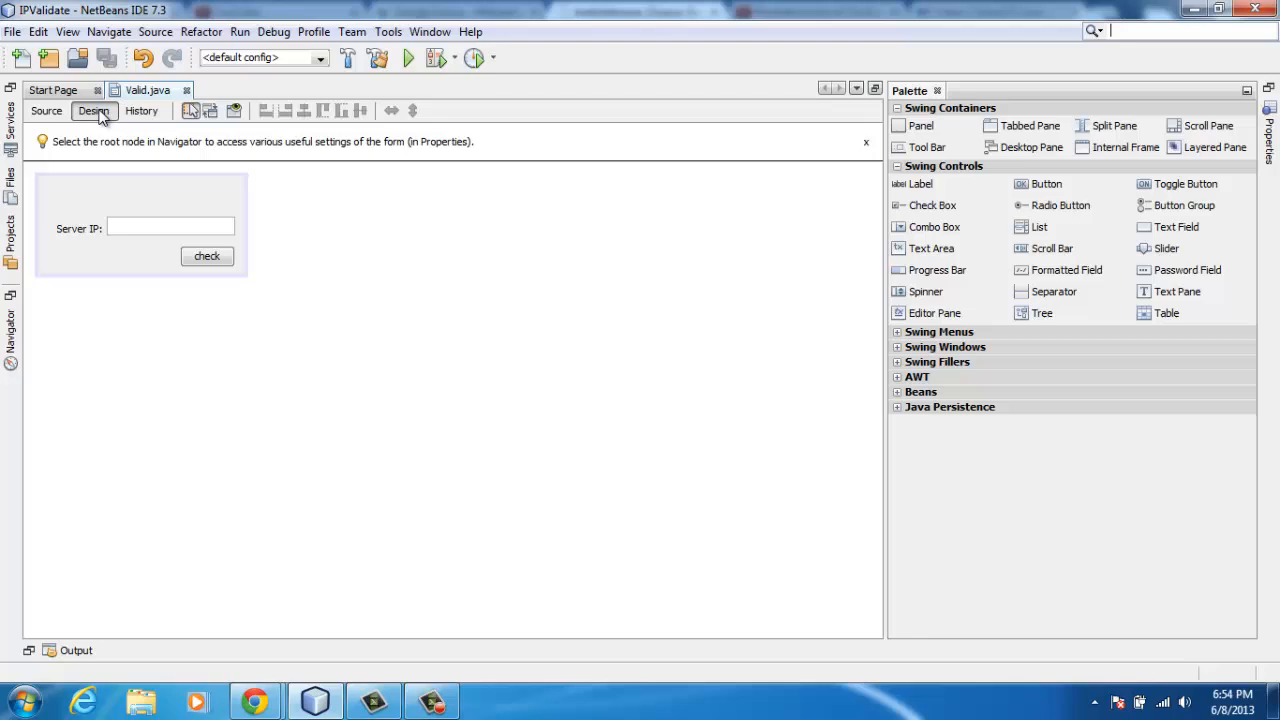
{"action": "mouse_move", "coordinate": [208, 250]}
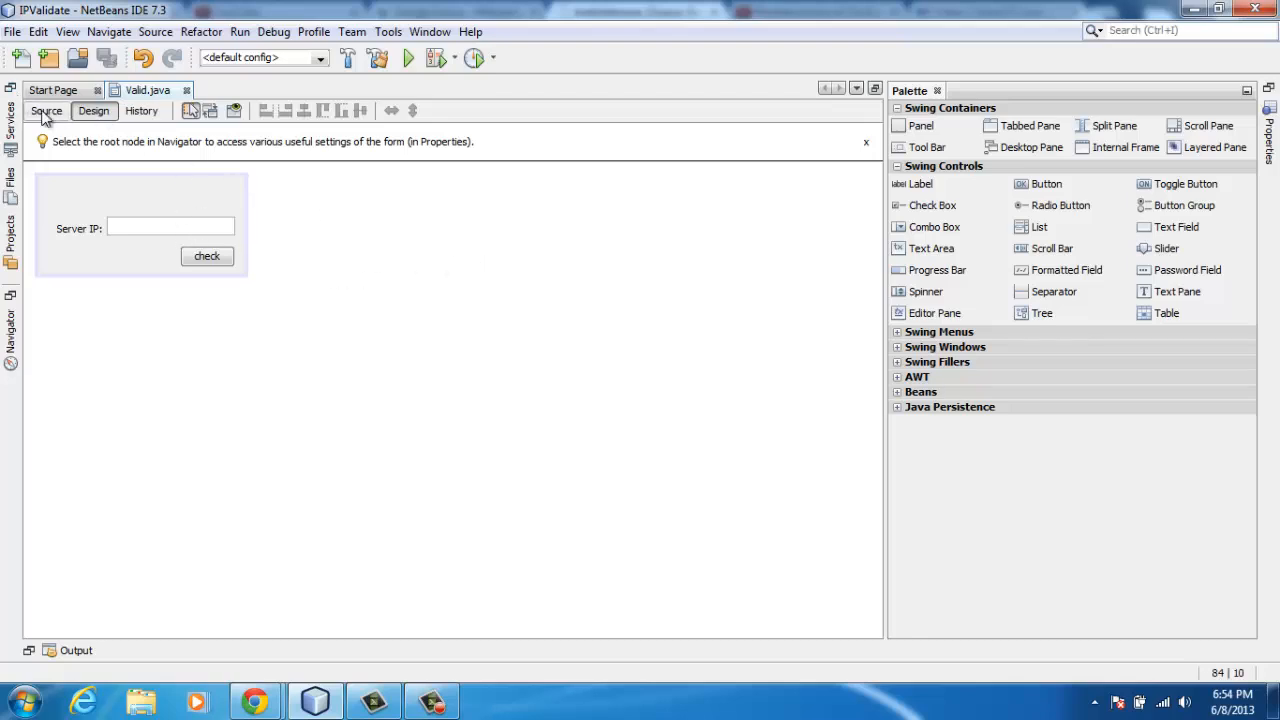
{"action": "left_click", "coordinate": [46, 110]}
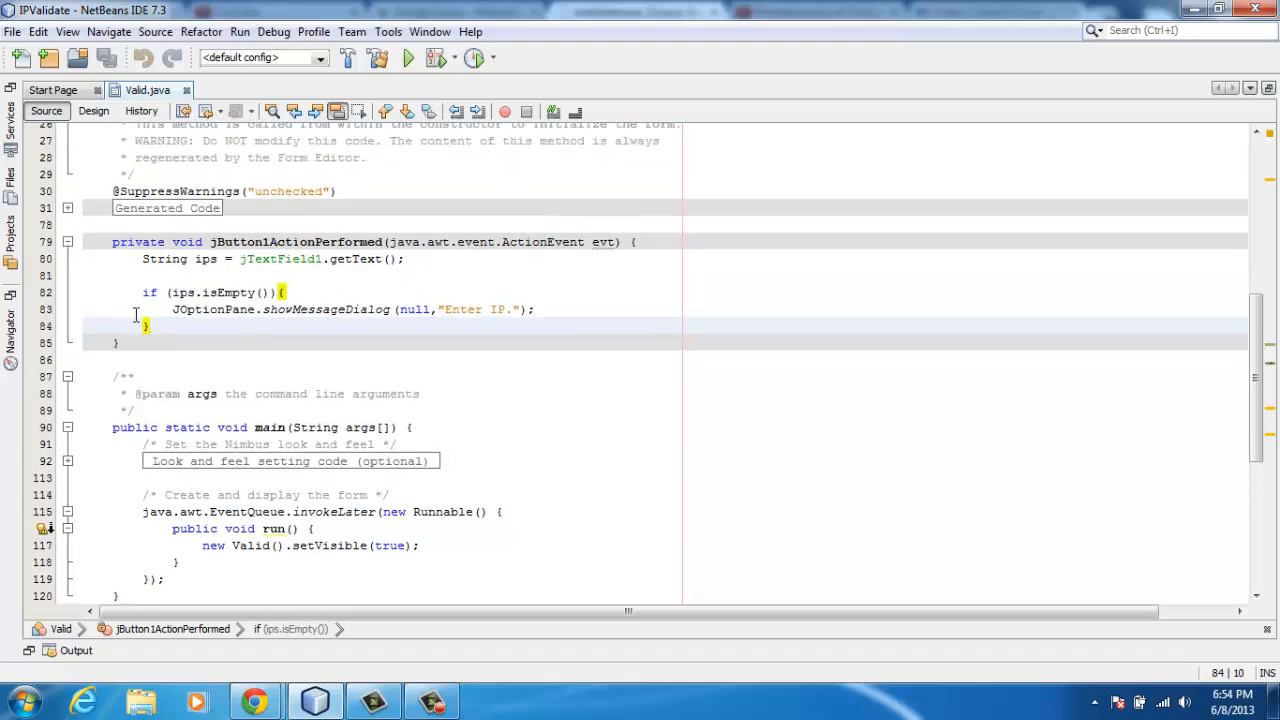
{"action": "left_click", "coordinate": [12, 234]}
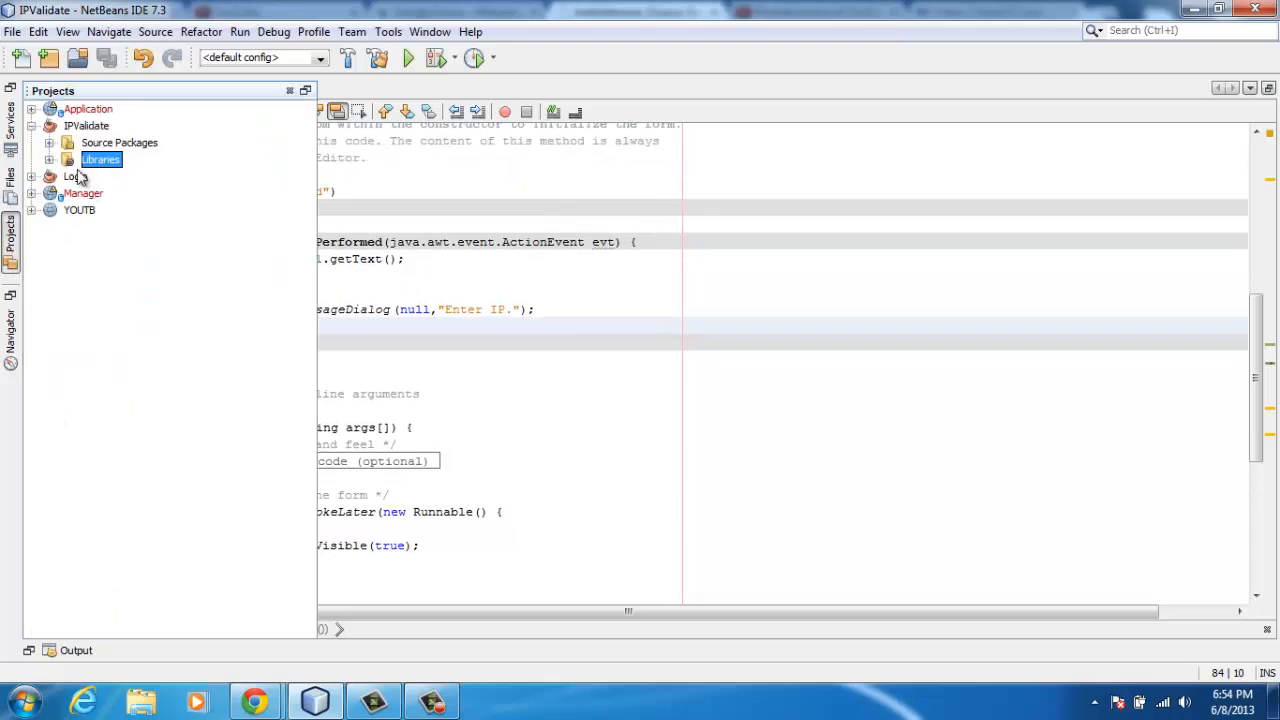
- Add the guava-14.0-rc1 JAR from the jars folder to the IPValidate libraries via Add JAR/Folder
{"action": "right_click", "coordinate": [100, 160]}
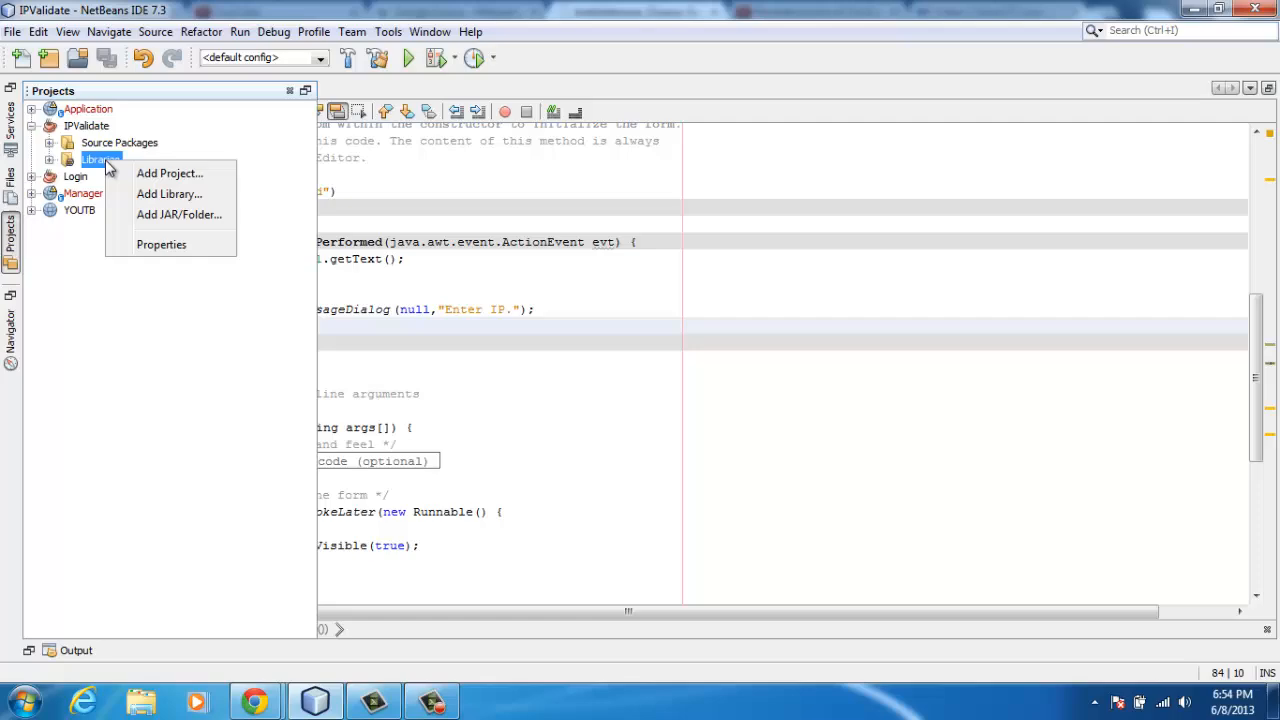
{"action": "left_click", "coordinate": [180, 214]}
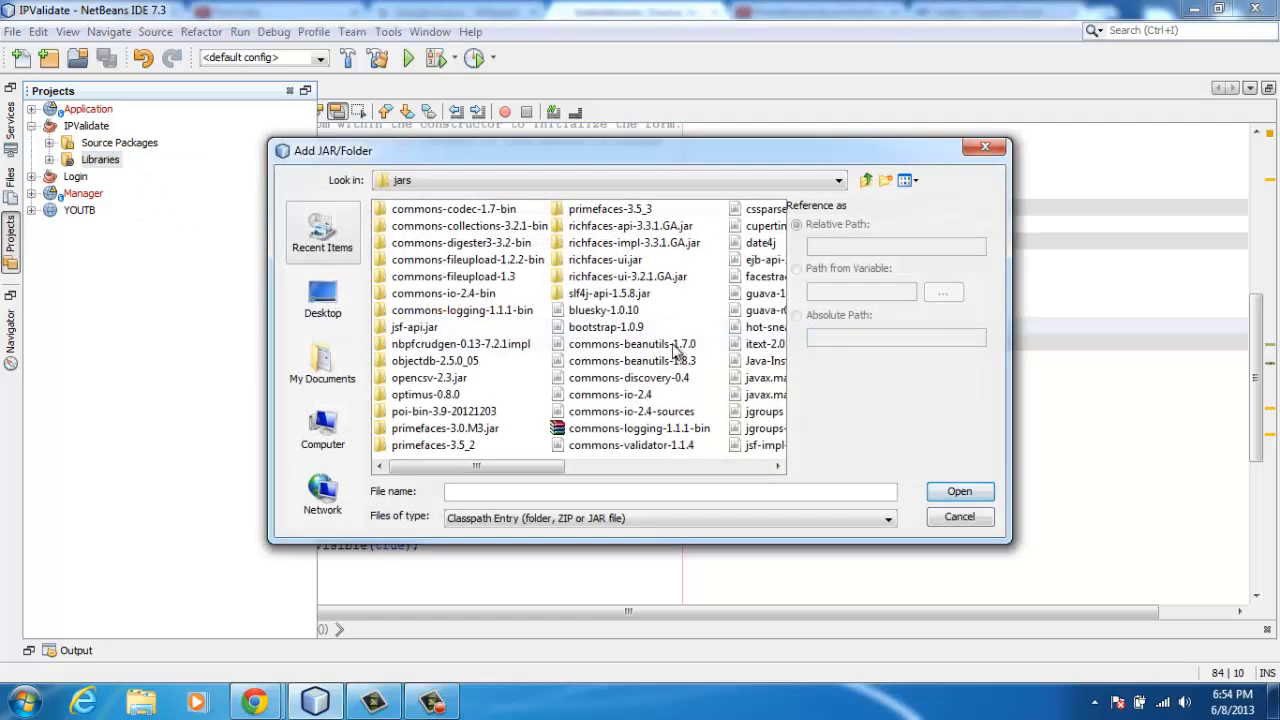
{"action": "left_click", "coordinate": [656, 308]}
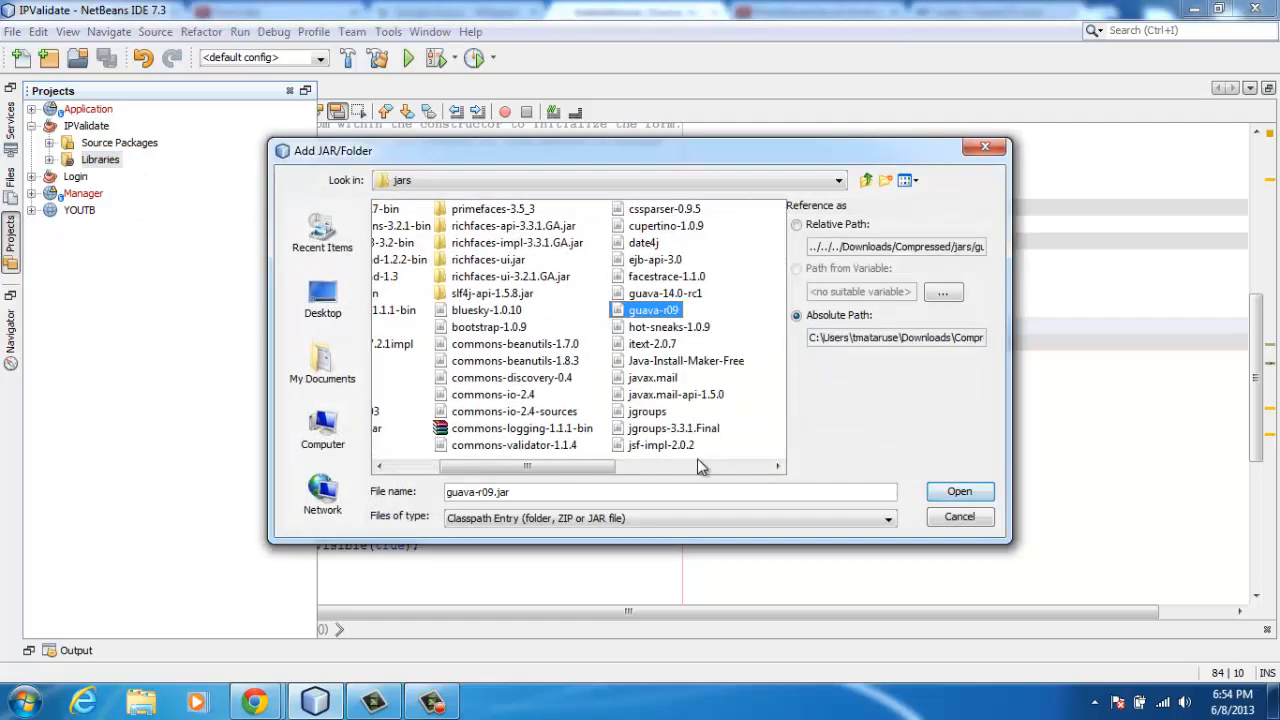
{"action": "left_click", "coordinate": [664, 292]}
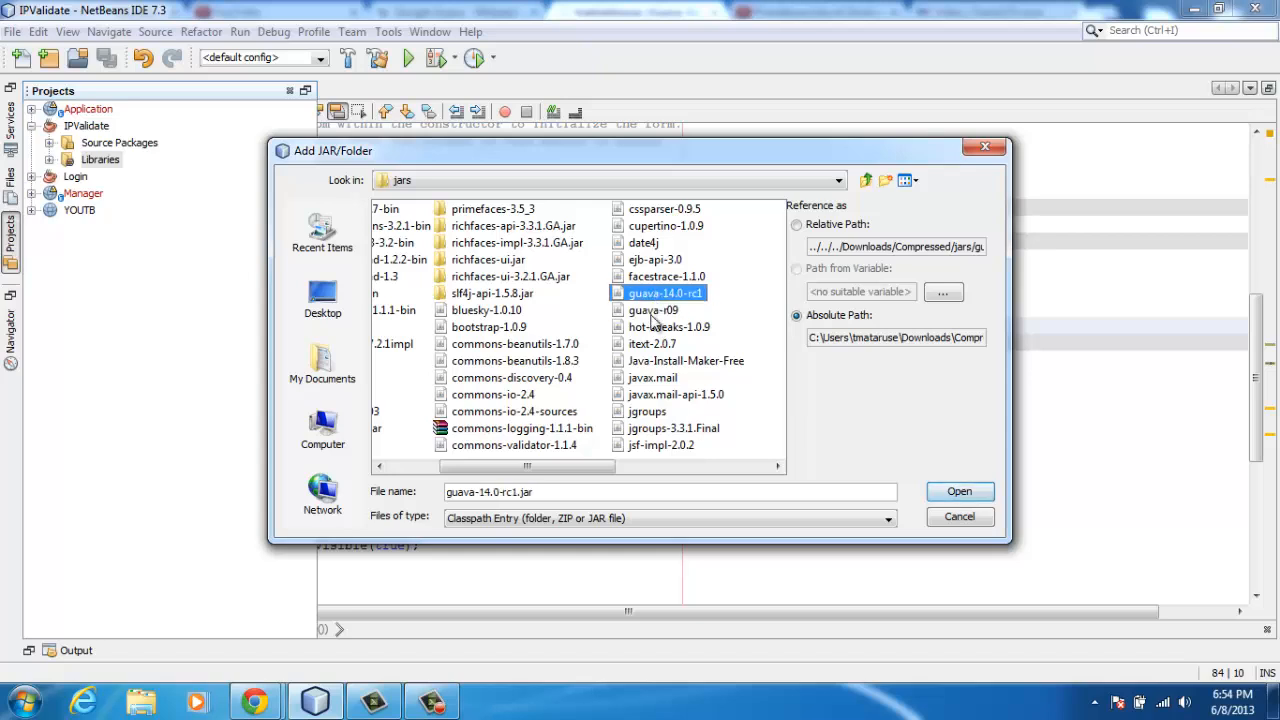
{"action": "left_click", "coordinate": [652, 310]}
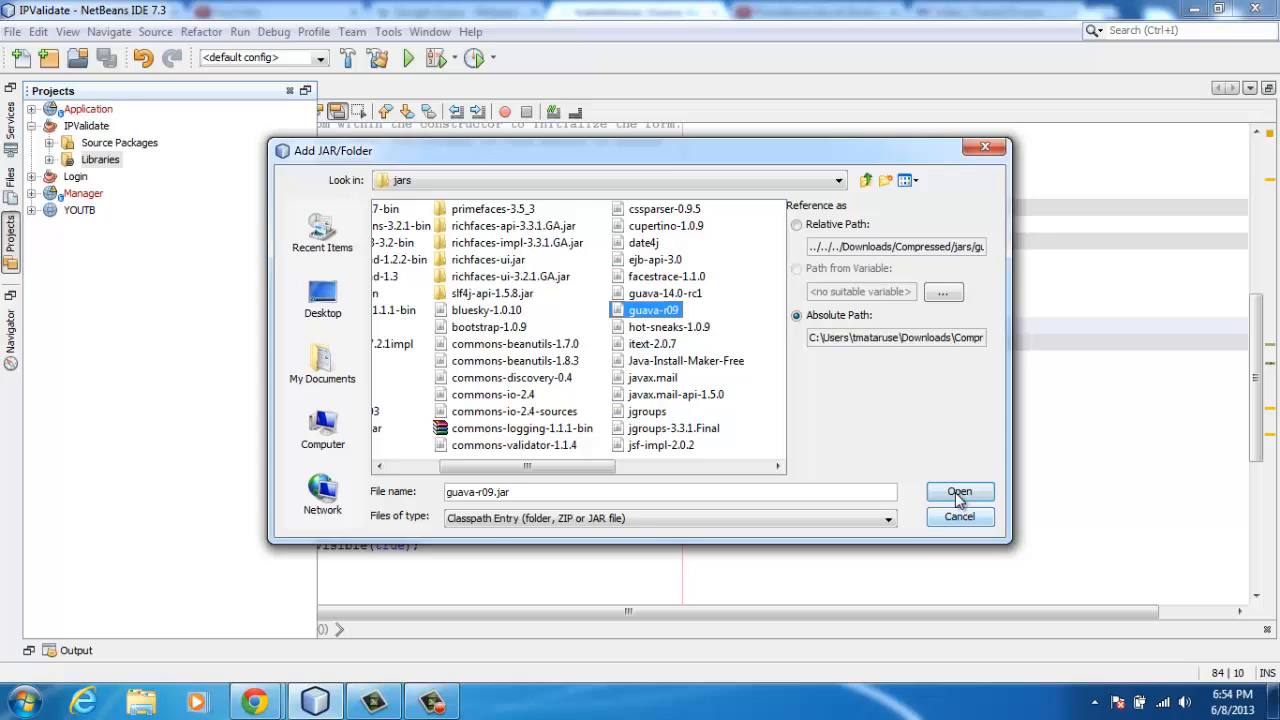
{"action": "mouse_move", "coordinate": [960, 516]}
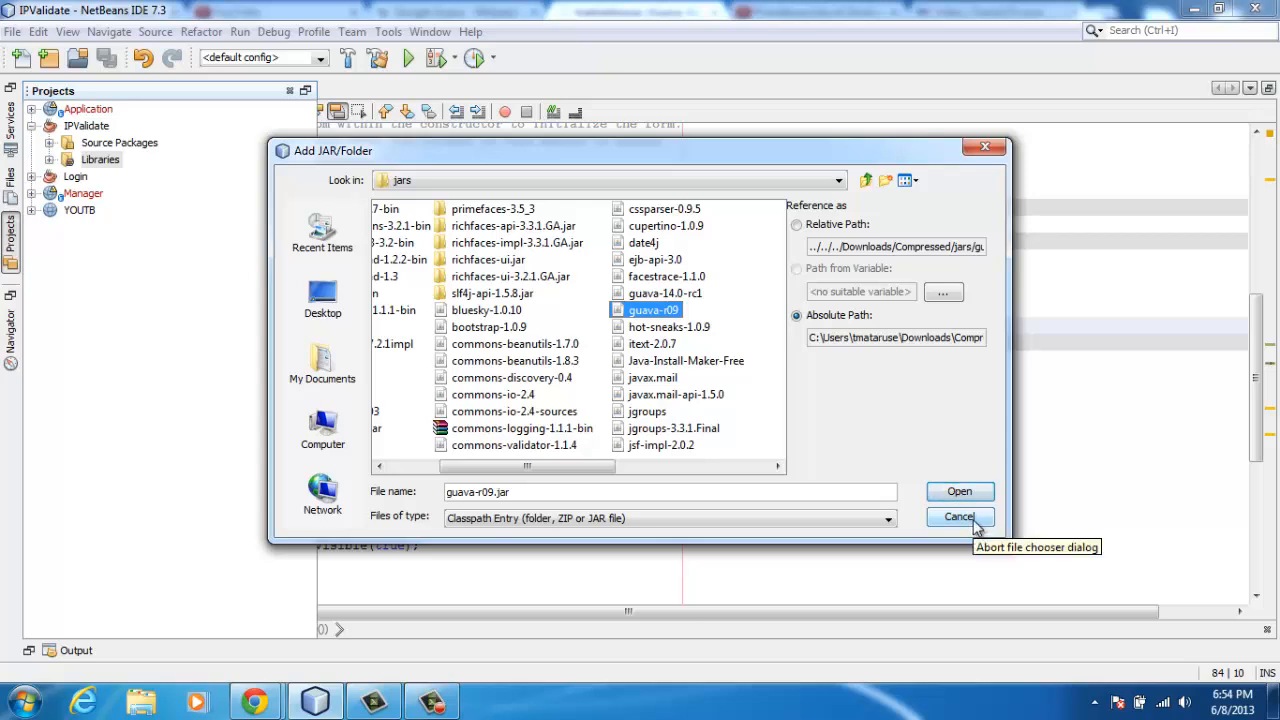
{"action": "mouse_move", "coordinate": [960, 492]}
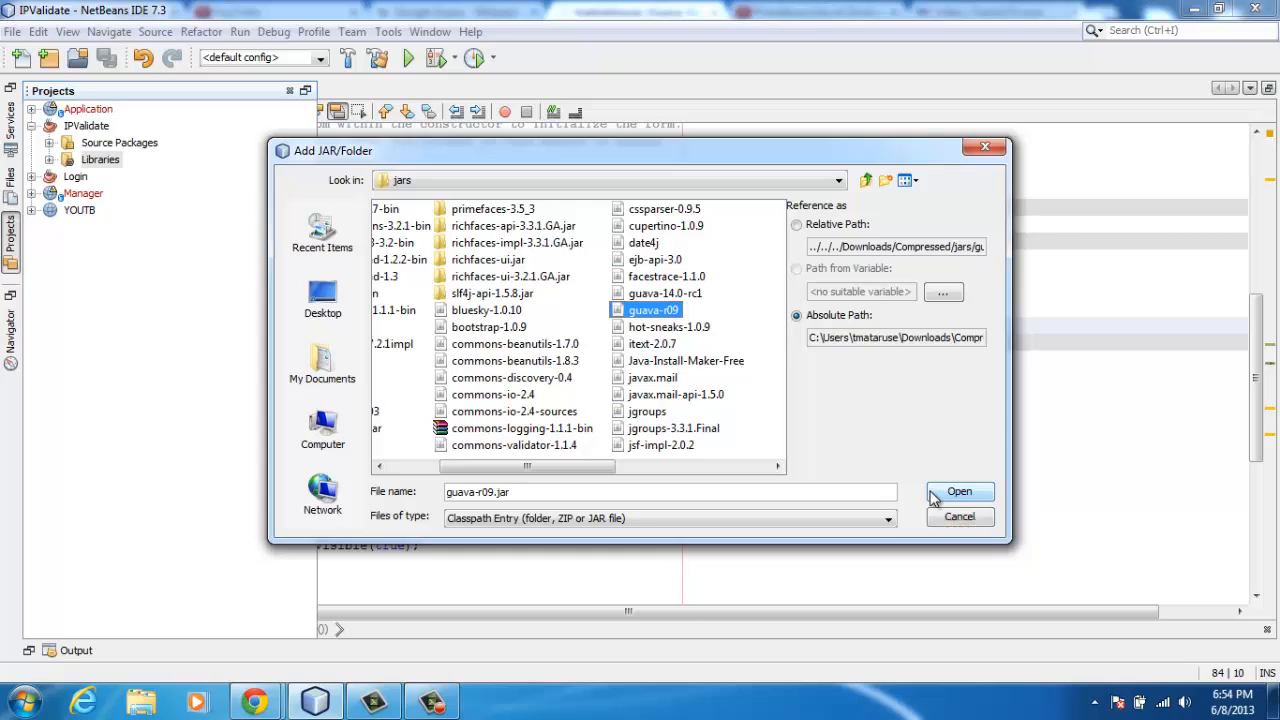
{"action": "mouse_move", "coordinate": [968, 516]}
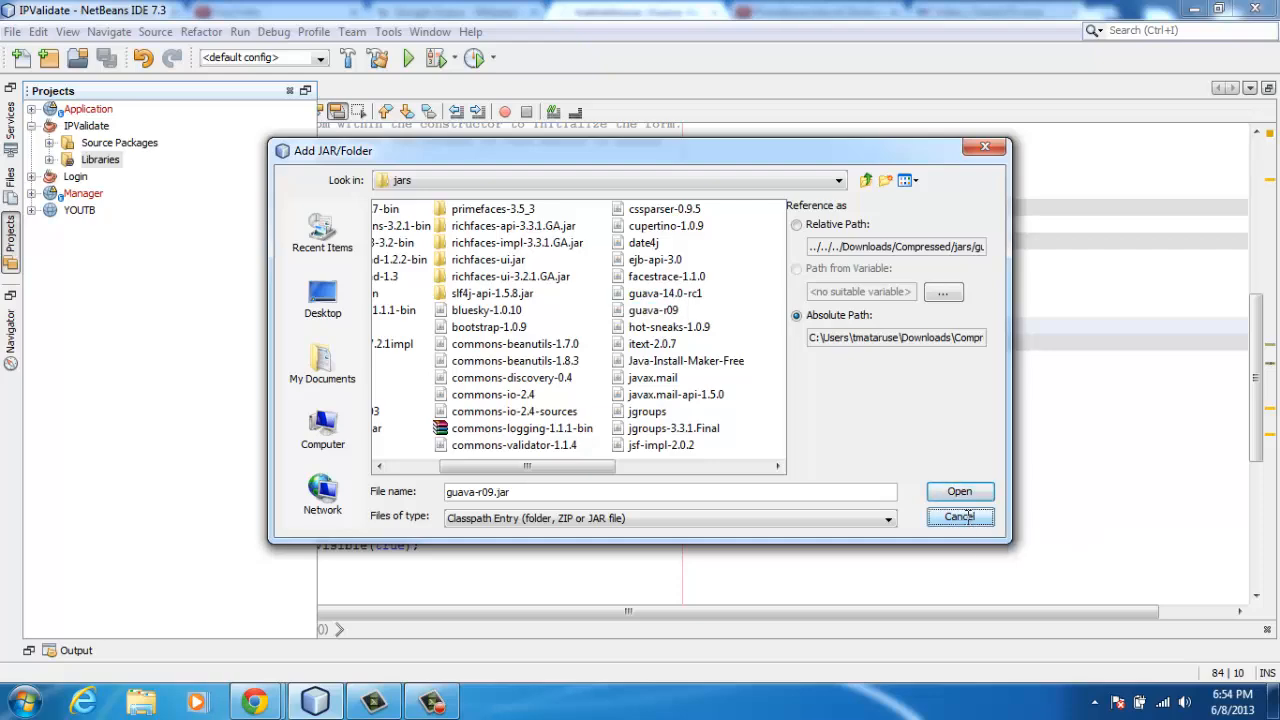
{"action": "left_click", "coordinate": [960, 516]}
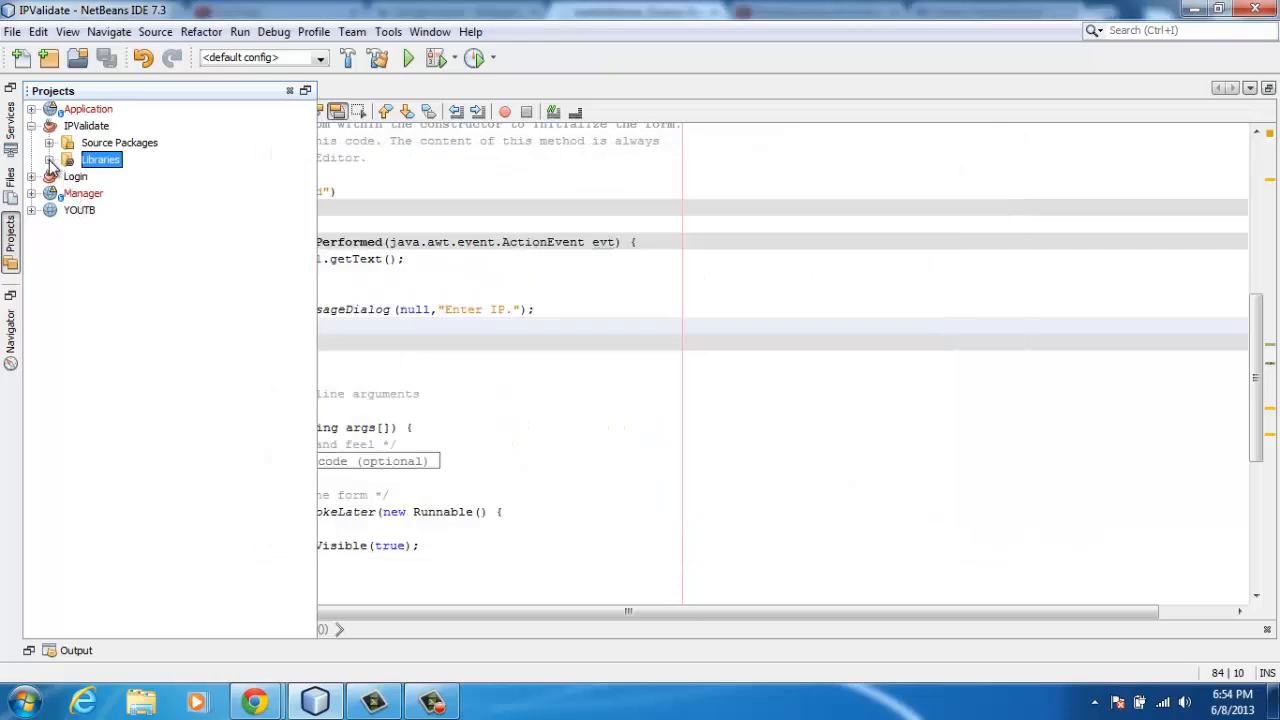
- Expand Libraries and guava-14.0-rc1.jar down to InetAddresses in com.google.common.net
{"action": "left_click", "coordinate": [50, 160]}
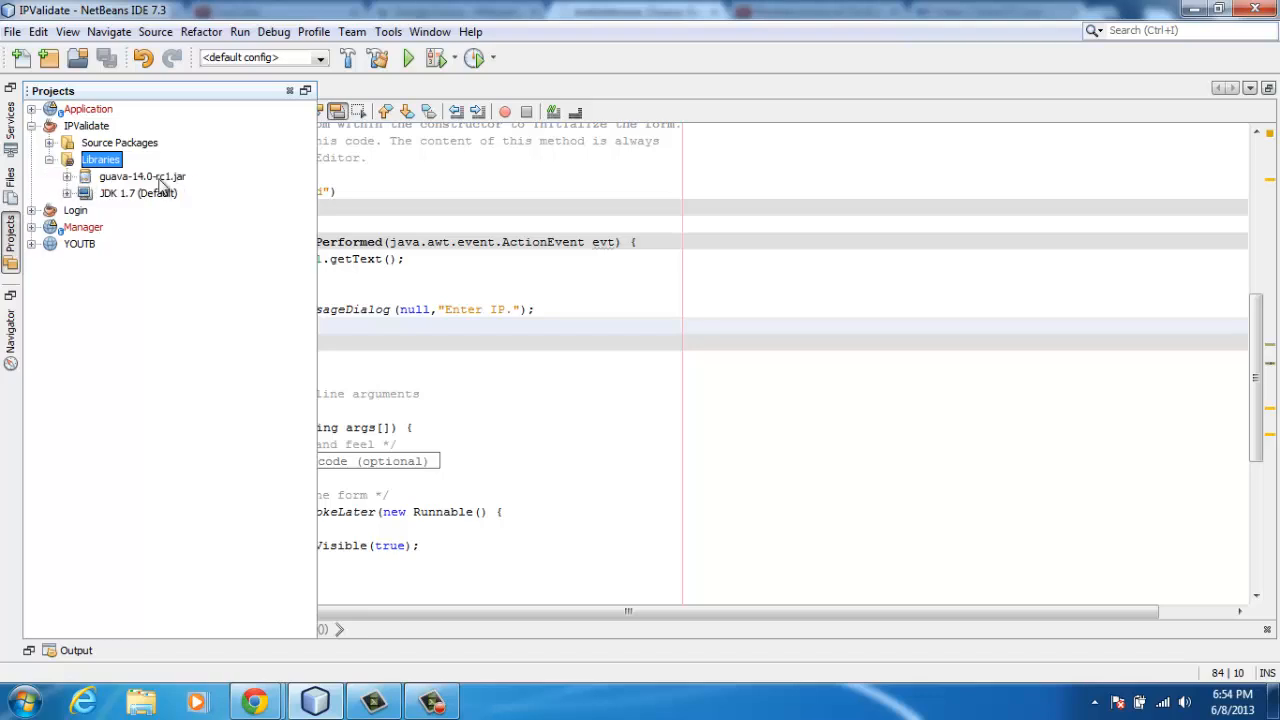
{"action": "left_click", "coordinate": [68, 176]}
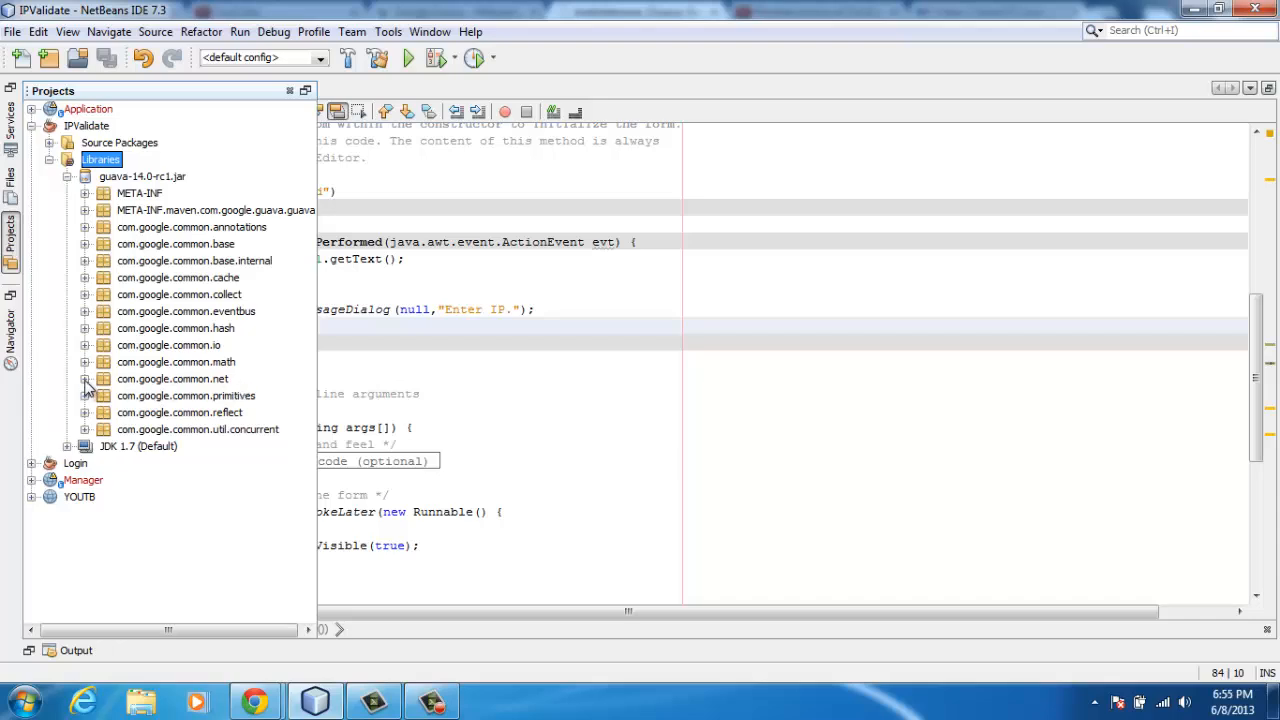
{"action": "left_click", "coordinate": [84, 380]}
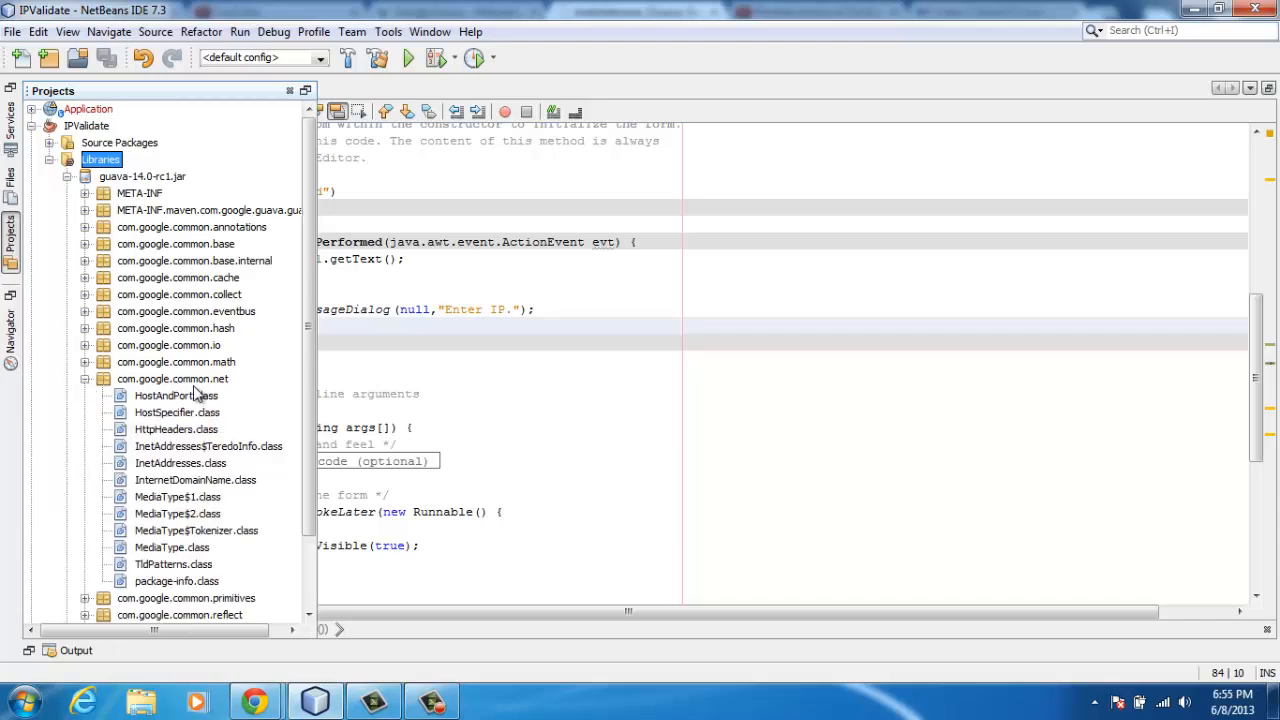
{"action": "scroll", "scroll_direction": "down", "scroll_amount": 3}
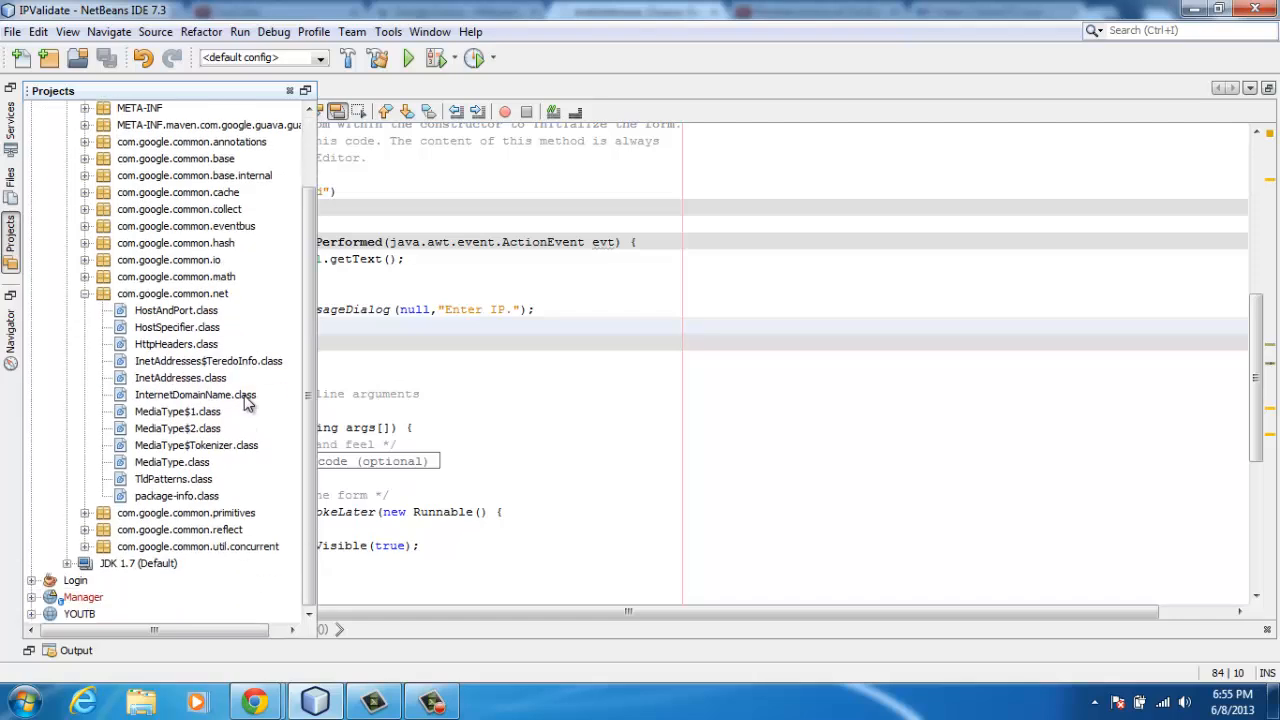
{"action": "left_click", "coordinate": [180, 376]}
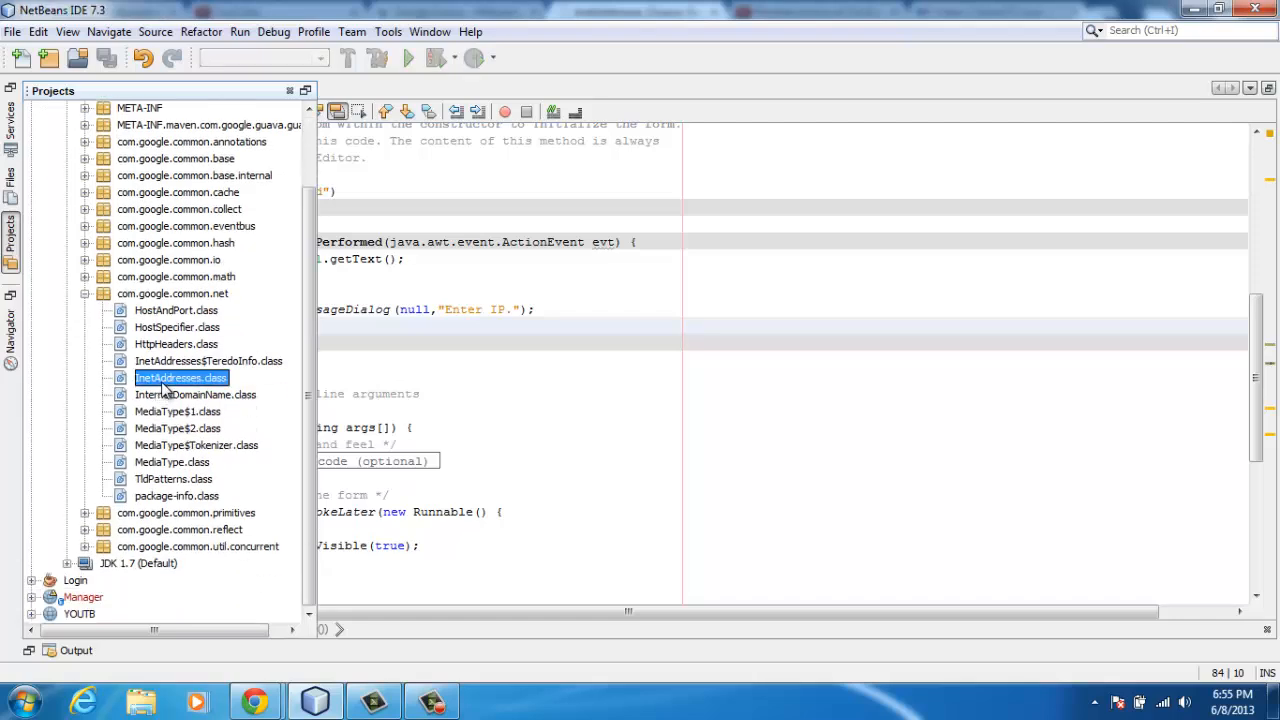
{"action": "mouse_move", "coordinate": [180, 378]}
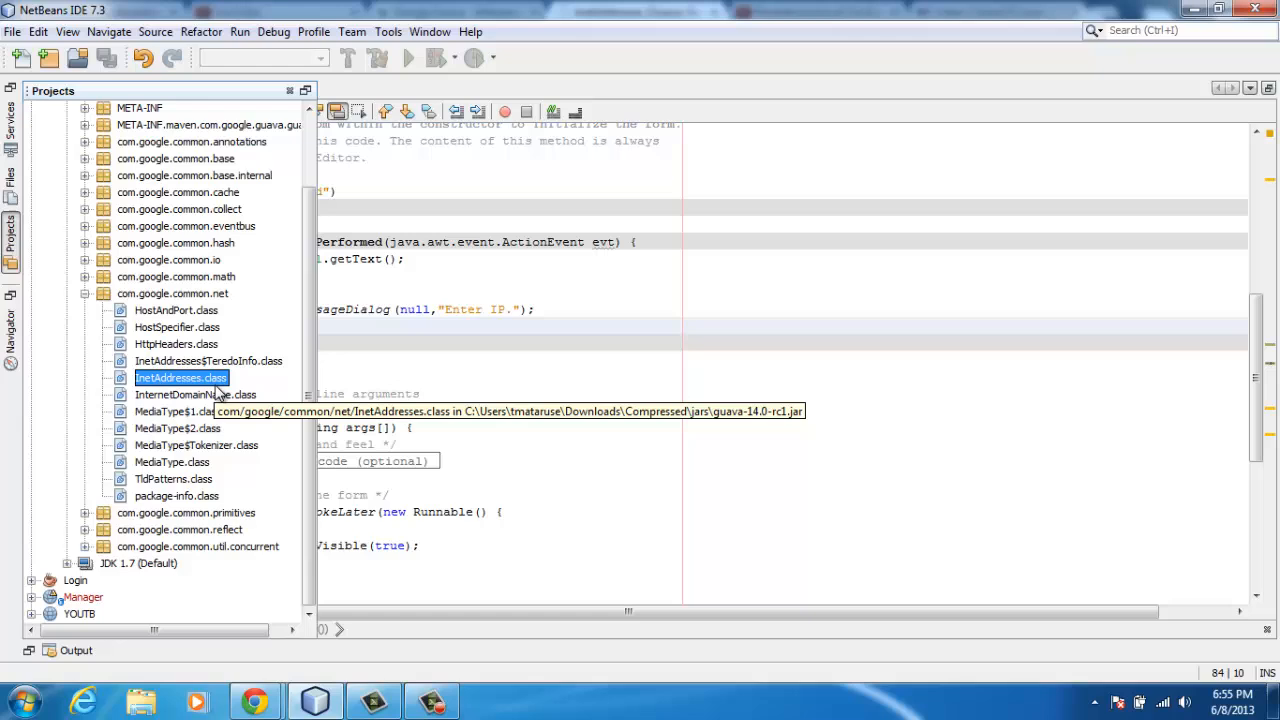
{"action": "mouse_move", "coordinate": [200, 390]}
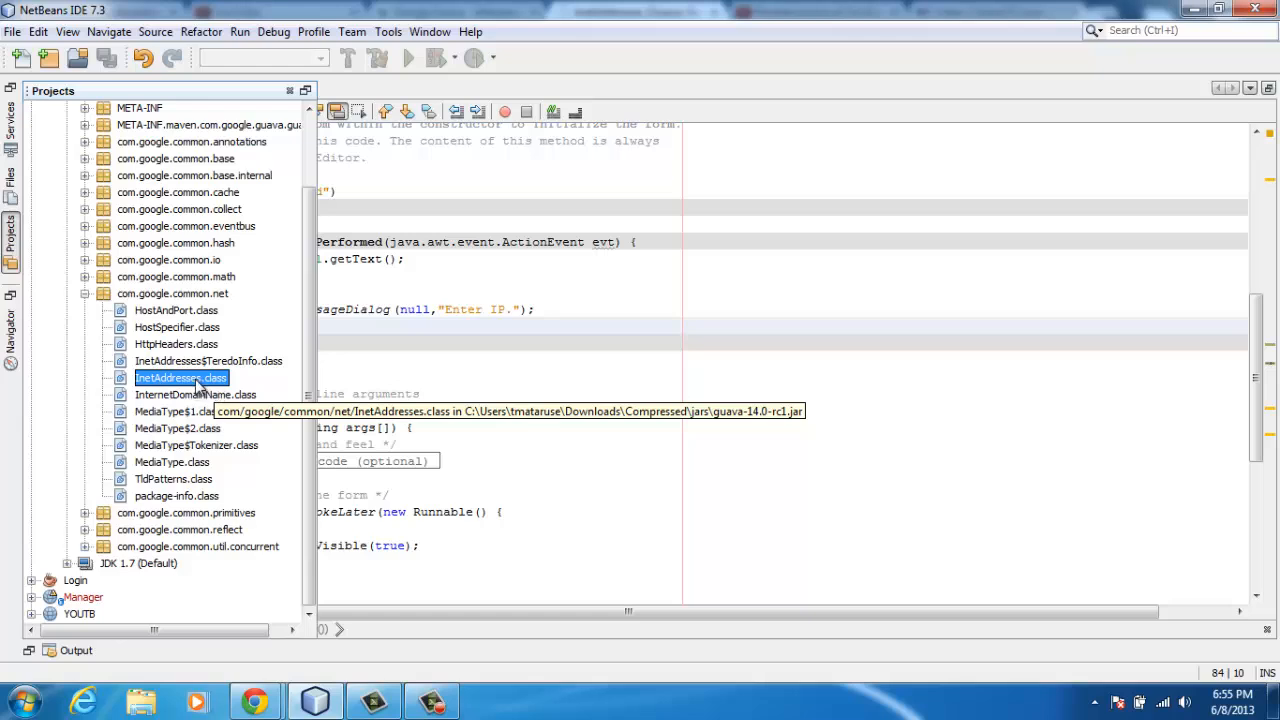
- Browse InetAddresses$TeredoInfo and InternetDomainName, then collapse the package and the JAR
{"action": "left_click", "coordinate": [208, 360]}
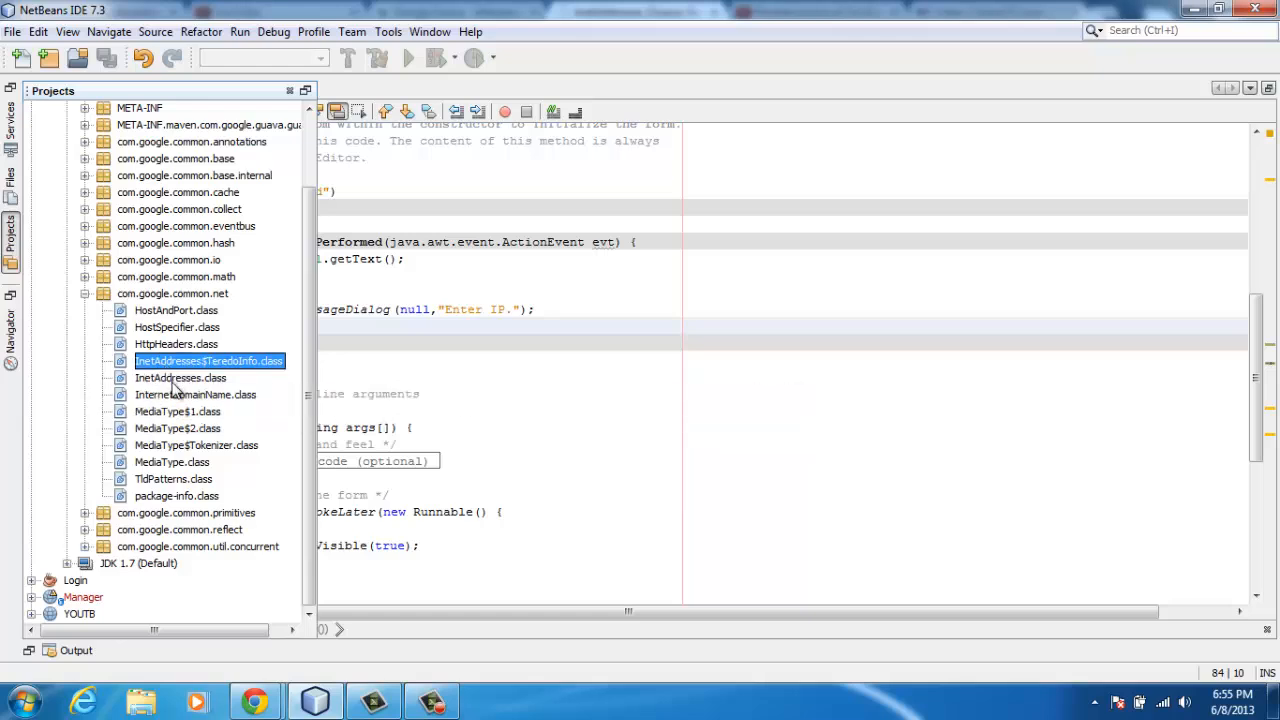
{"action": "left_click", "coordinate": [180, 378]}
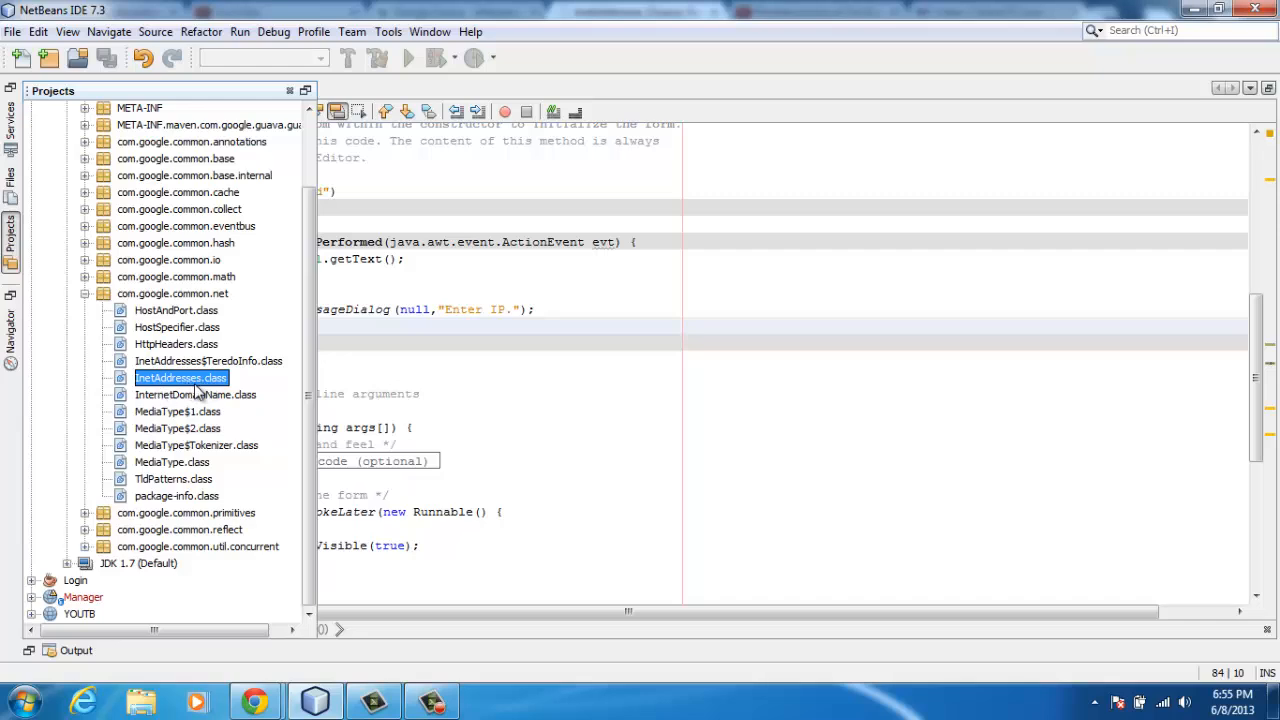
{"action": "mouse_move", "coordinate": [248, 398]}
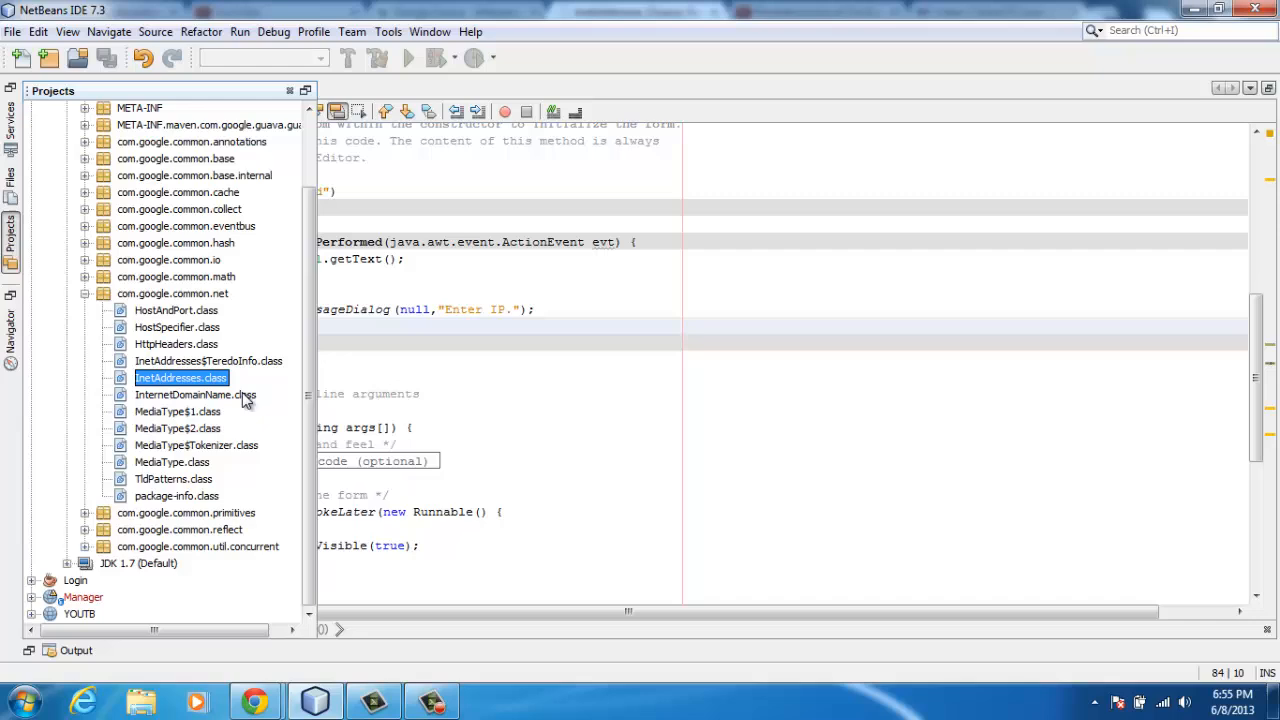
{"action": "left_click", "coordinate": [196, 394]}
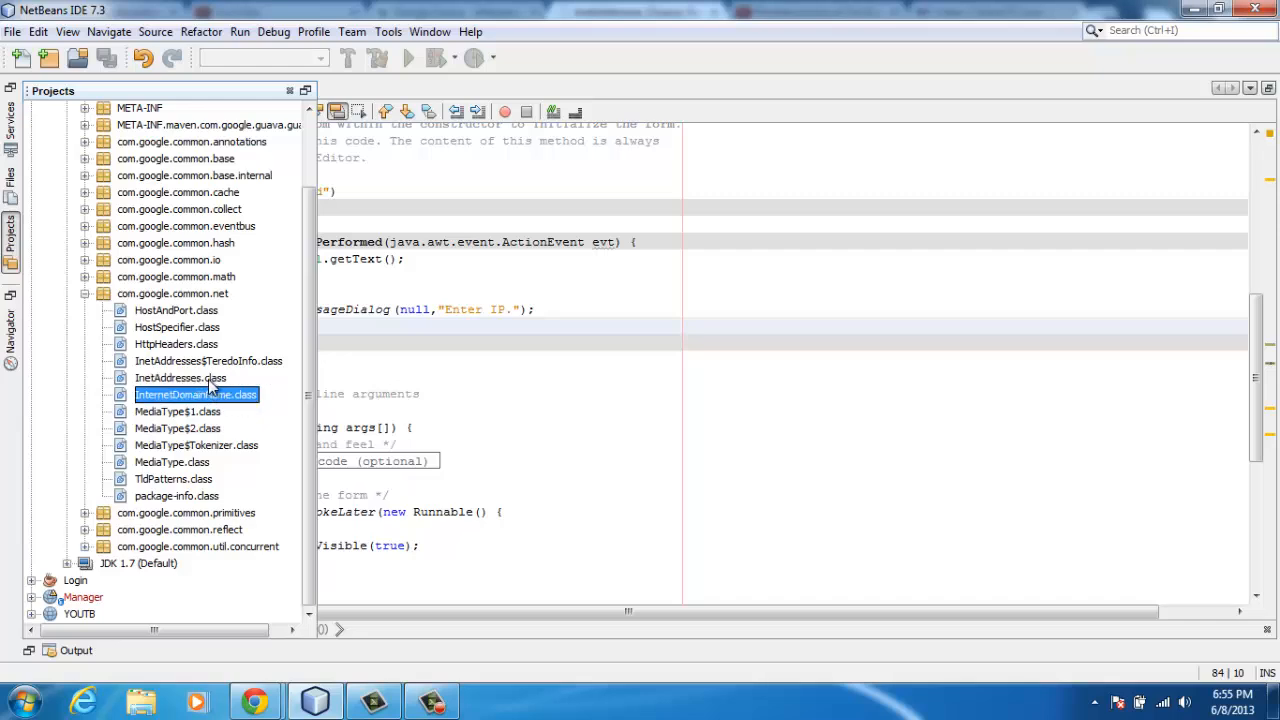
{"action": "left_click", "coordinate": [86, 292]}
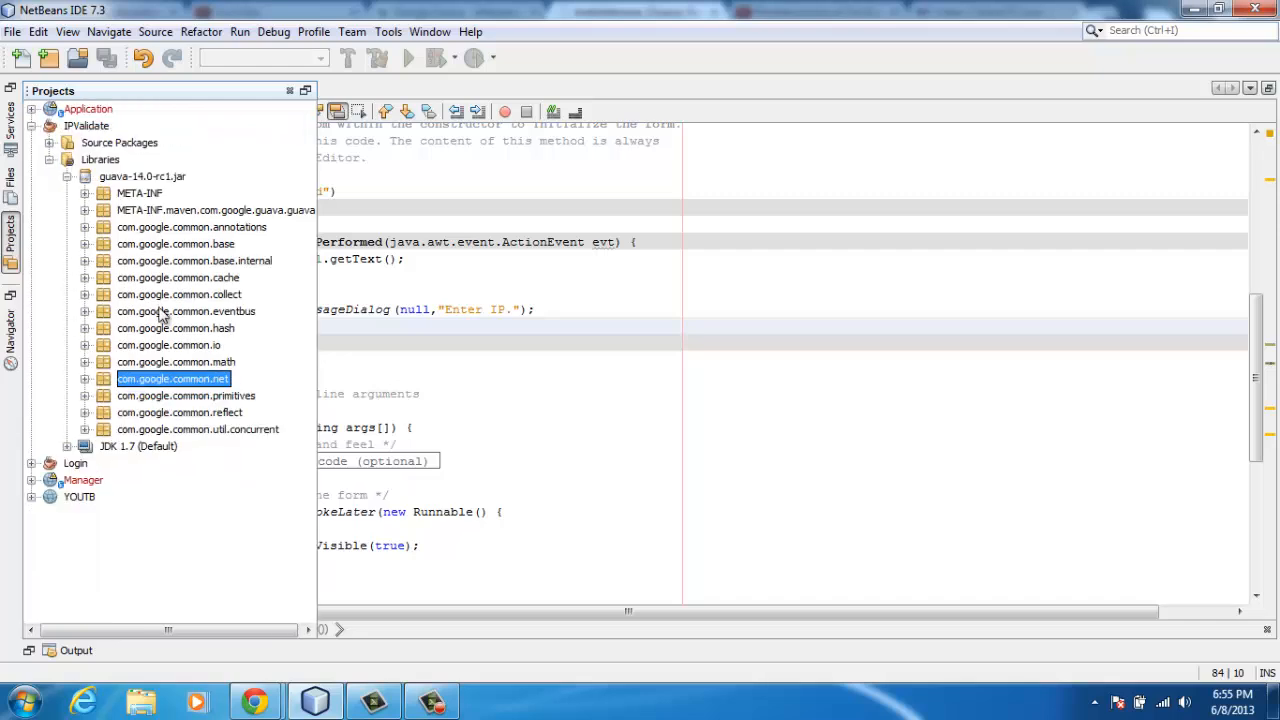
{"action": "left_click", "coordinate": [66, 176]}
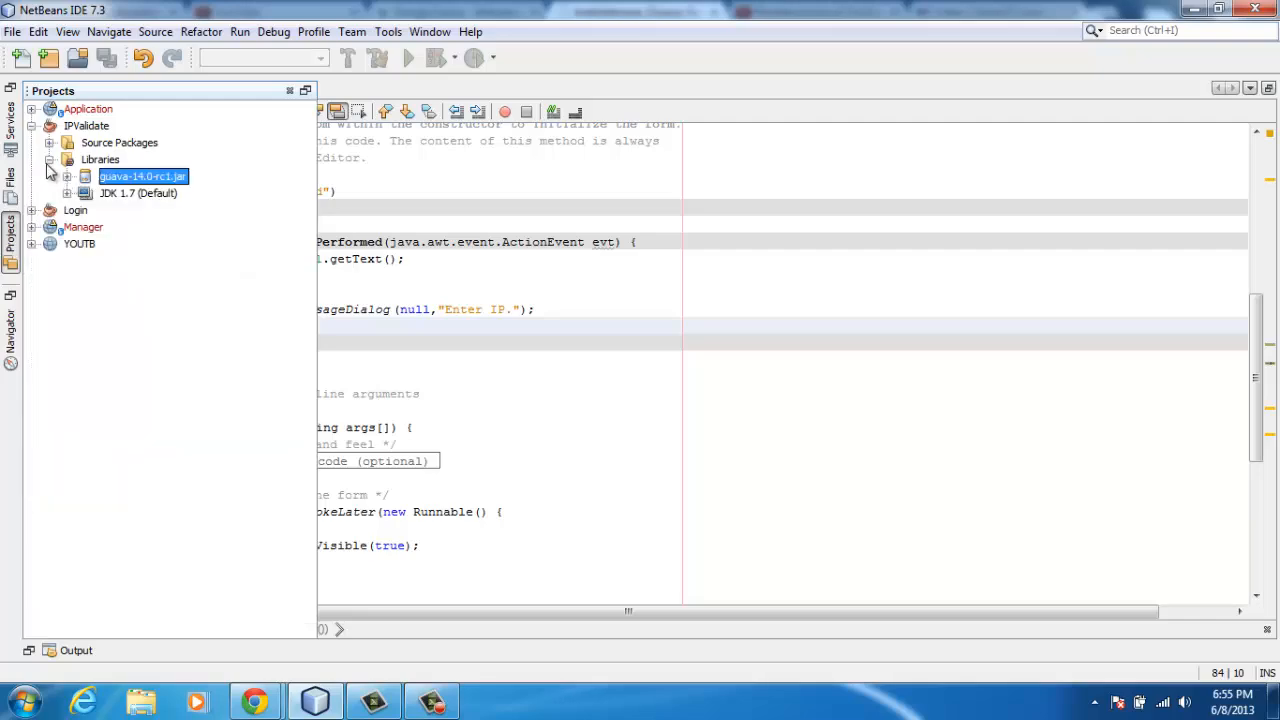
- Scroll the Valid.java source from the imports down to the jButton1ActionPerformed handler
{"action": "left_click", "coordinate": [50, 160]}
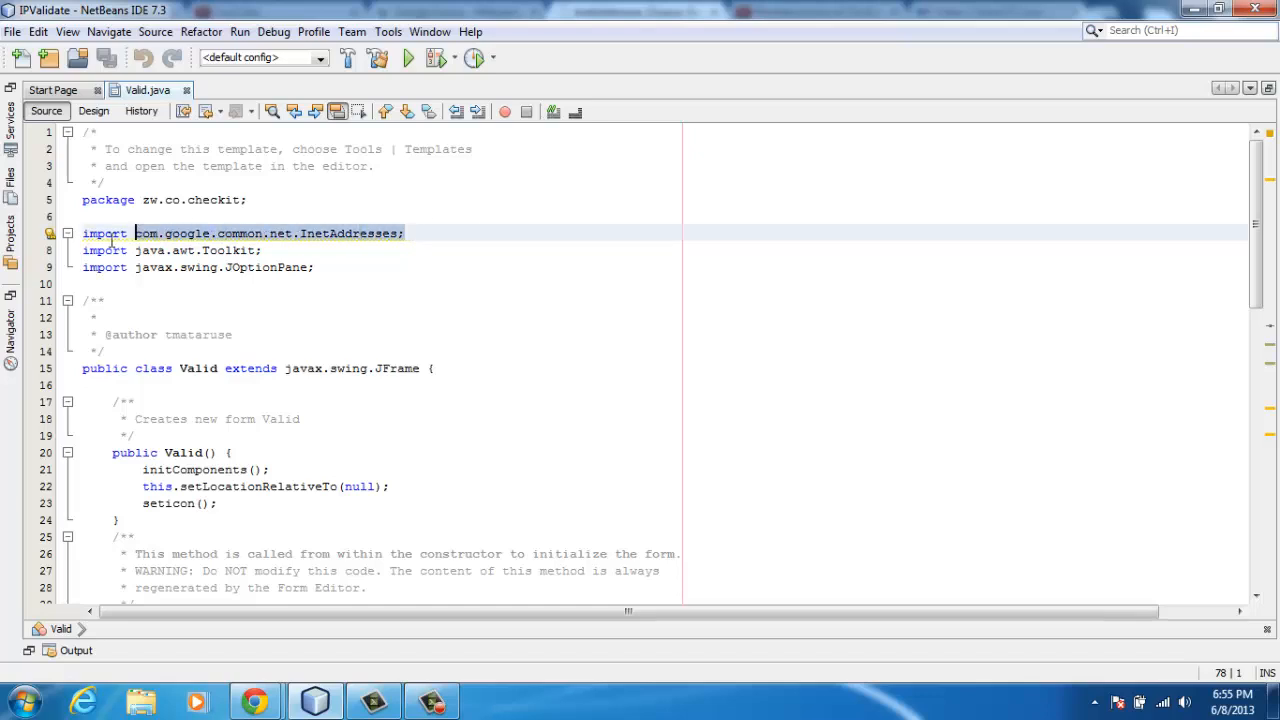
{"action": "mouse_move", "coordinate": [316, 248]}
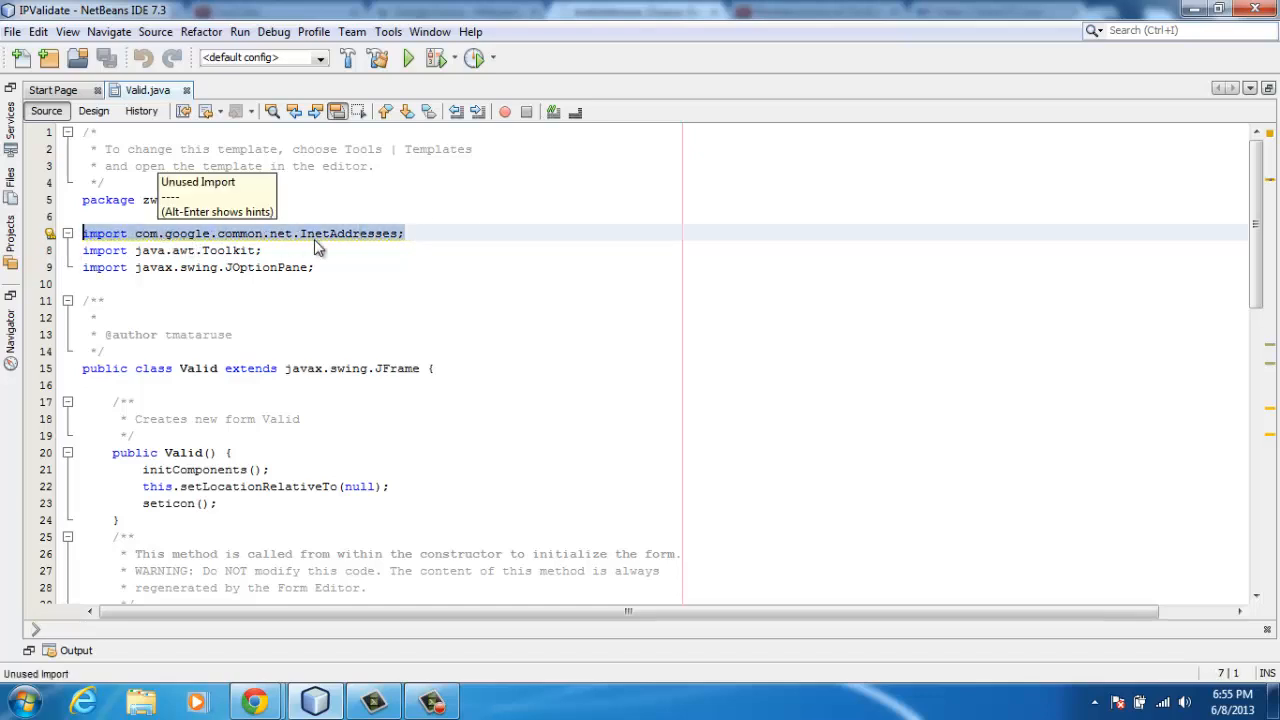
{"action": "scroll", "scroll_direction": "down", "scroll_amount": 3}
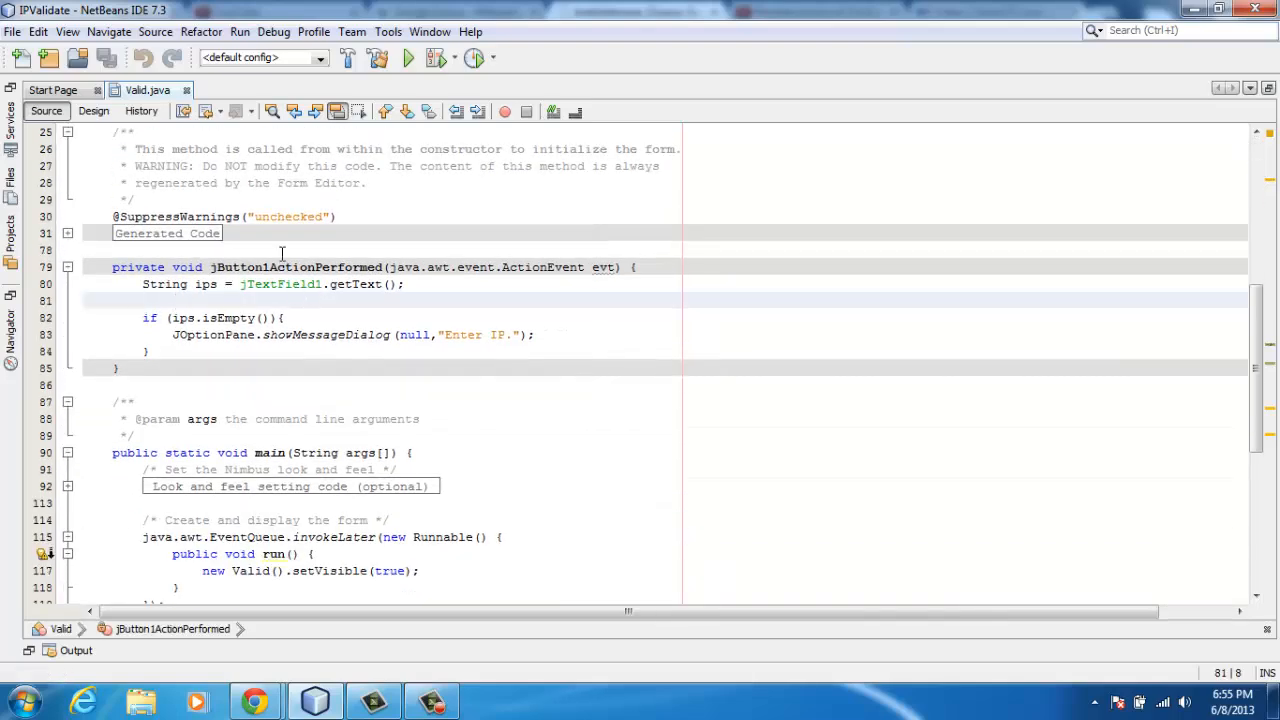
- Add 'boolean isValid = InetAddresses.isInetAddress(ips);' to the check handler and save Valid.java
{"action": "left_click", "coordinate": [92, 110]}
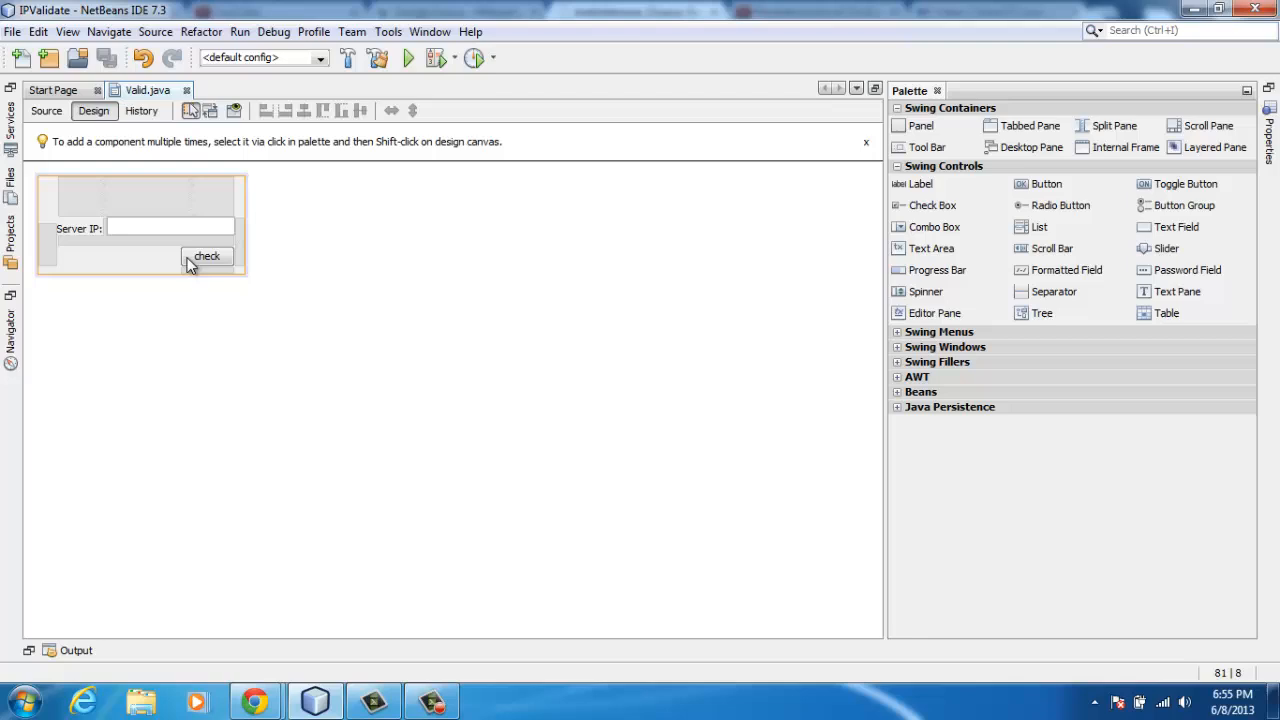
{"action": "left_click", "coordinate": [206, 256]}
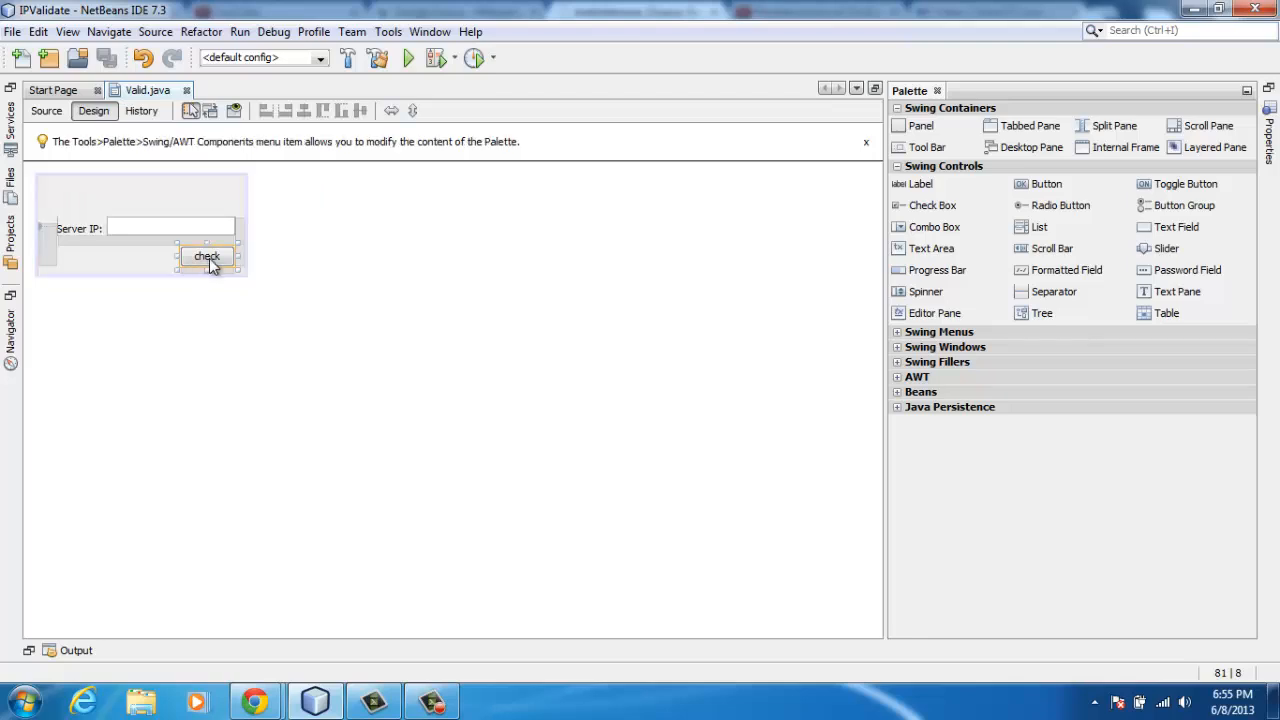
{"action": "left_click", "coordinate": [46, 110]}
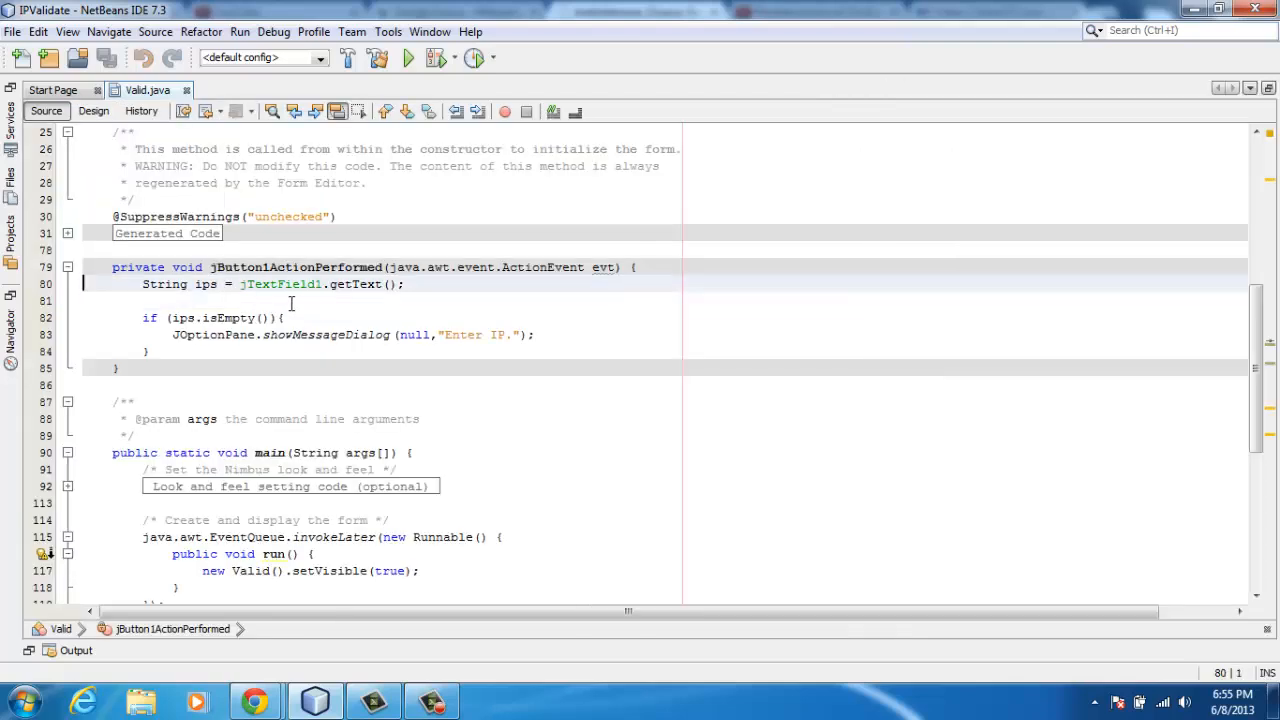
{"action": "left_click", "coordinate": [156, 300]}
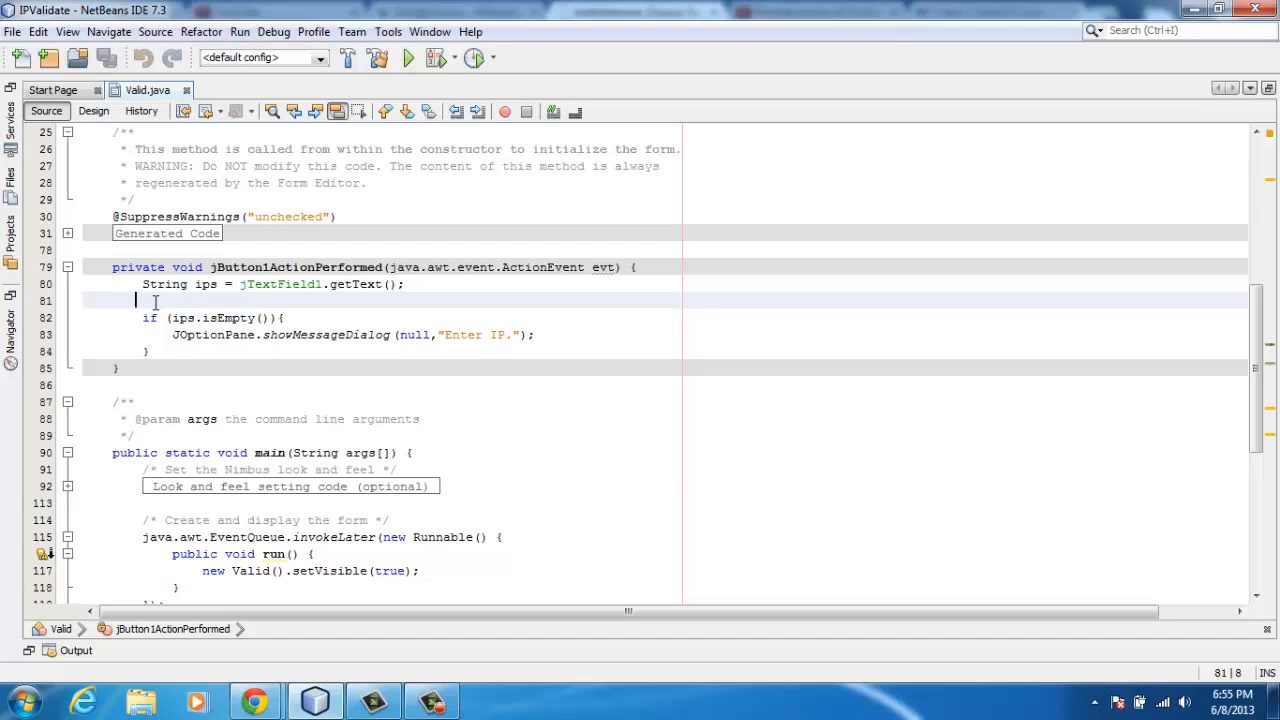
{"action": "type", "text": "b"}
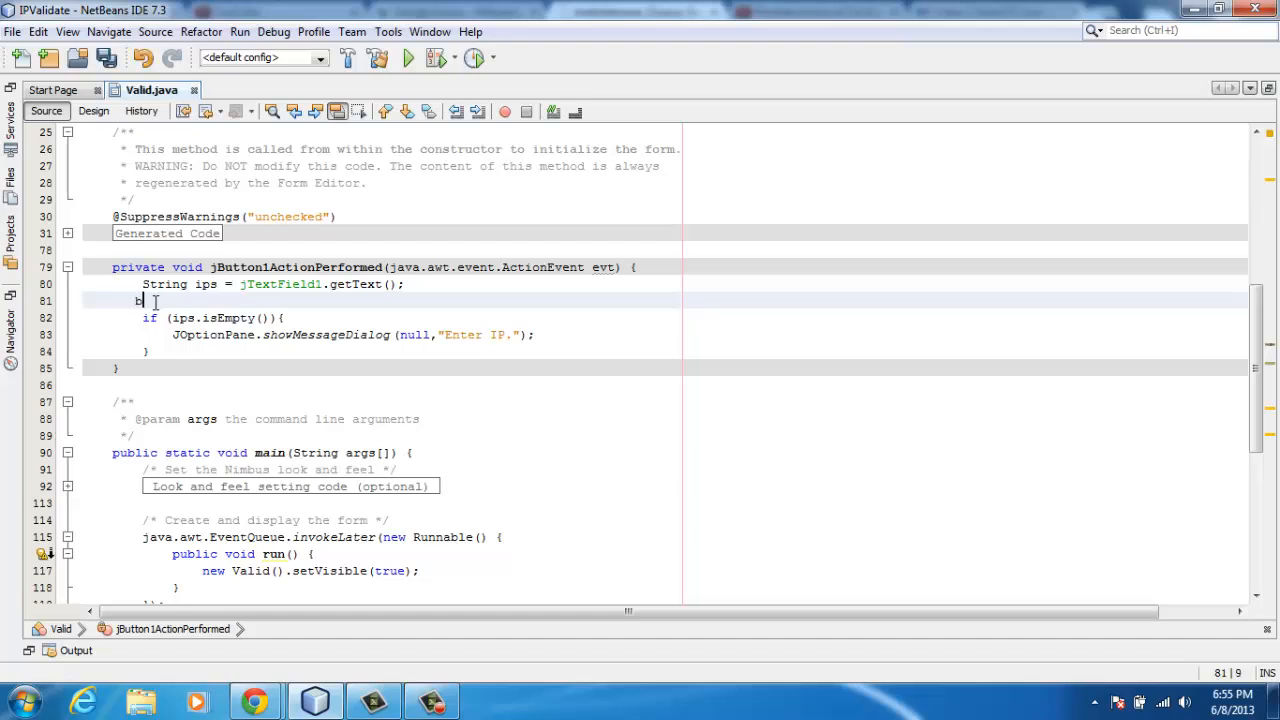
{"action": "type", "text": "oolean"}
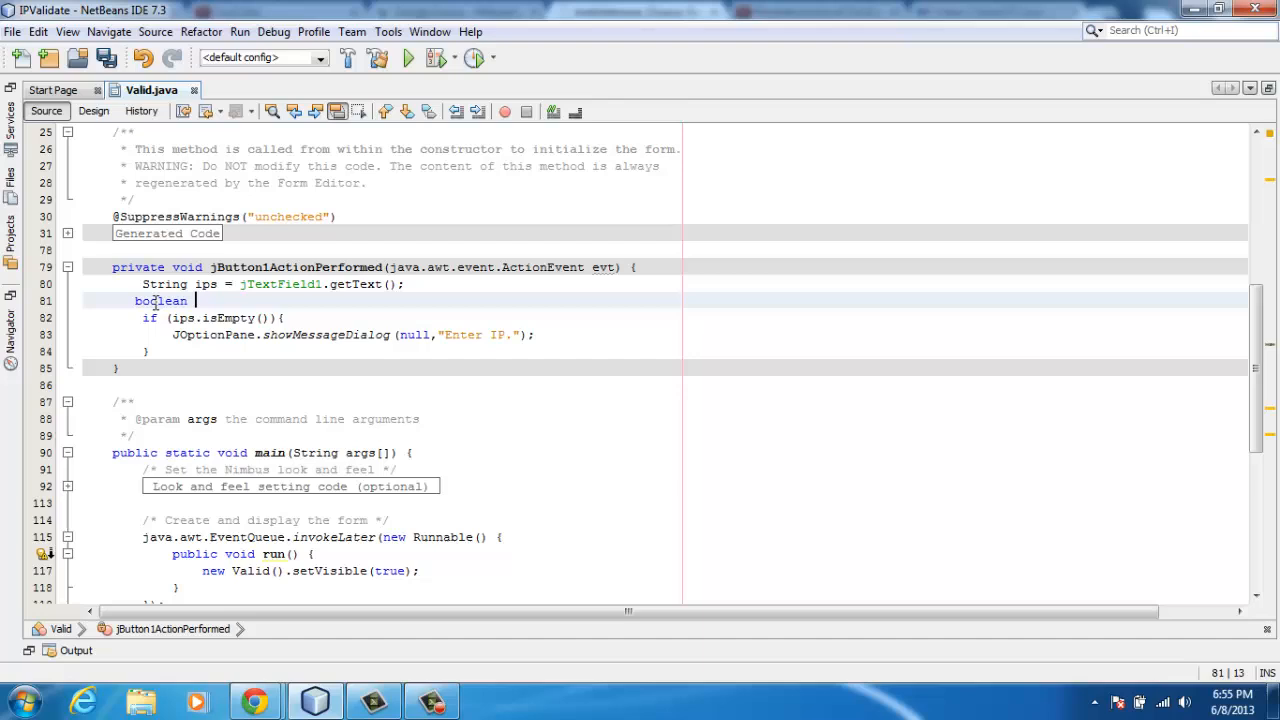
{"action": "type", "text": "isValid = i"}
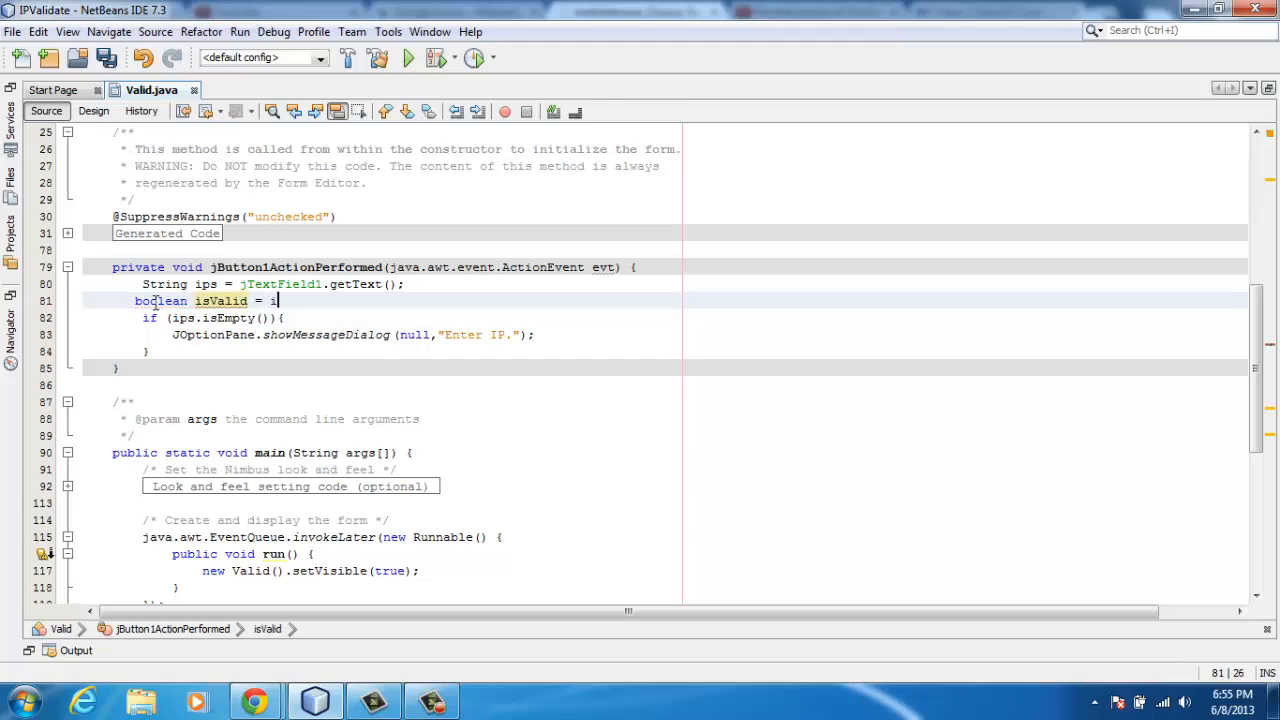
{"action": "type", "text": "netAddresses."}
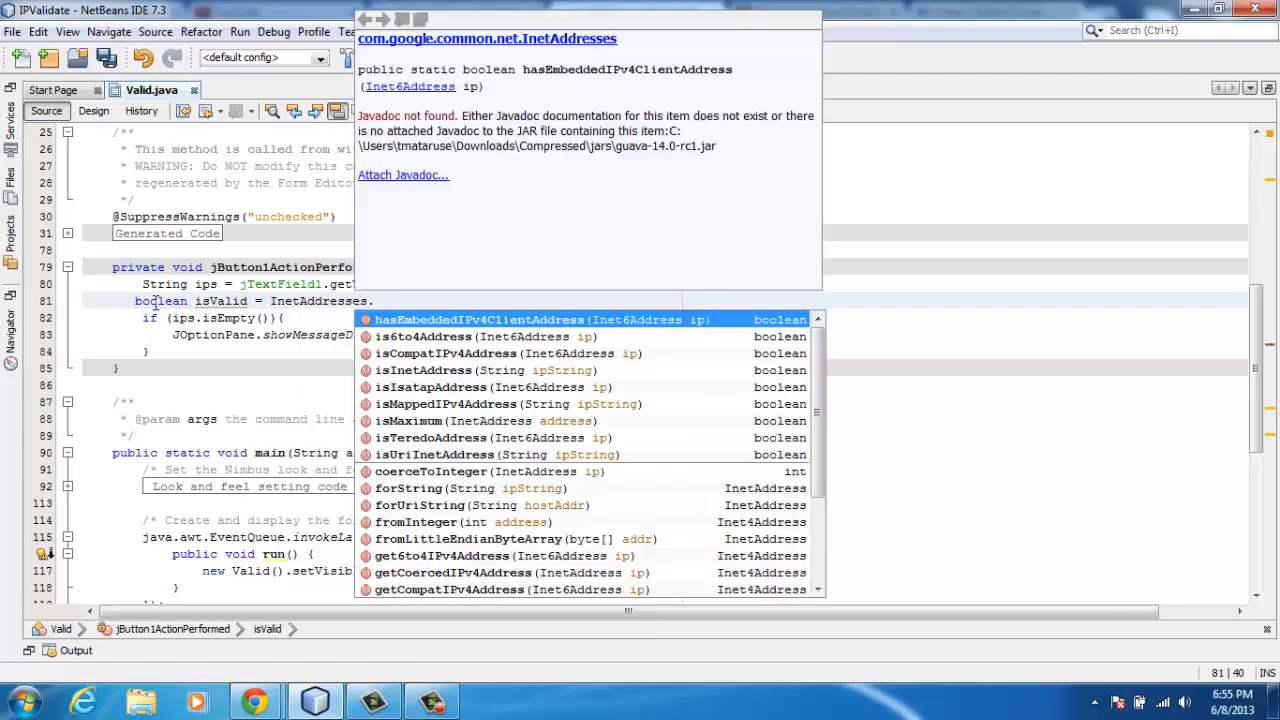
{"action": "type", "text": "isi"}
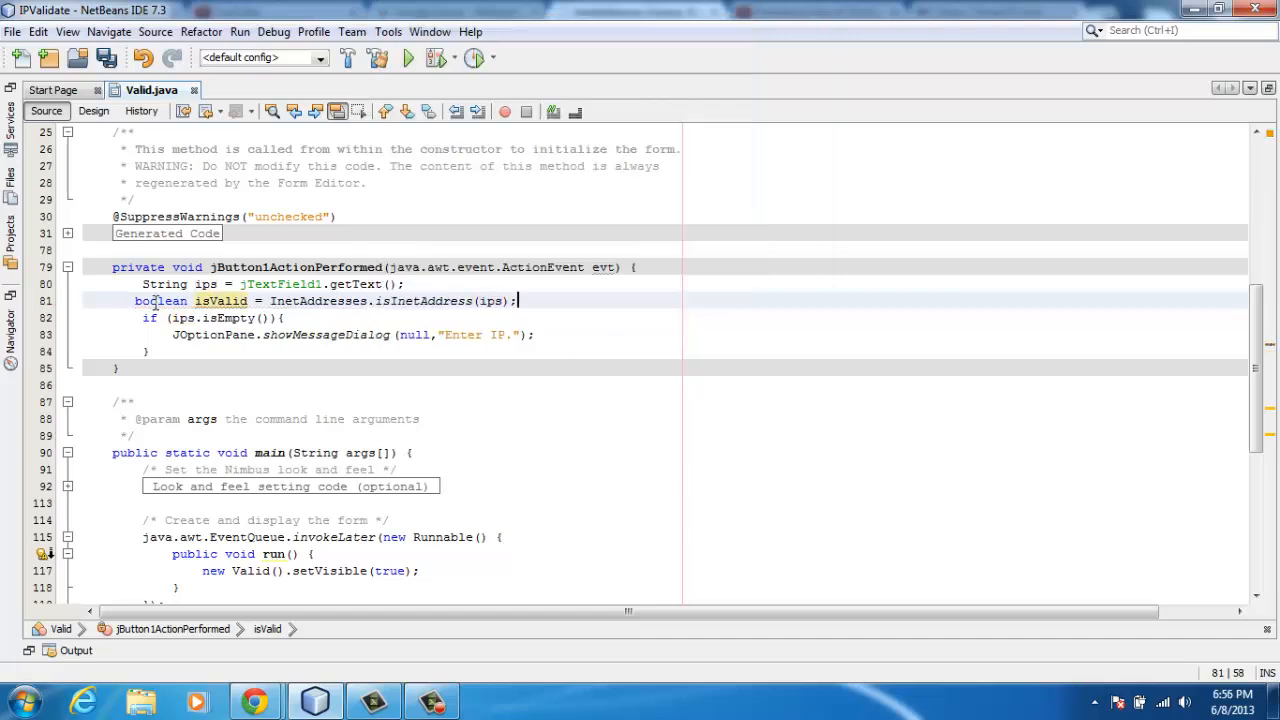
{"action": "key", "text": "ctrl+s"}
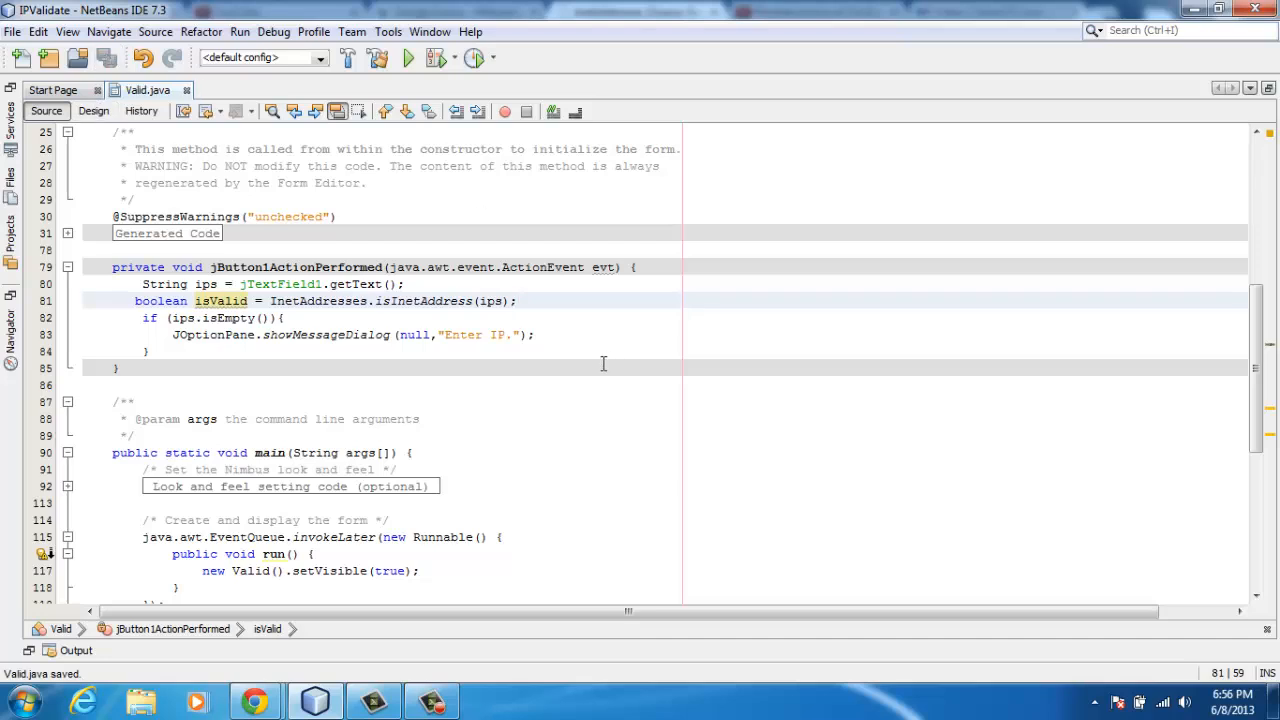
- Review the ips and isValid occurrences and move to the end of the empty-check block
{"action": "double_click", "coordinate": [490, 300]}
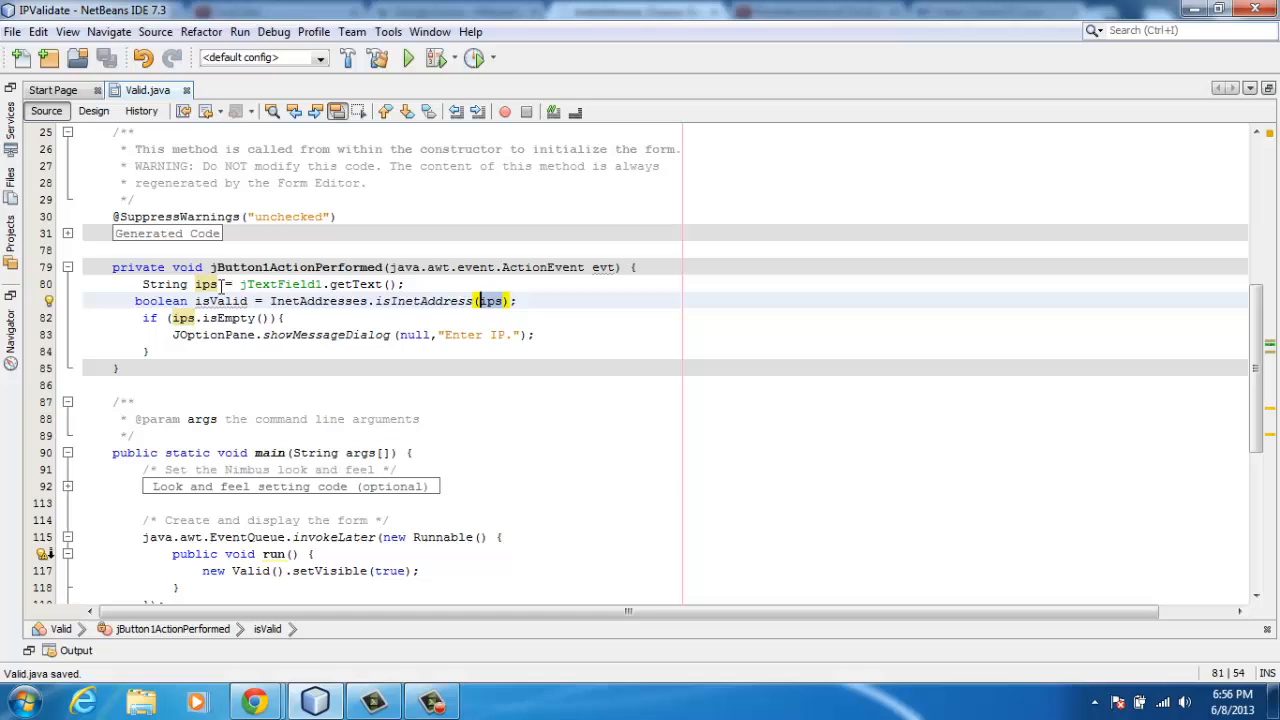
{"action": "left_click", "coordinate": [204, 284]}
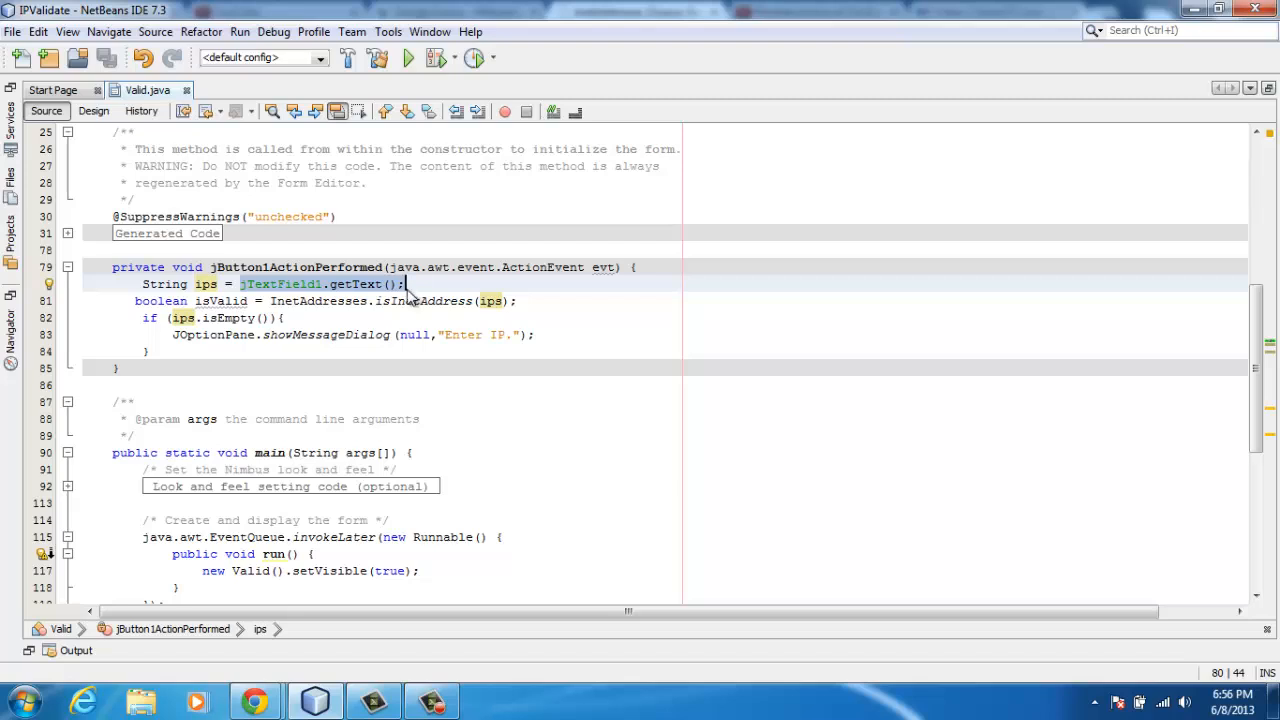
{"action": "left_click", "coordinate": [488, 316]}
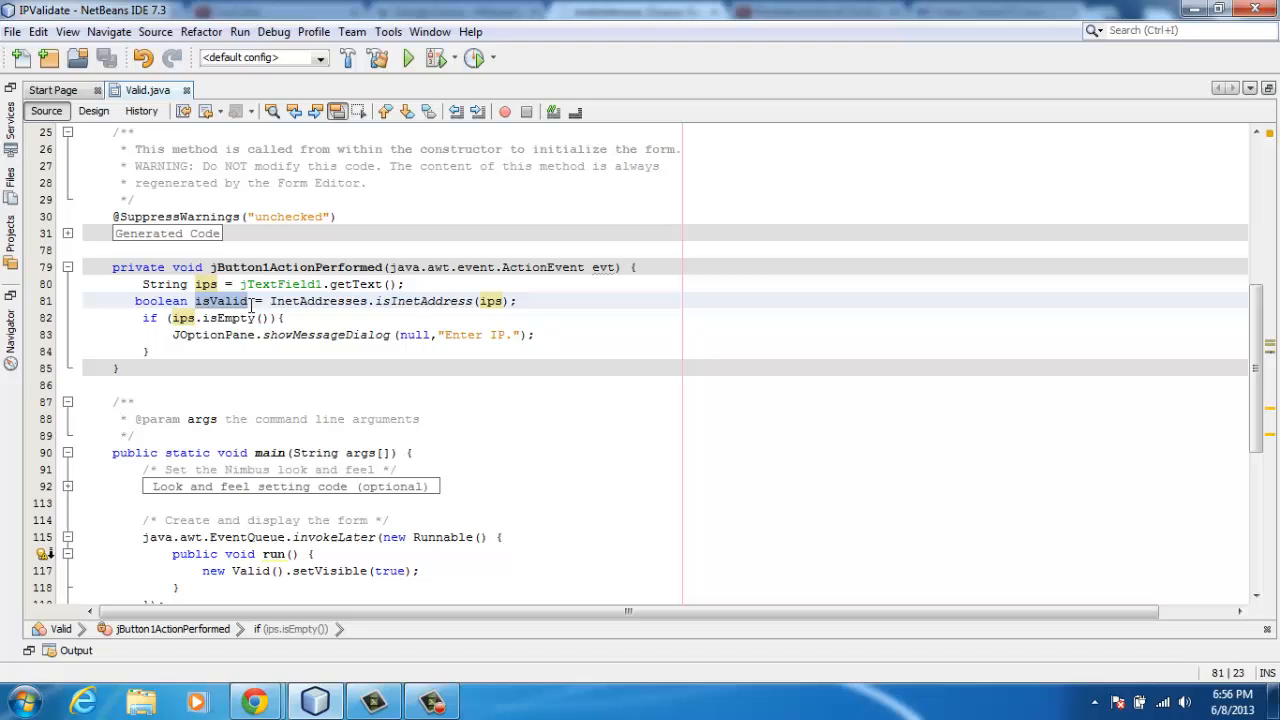
{"action": "left_click", "coordinate": [222, 300]}
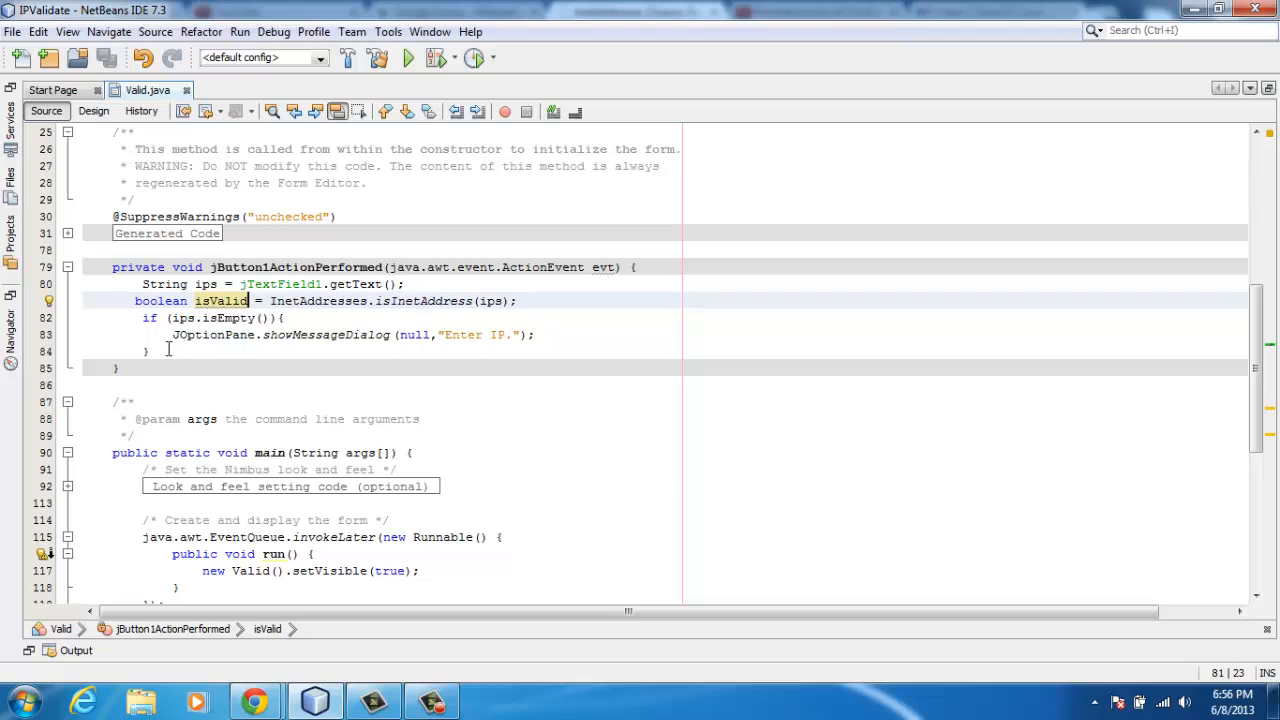
- Add an 'else if (isValid)' branch after the empty-text check in the button handler
{"action": "type", "text": "else if"}
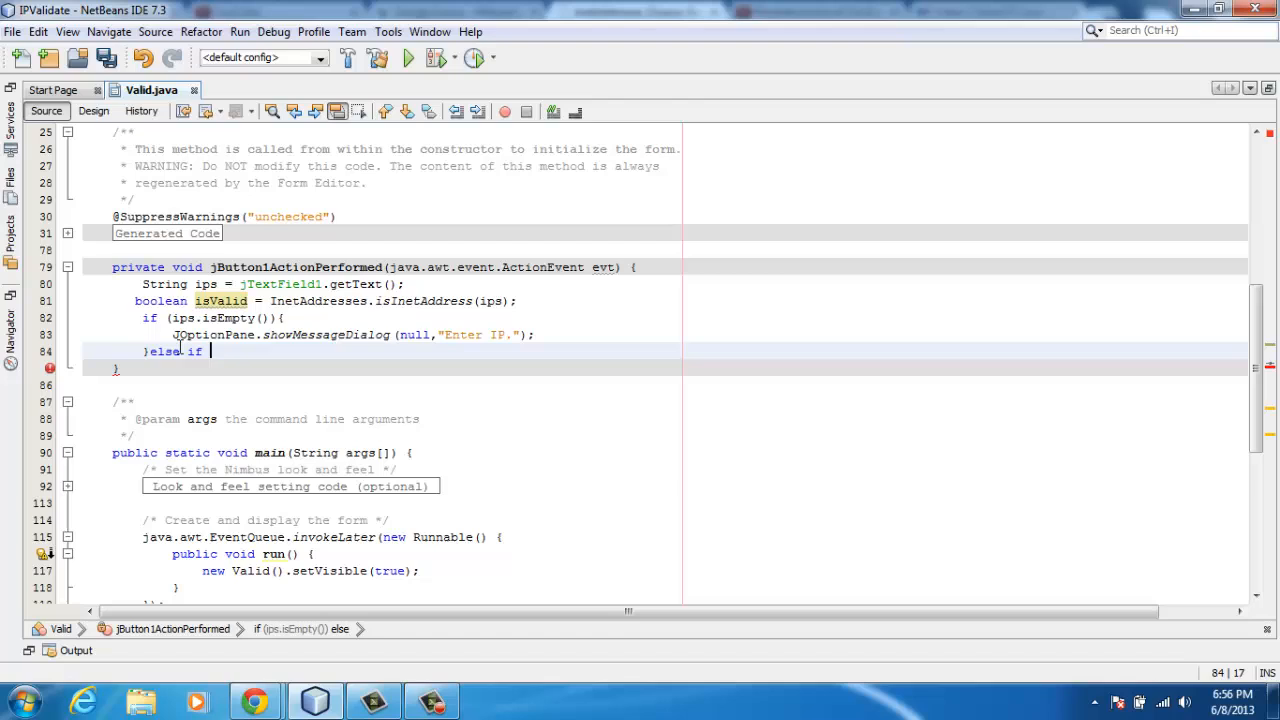
{"action": "type", "text": "(){"}
{"action": "type", "text": "}else{"}
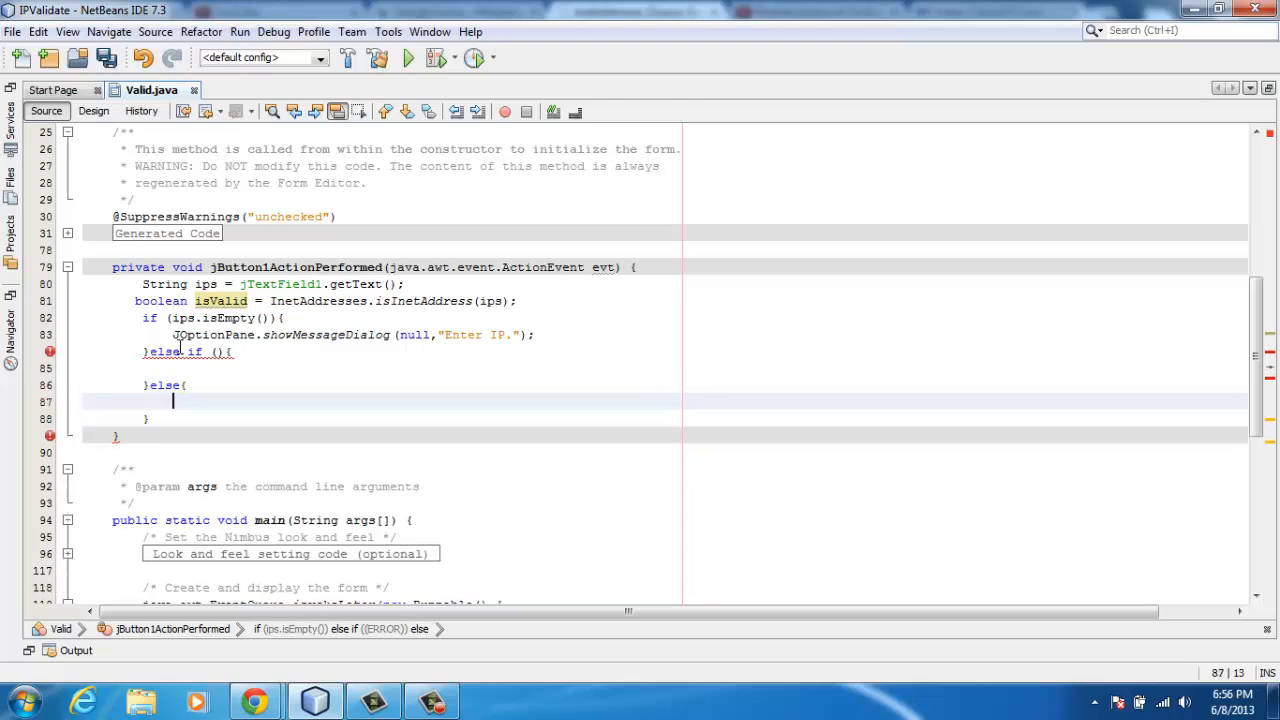
{"action": "key", "text": "ctrl+s"}
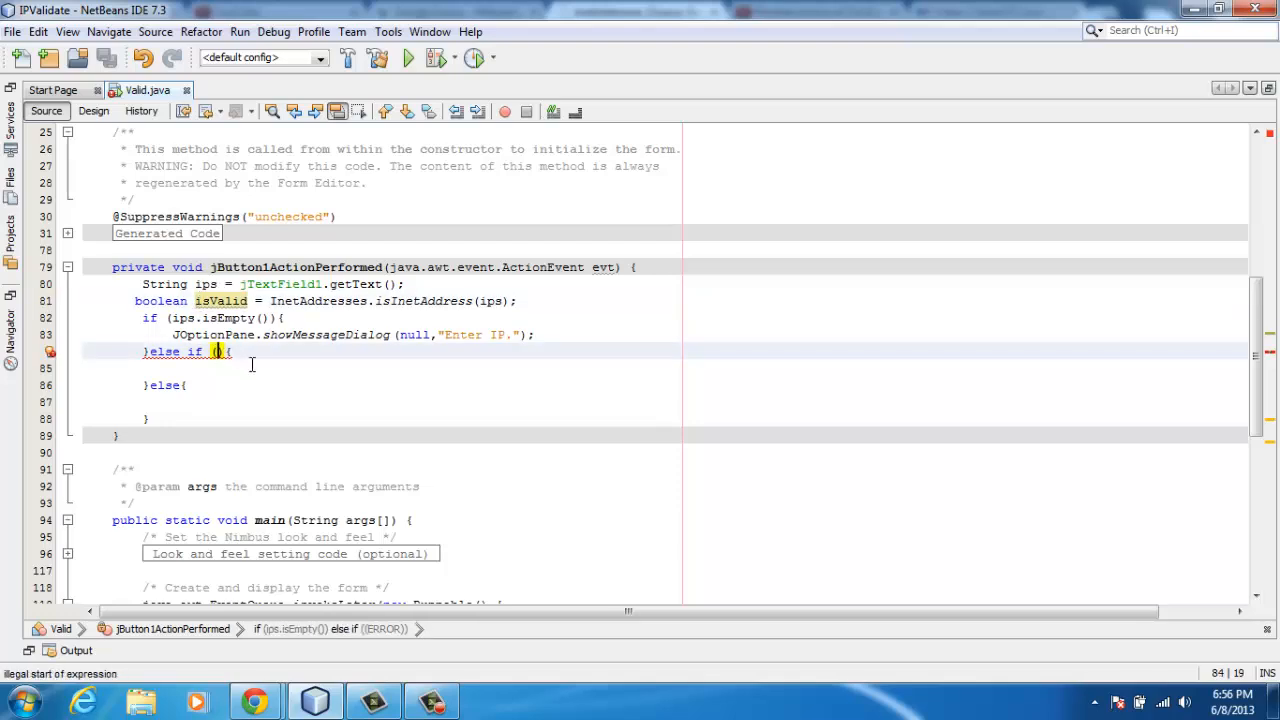
{"action": "type", "text": "isValid"}
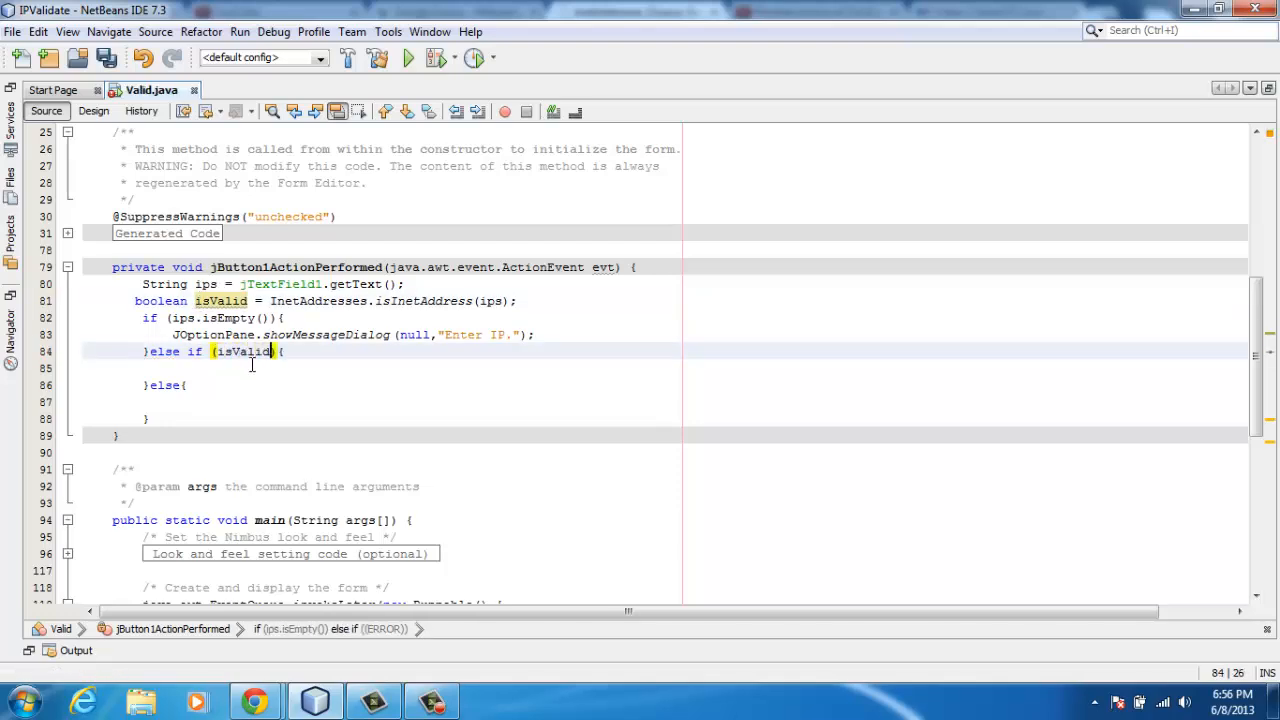
{"action": "left_click", "coordinate": [104, 56]}
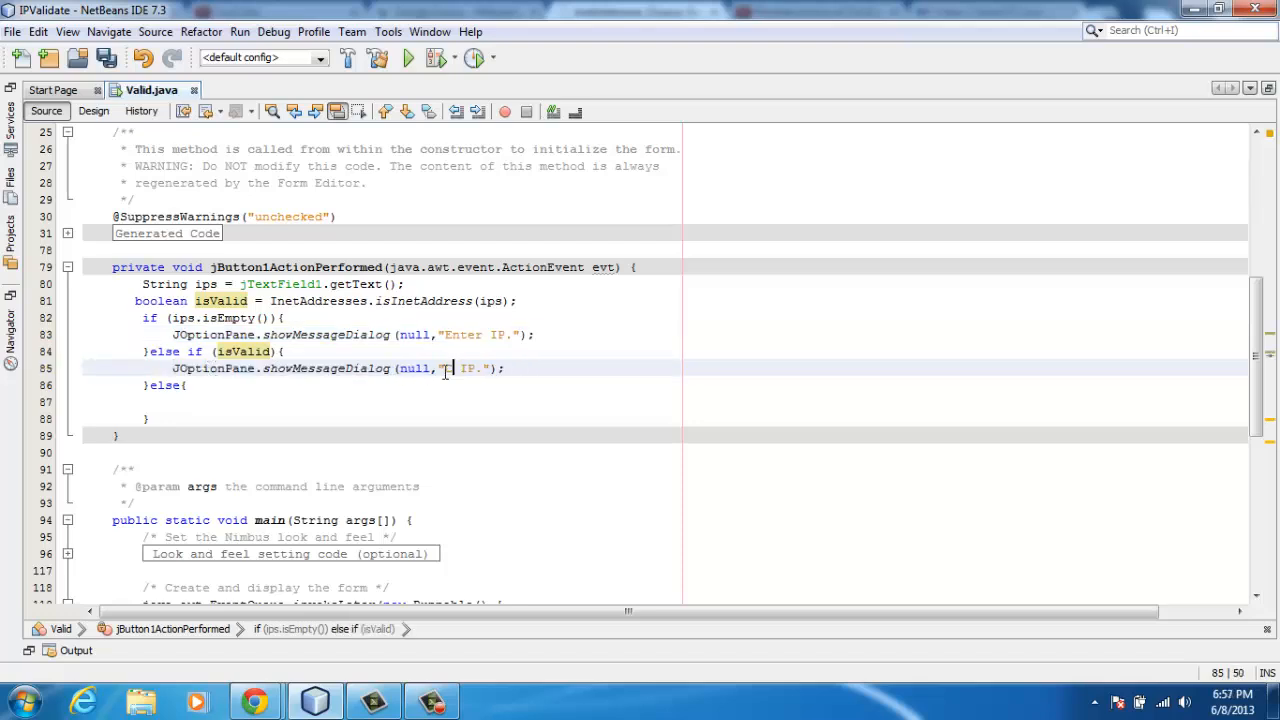
- Show JOptionPane "Valid IP." in the isValid branch and "Invalid IP." in the else branch, then save
{"action": "type", "text": "Valide"}
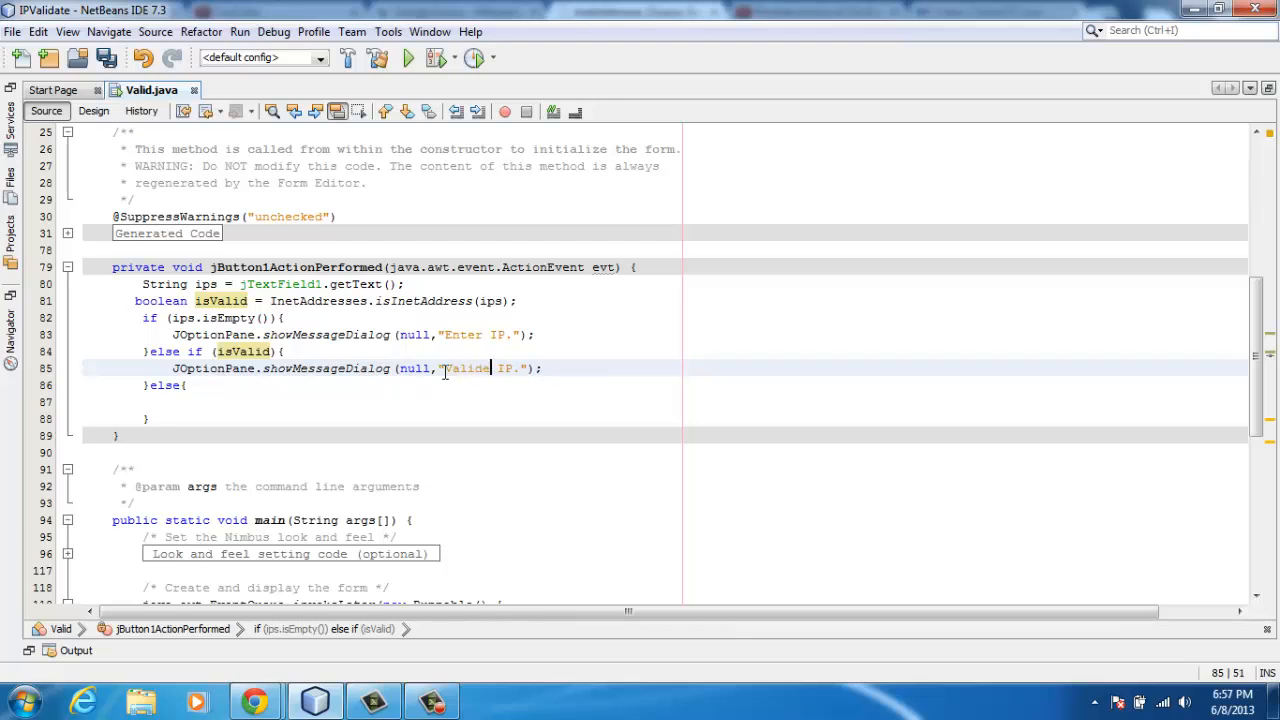
{"action": "left_click", "coordinate": [76, 56]}
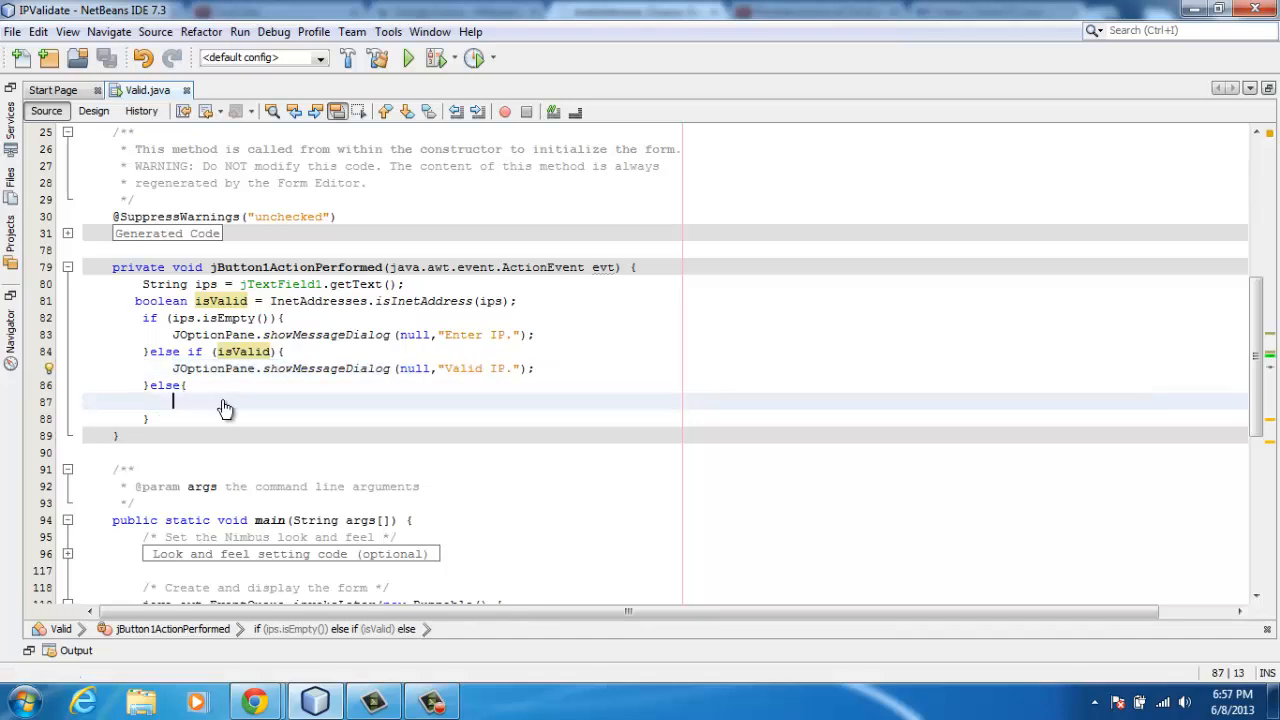
{"action": "type", "text": "JOptionPane.showMessageDialog(null,\"Valid IP.\");"}
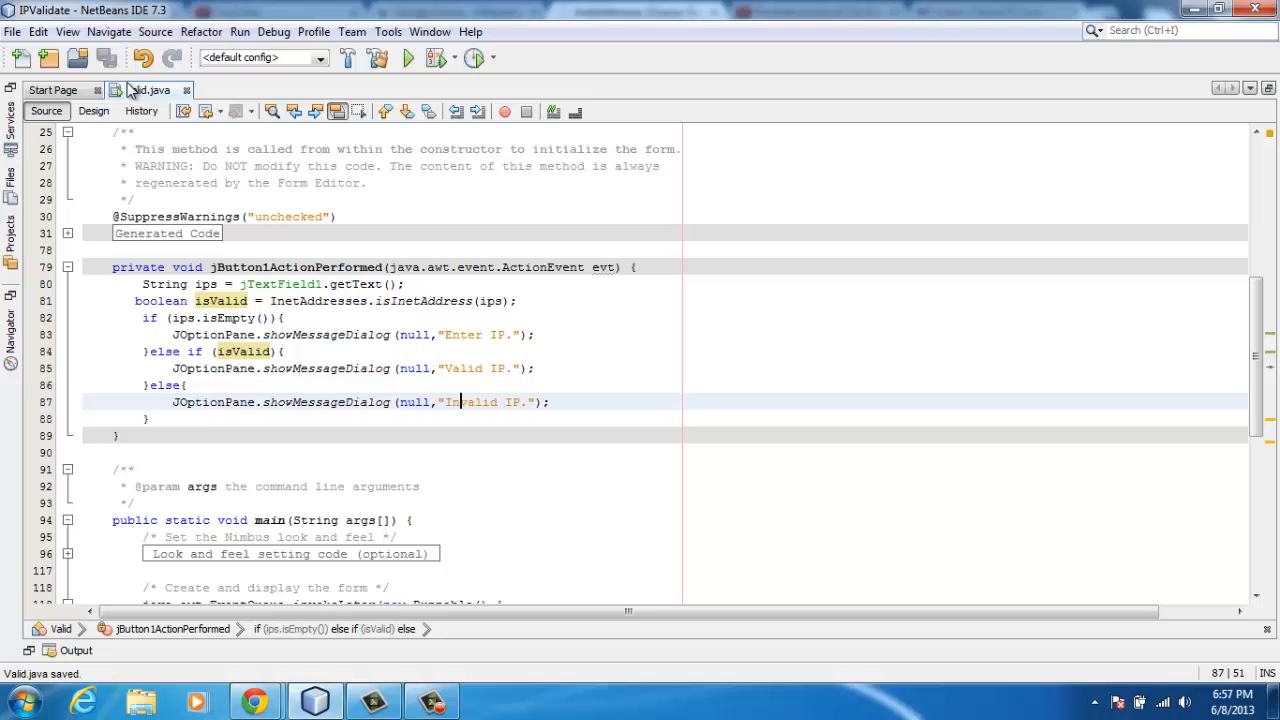
{"action": "mouse_move", "coordinate": [164, 364]}
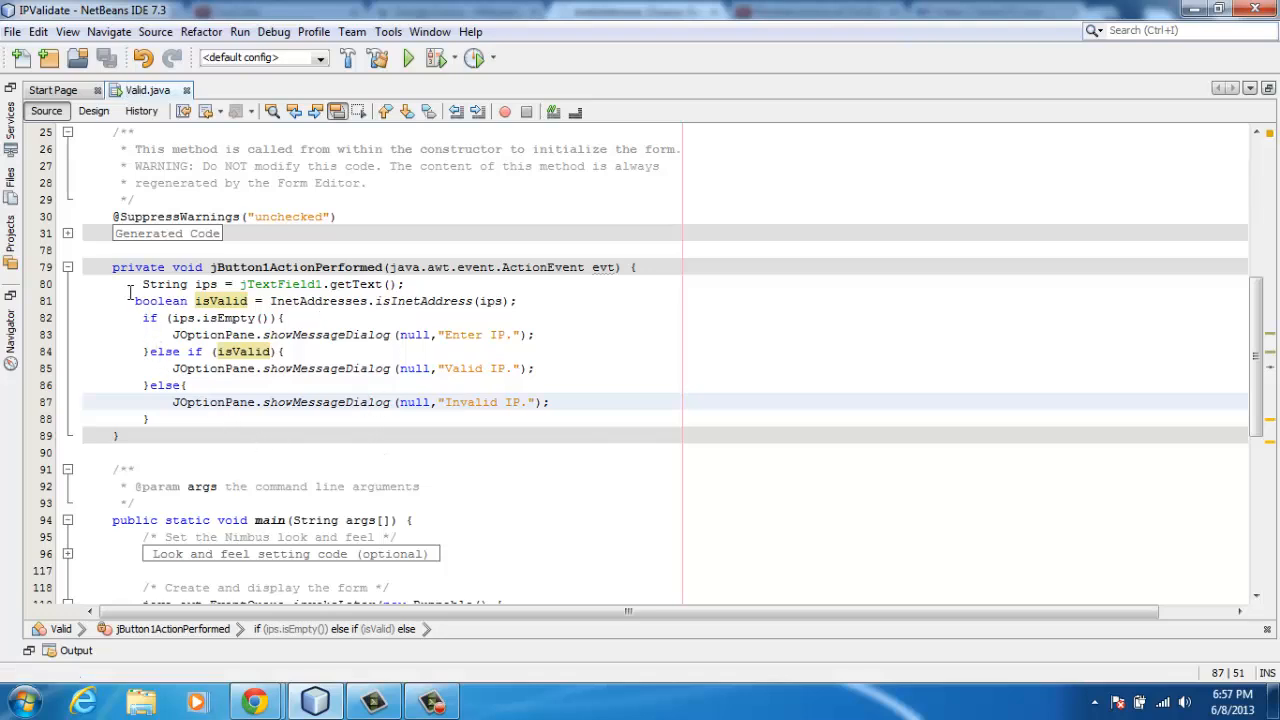
- Save Valid.java and scroll through the handler's if/else-if/else JOptionPane code to review it
{"action": "left_click", "coordinate": [106, 56]}
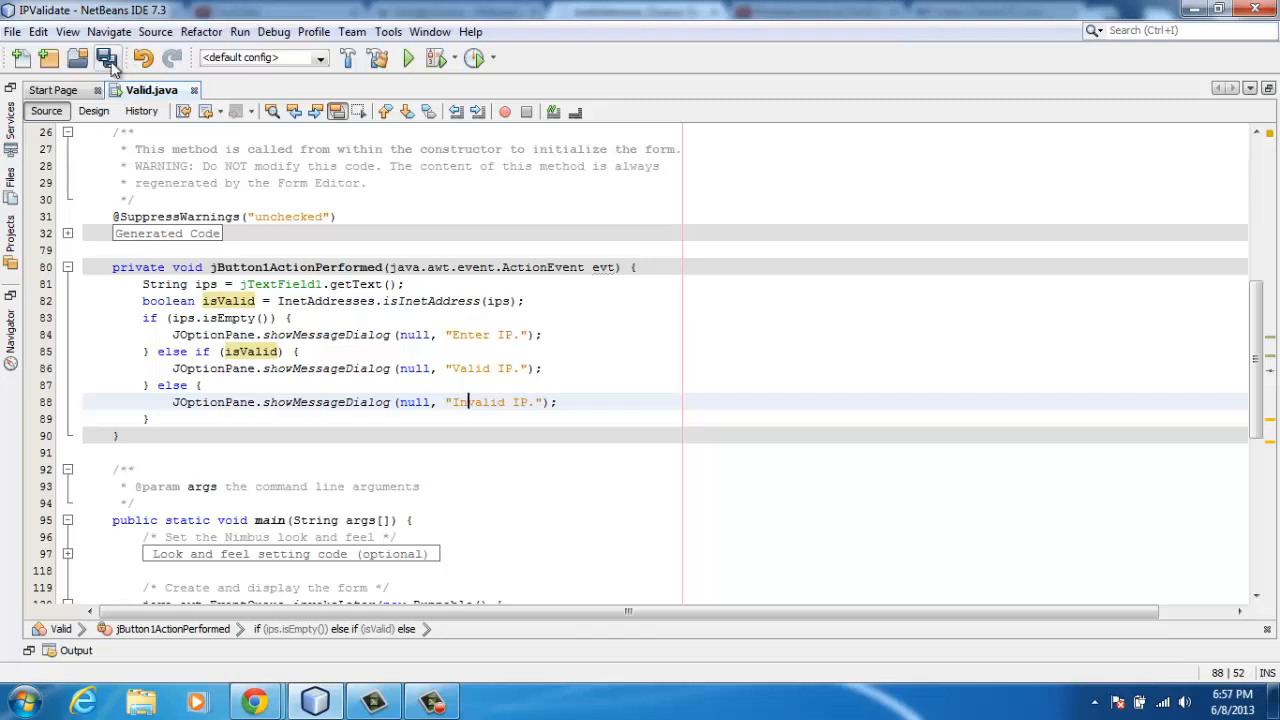
{"action": "left_click", "coordinate": [108, 58]}
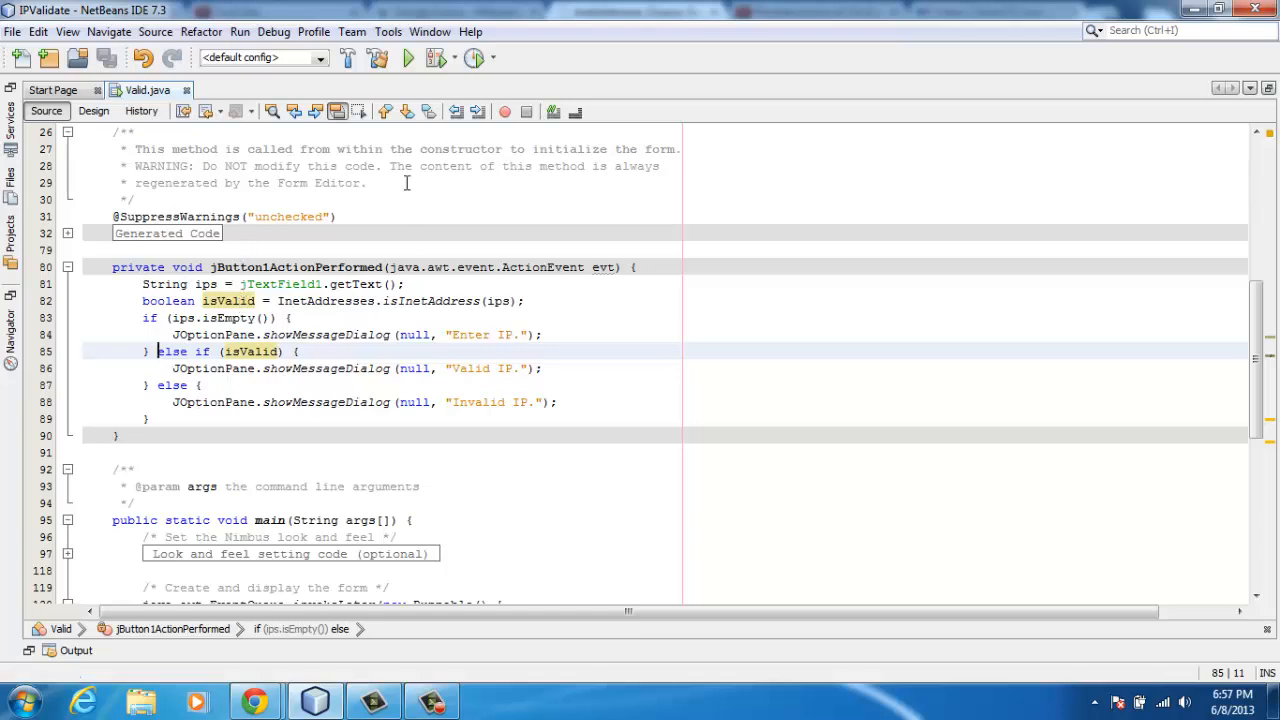
{"action": "mouse_move", "coordinate": [544, 360]}
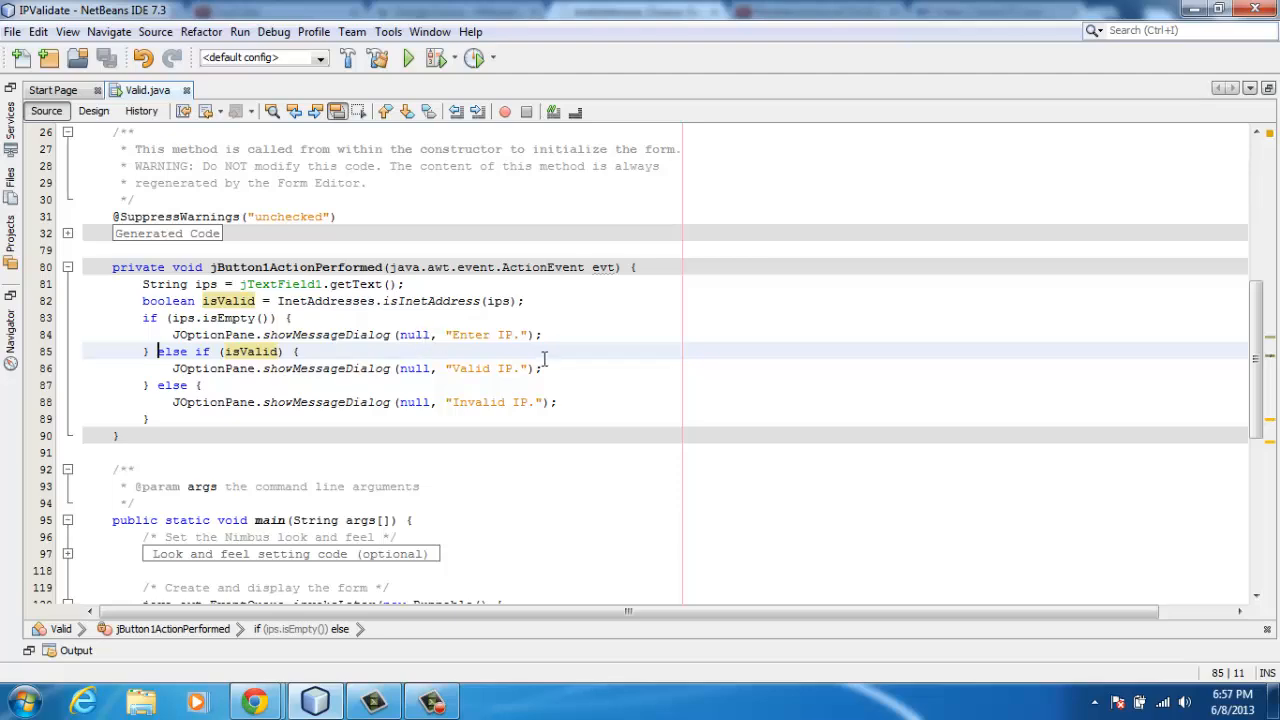
{"action": "scroll", "scroll_direction": "up", "scroll_amount": 3}
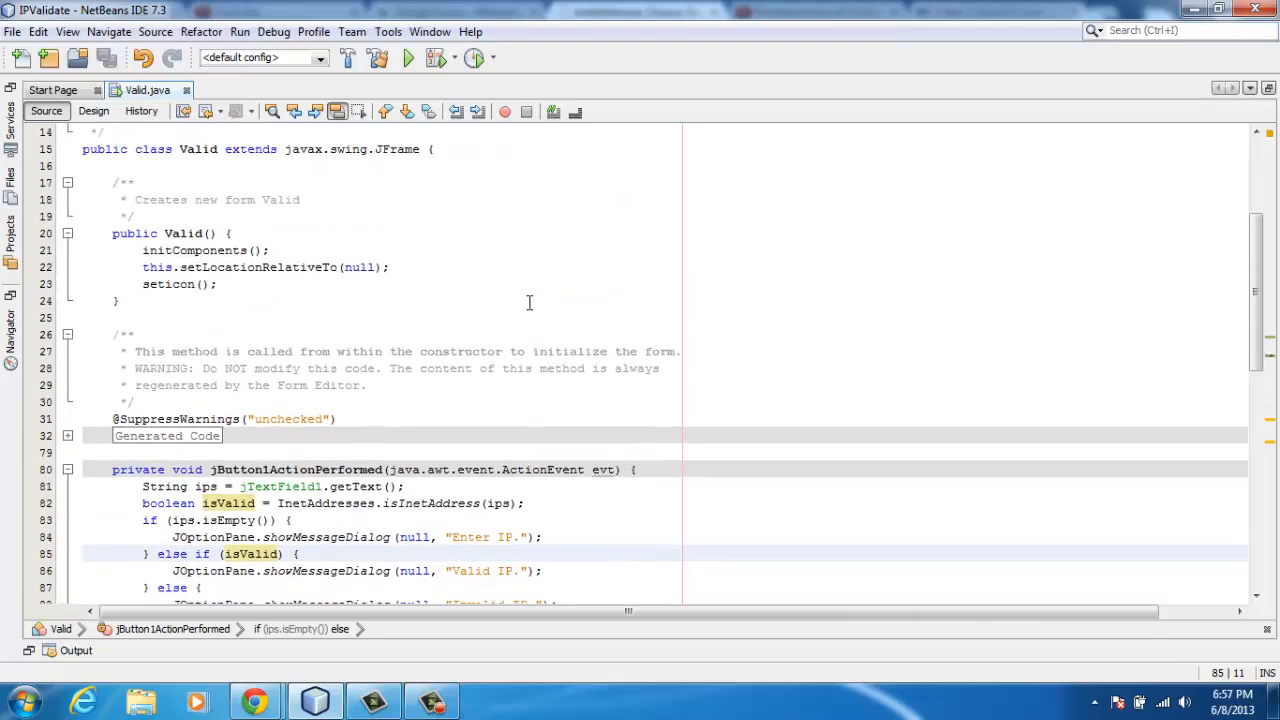
{"action": "scroll", "scroll_direction": "down", "scroll_amount": 3}
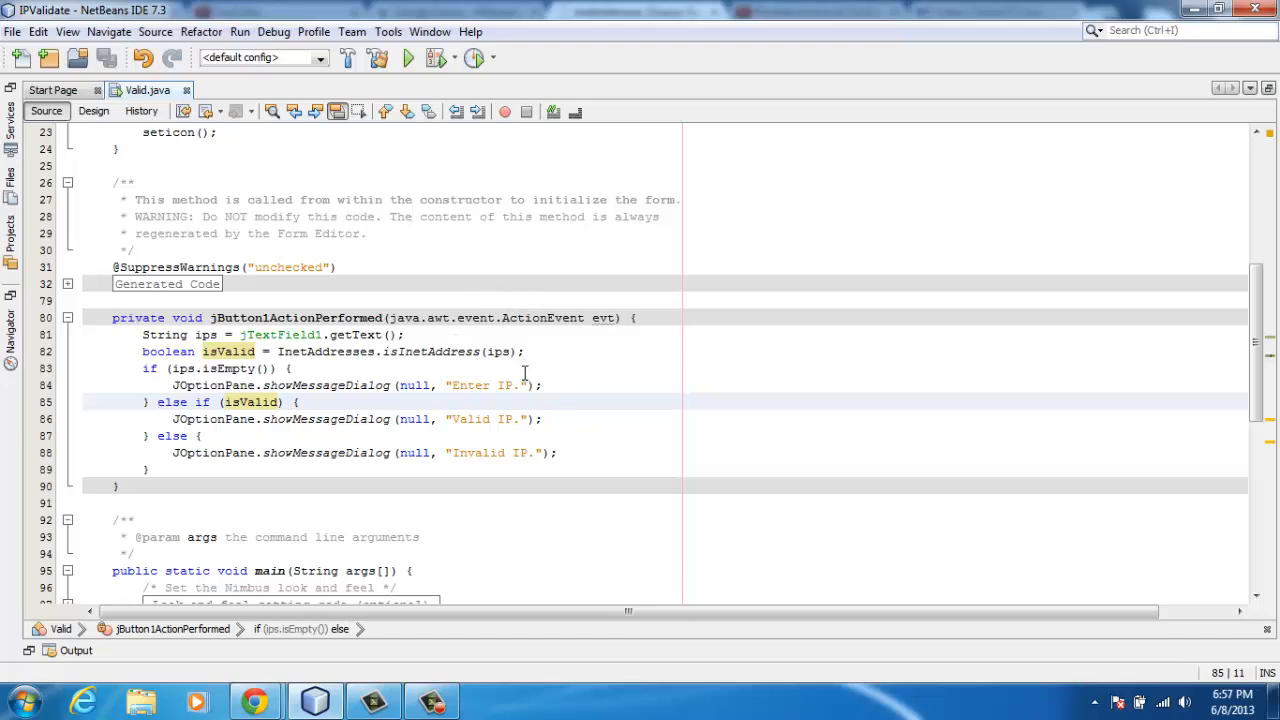
{"action": "scroll", "scroll_direction": "down", "scroll_amount": 3}
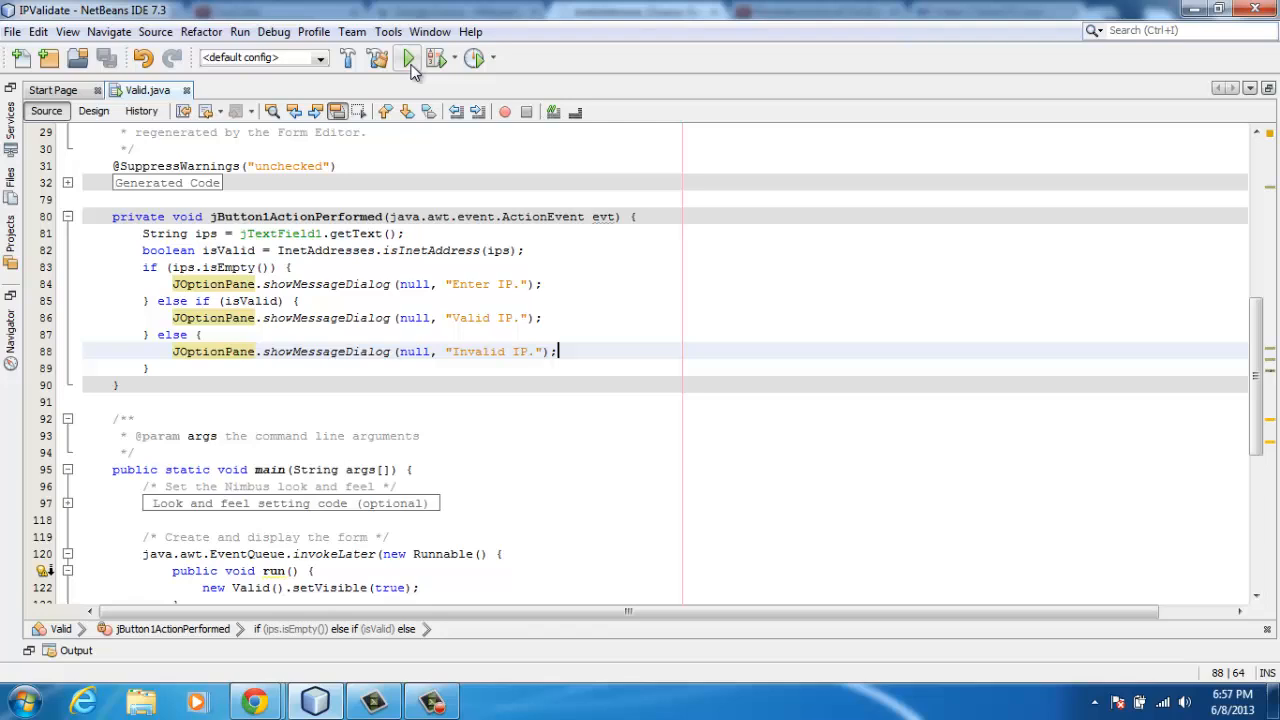
- Run the IP Check app and confirm the gibberish entry qawseer is reported as Invalid IP
{"action": "left_click", "coordinate": [408, 56]}
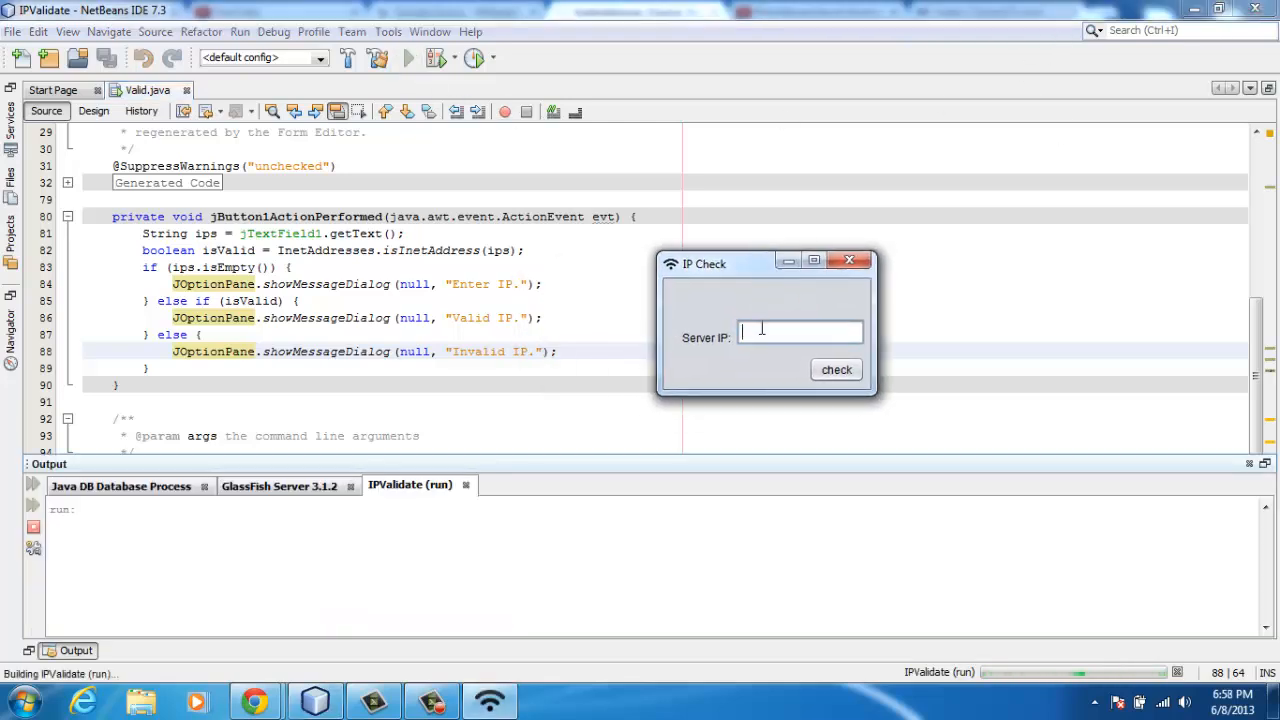
{"action": "type", "text": "qawseer"}
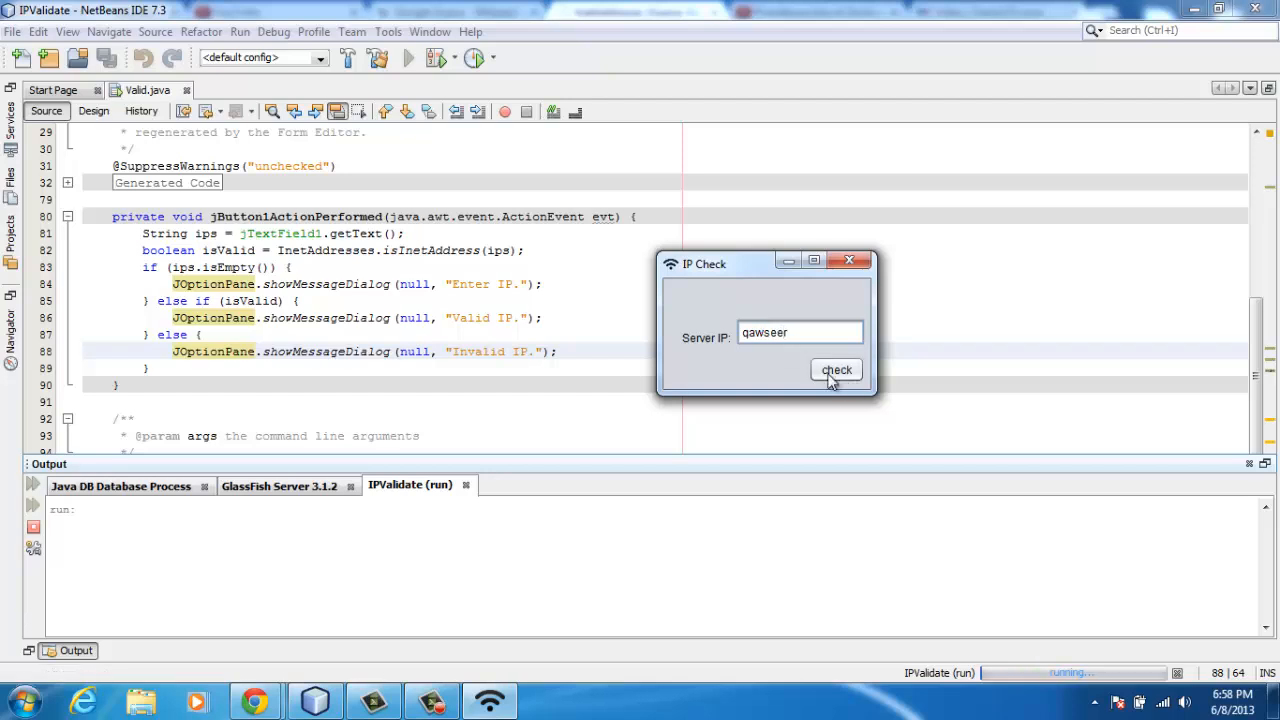
{"action": "left_click", "coordinate": [836, 368]}
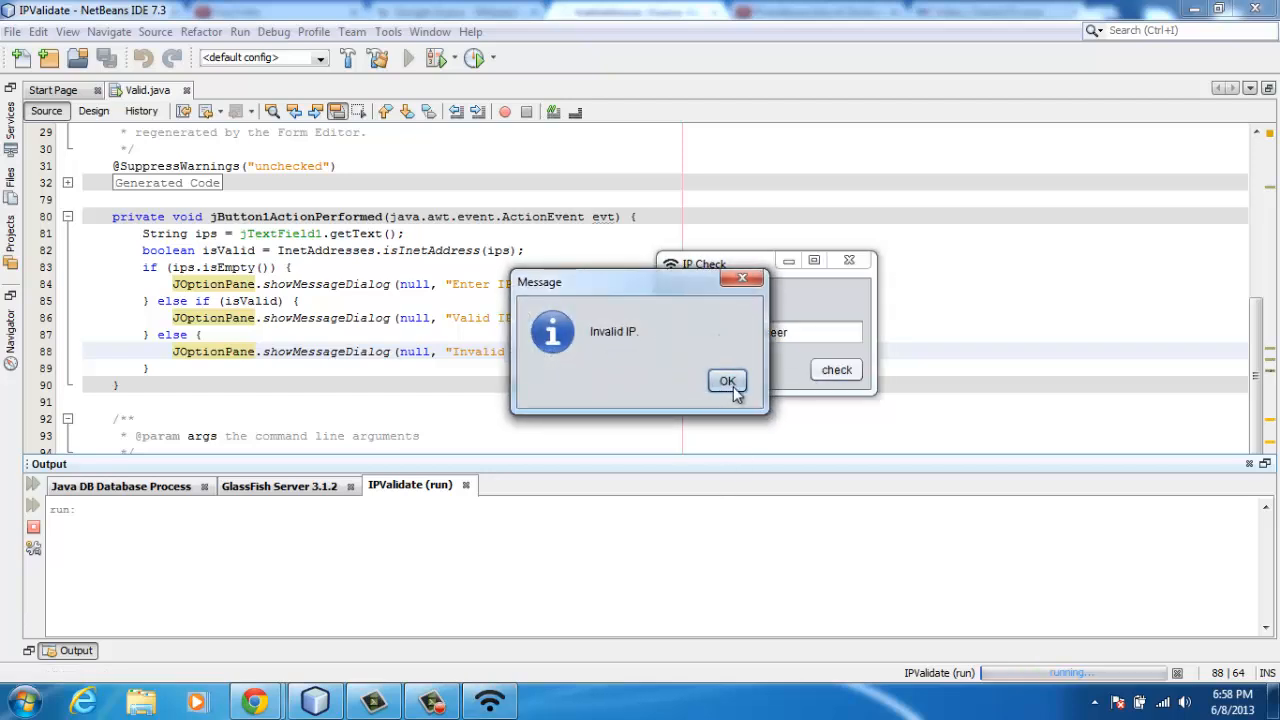
{"action": "left_click", "coordinate": [728, 380]}
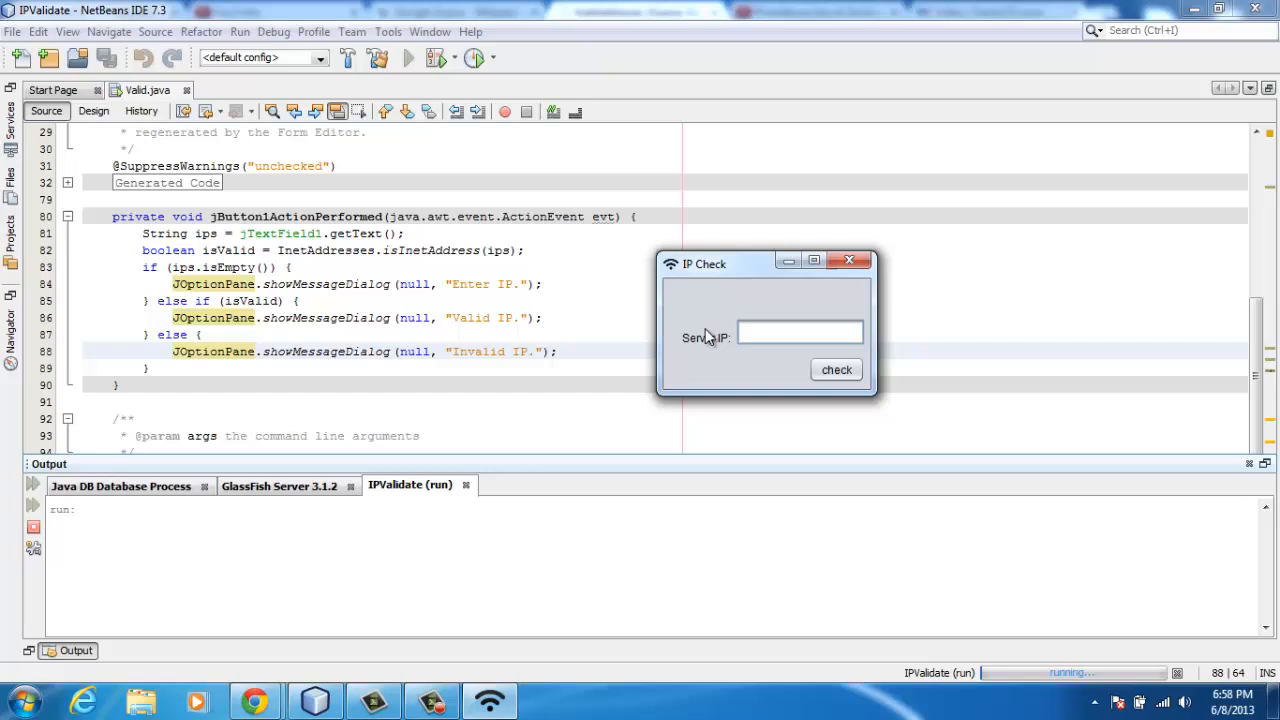
- Confirm partial address 123.90 is Invalid IP and full address 123.90.78.90 is Valid IP
{"action": "type", "text": "123."}
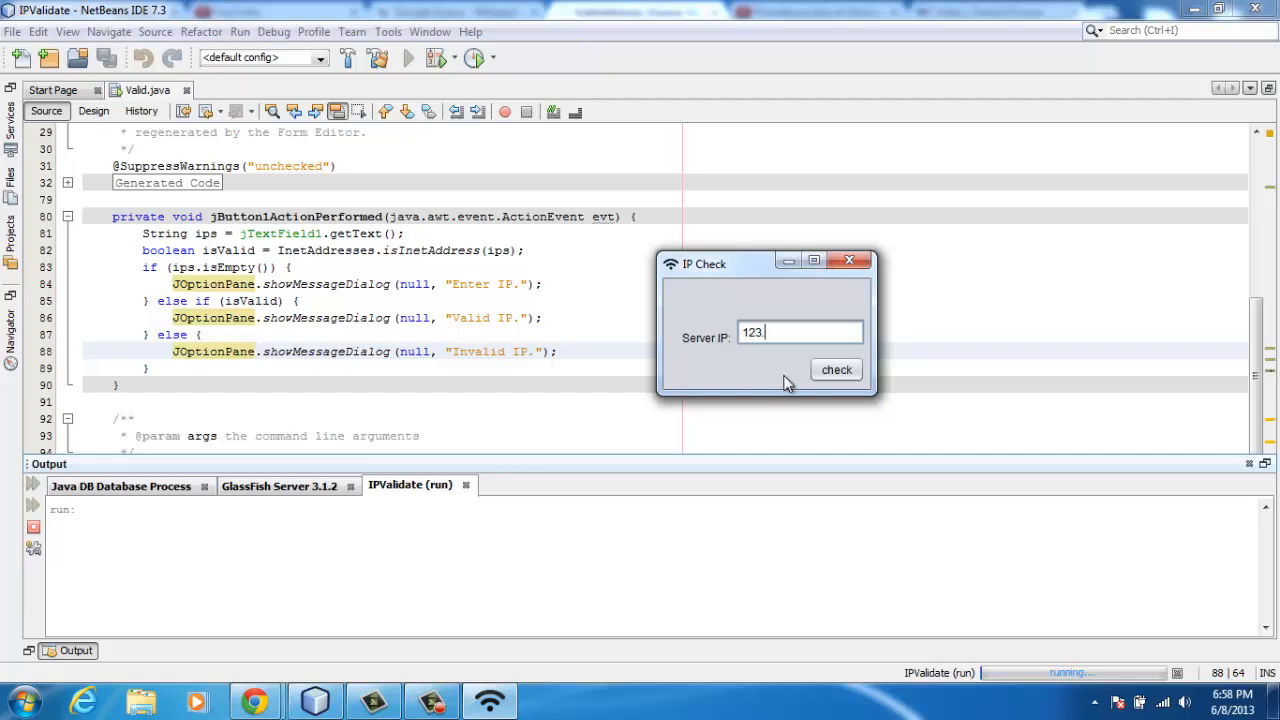
{"action": "left_click", "coordinate": [836, 370]}
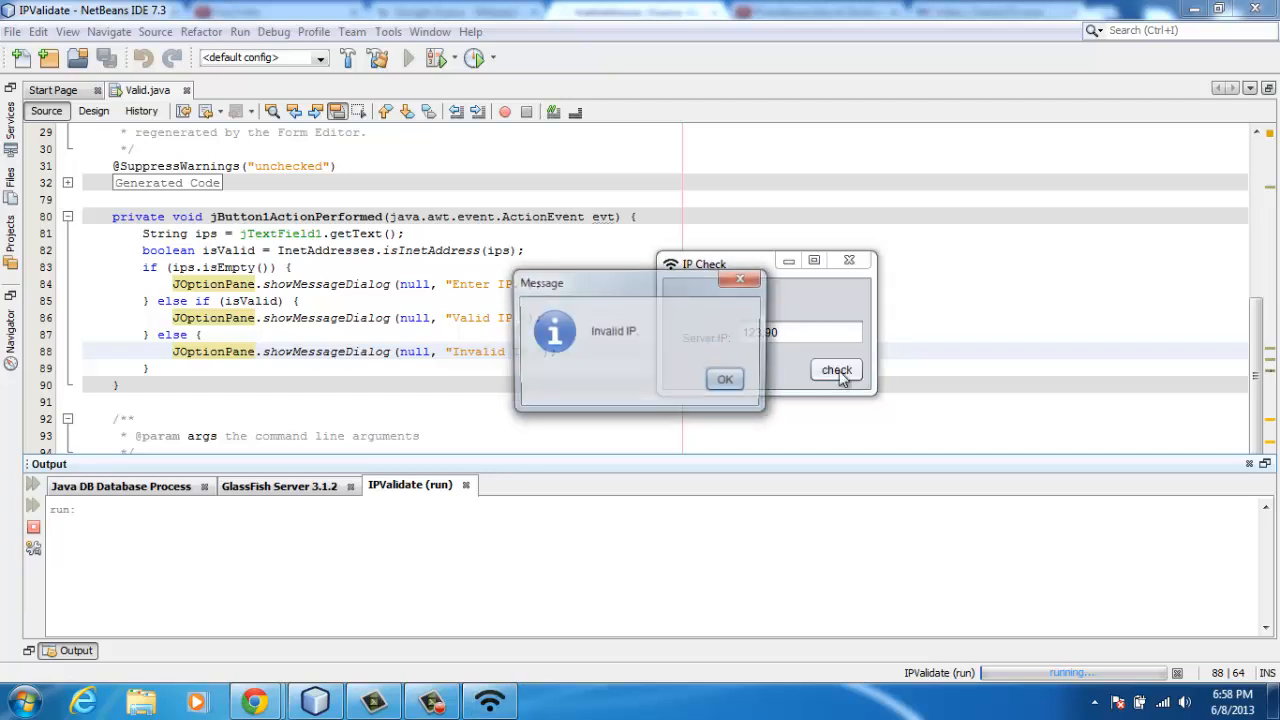
{"action": "left_click", "coordinate": [724, 380]}
{"action": "type", "text": ".7"}
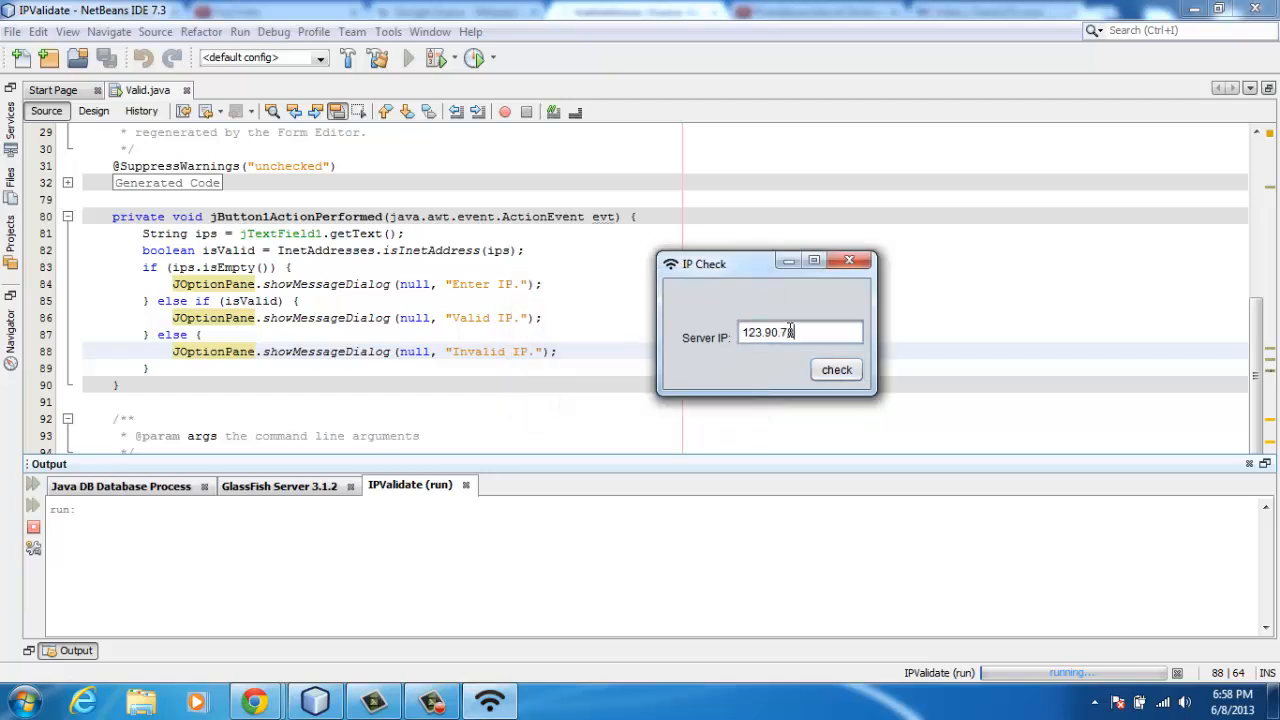
{"action": "type", "text": "8."}
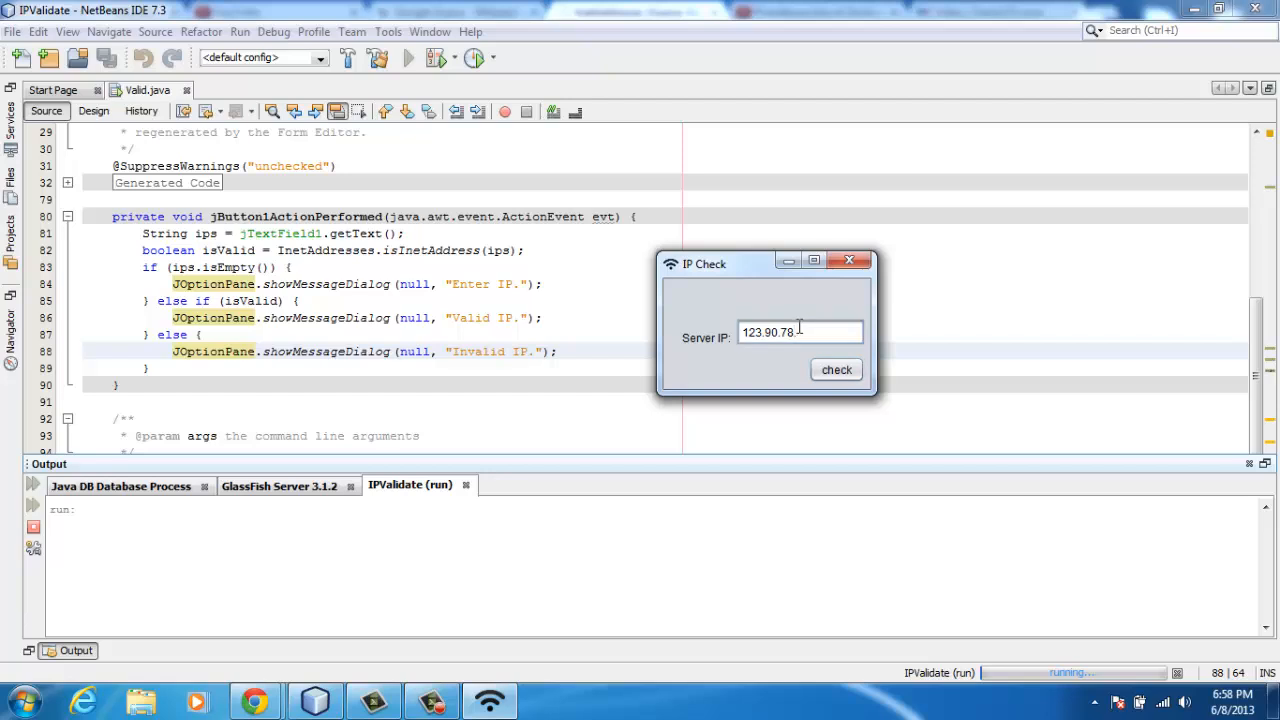
{"action": "left_click", "coordinate": [836, 368]}
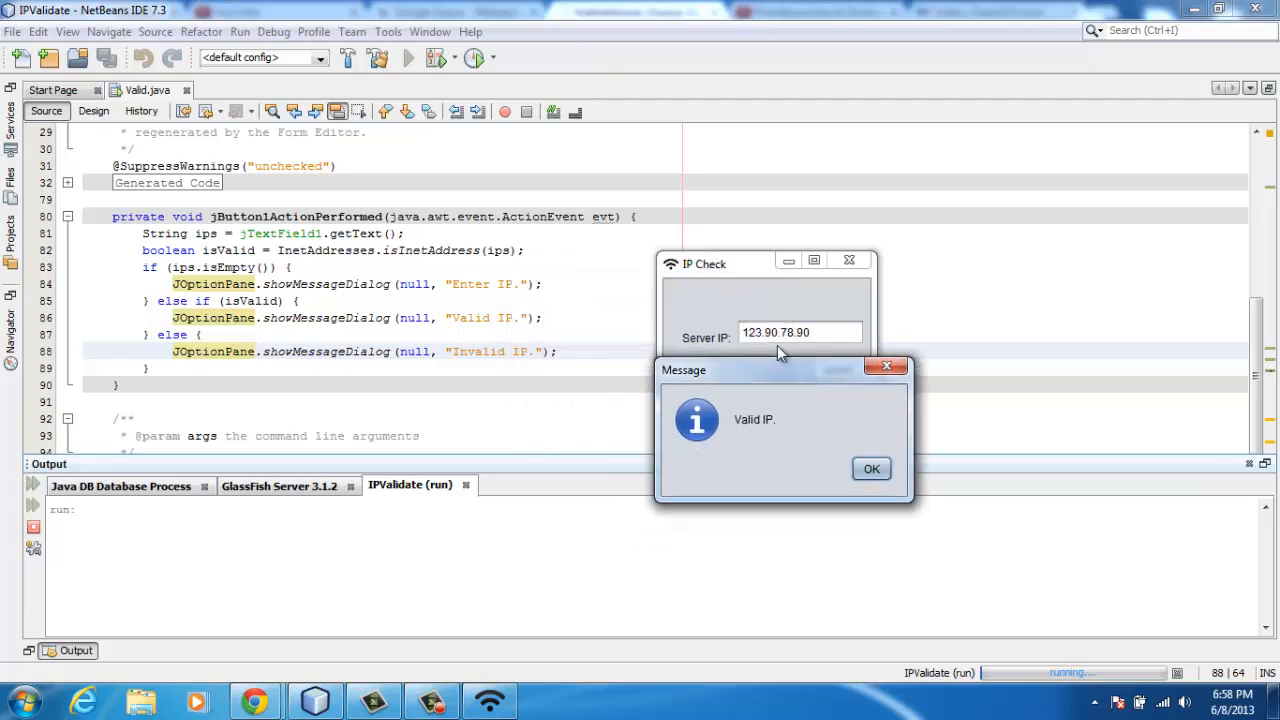
{"action": "mouse_move", "coordinate": [732, 424]}
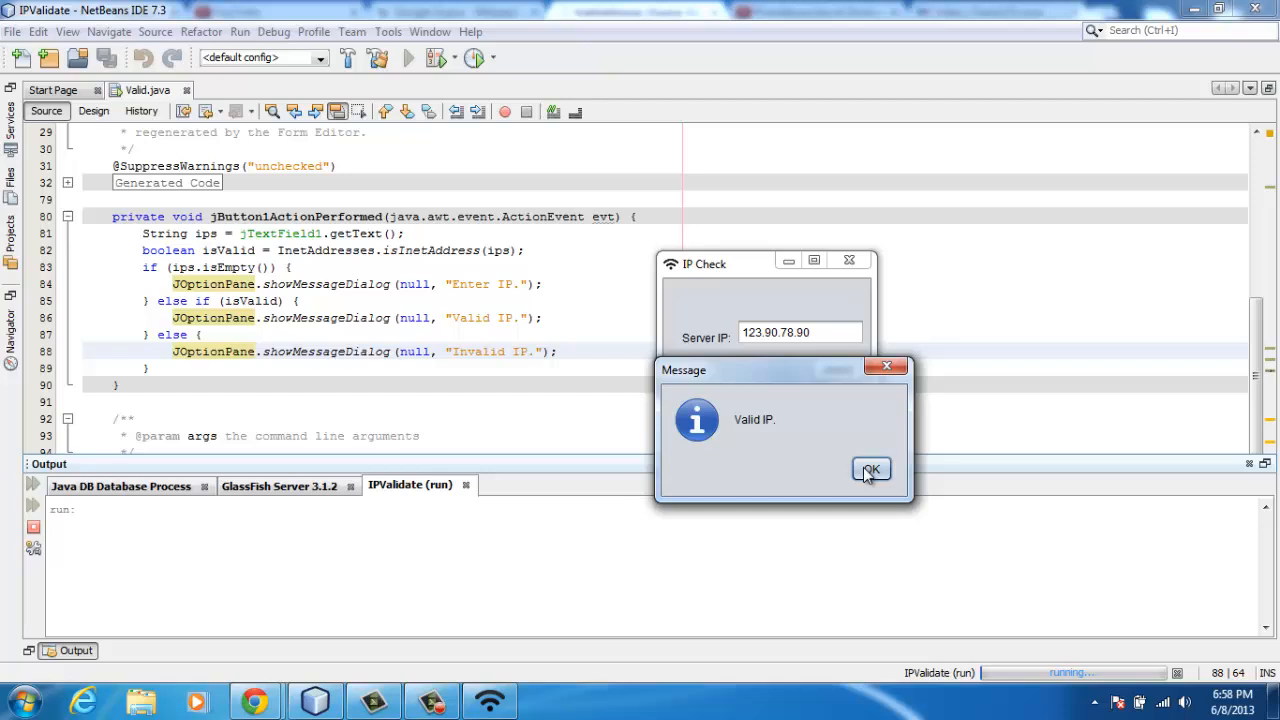
{"action": "left_click", "coordinate": [872, 468]}
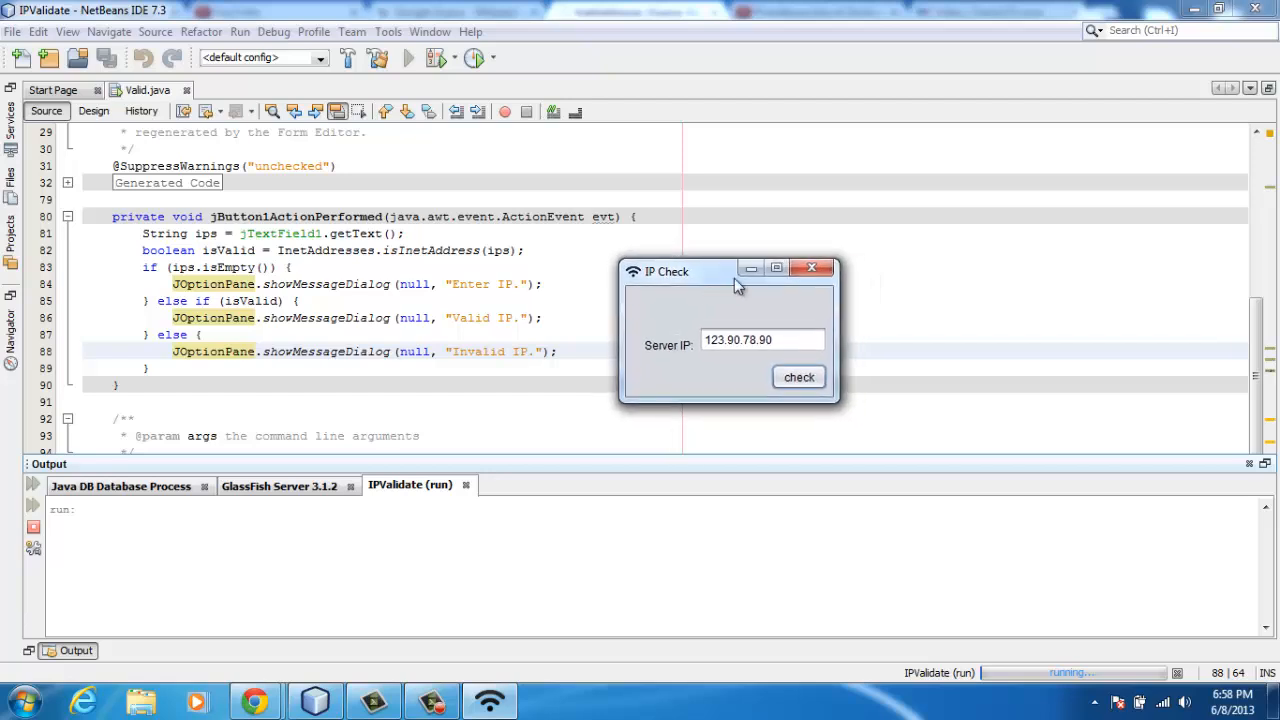
- Confirm the over-long address 123.90.78.90.90 is reported as Invalid IP
{"action": "left_click_drag", "start_coordinate": [730, 272], "coordinate": [796, 238]}
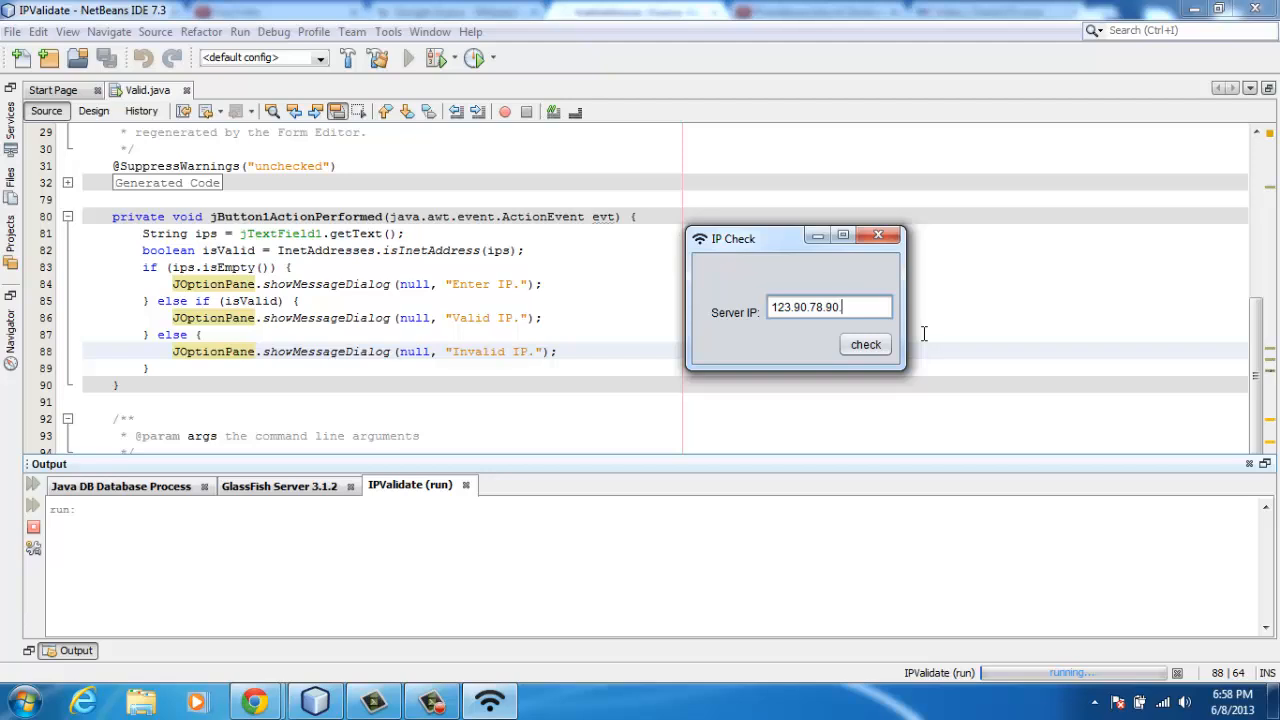
{"action": "left_click", "coordinate": [864, 344]}
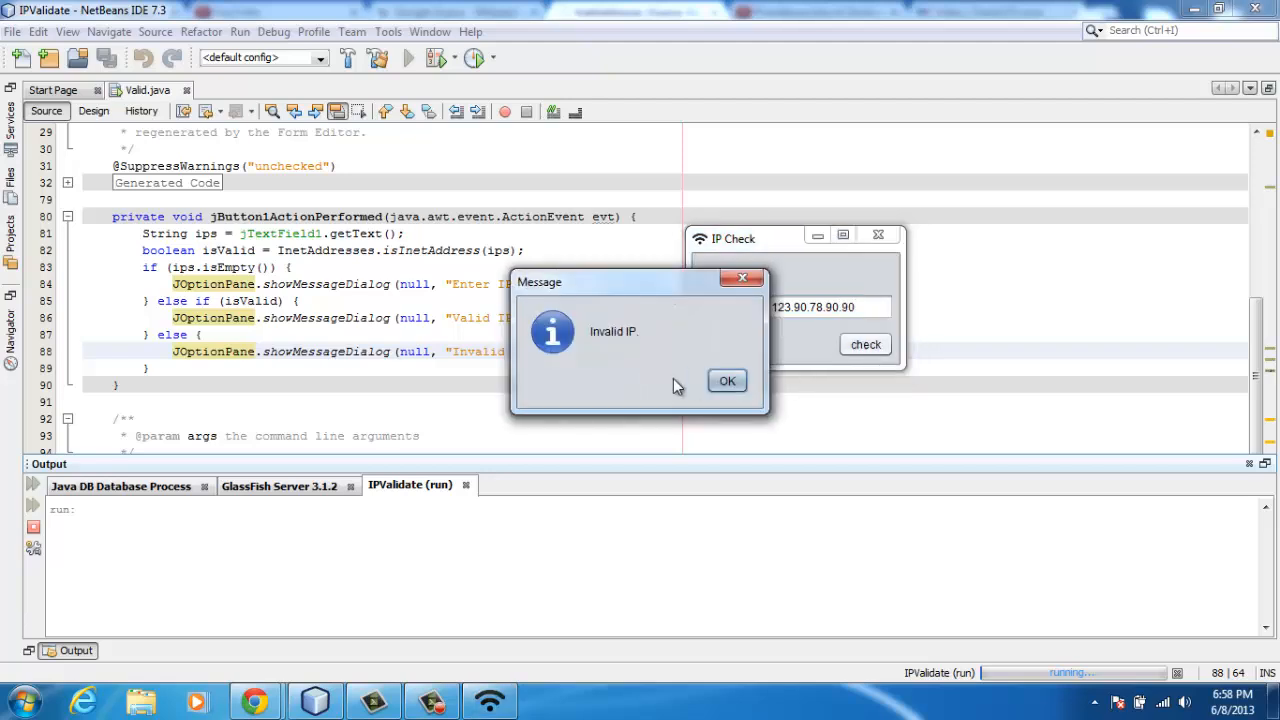
{"action": "left_click", "coordinate": [728, 380]}
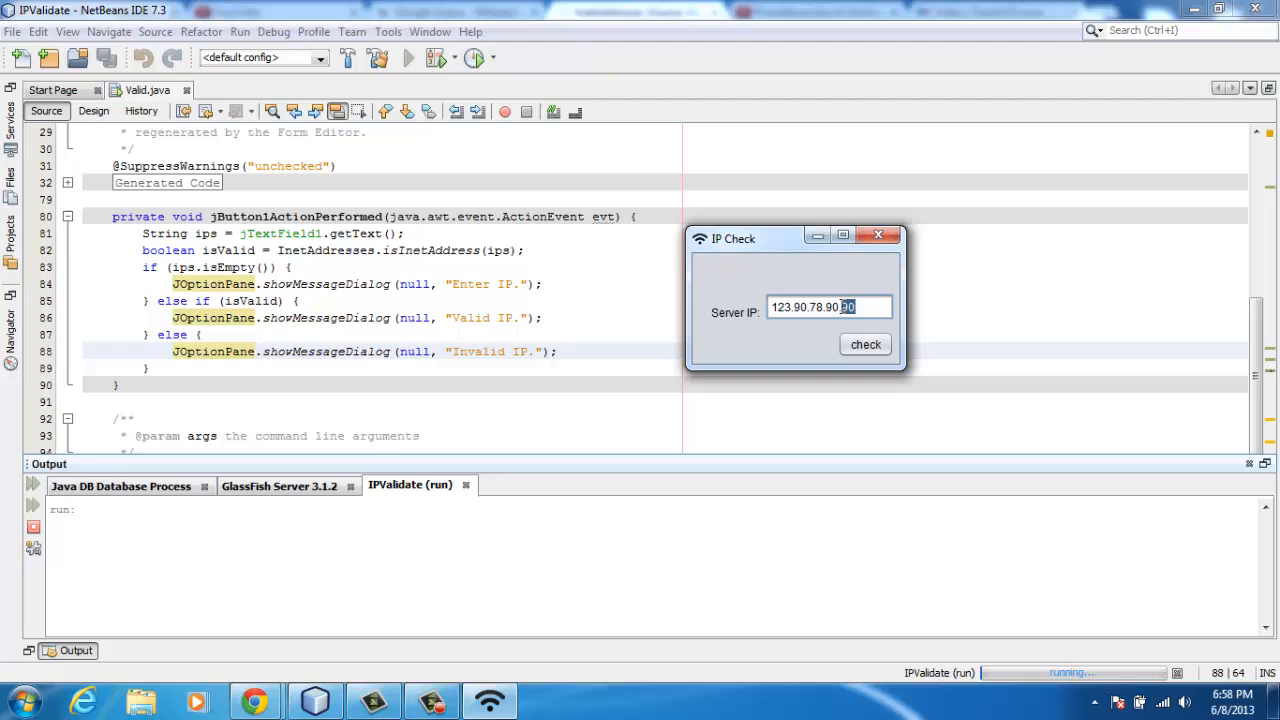
- Trim the address to 123.90.78.9 and confirm it is reported as Valid IP
{"action": "key", "text": "BackSpace"}
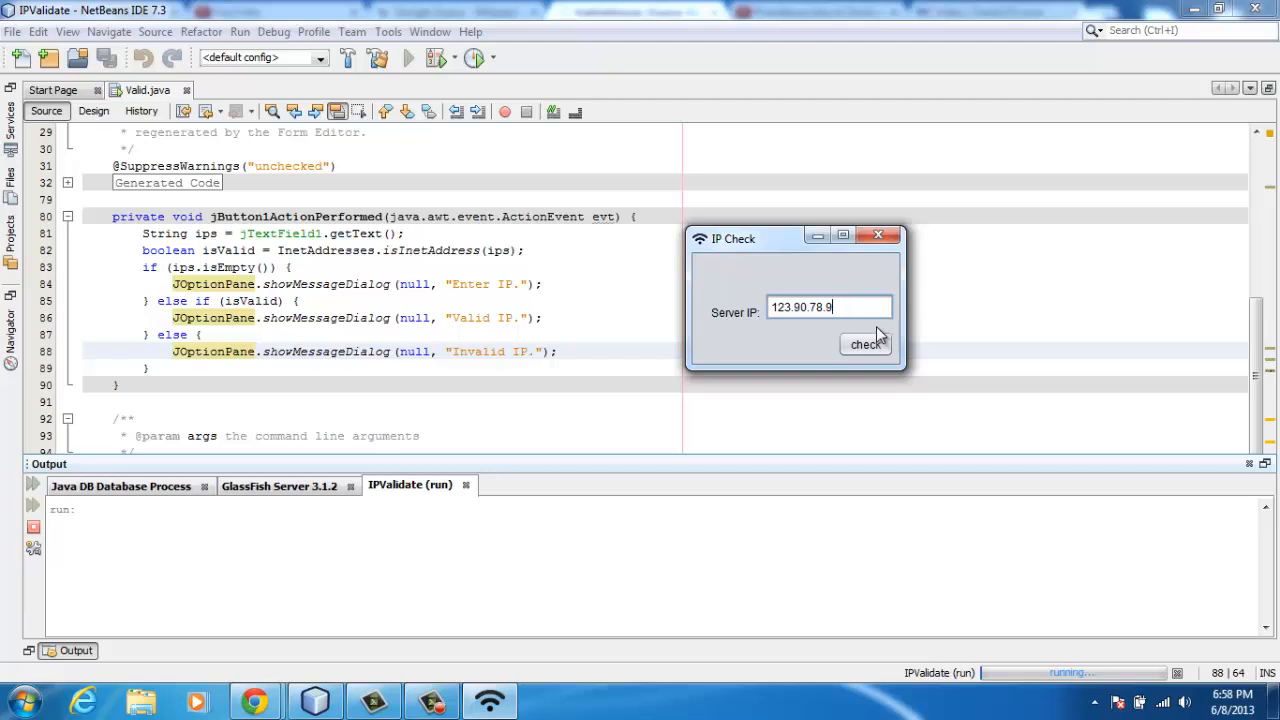
{"action": "mouse_move", "coordinate": [812, 352]}
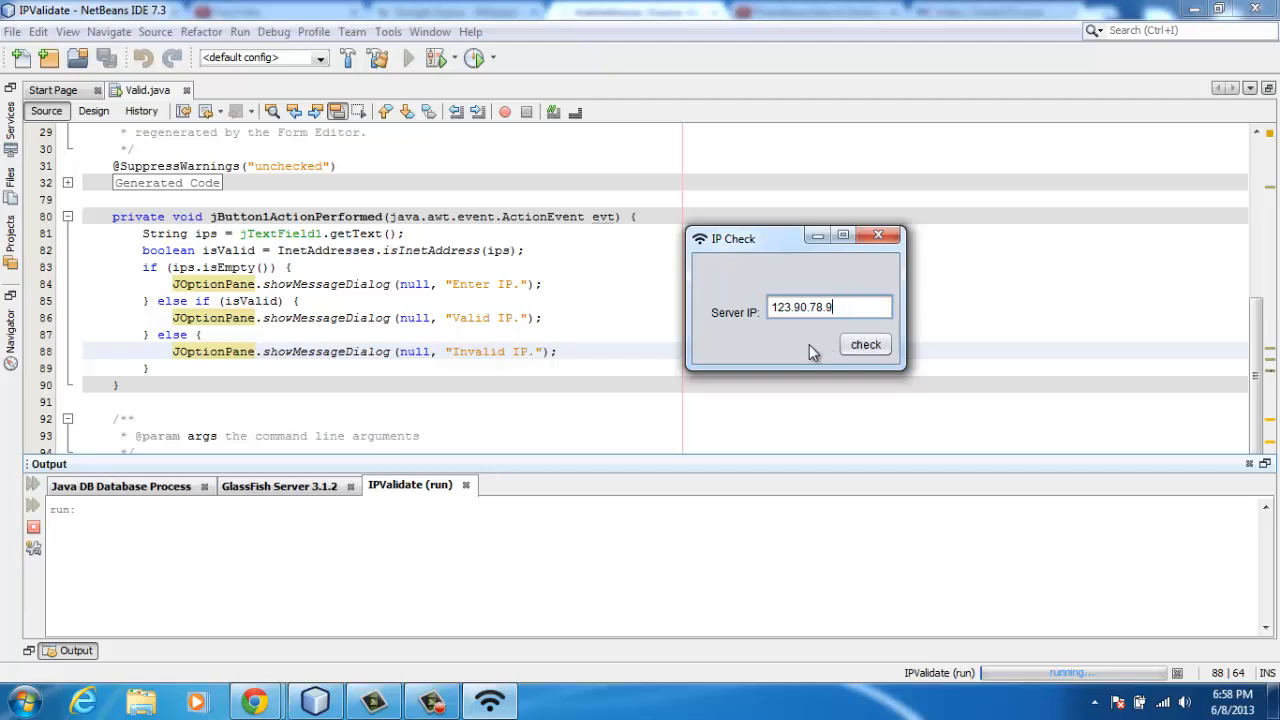
{"action": "mouse_move", "coordinate": [816, 336]}
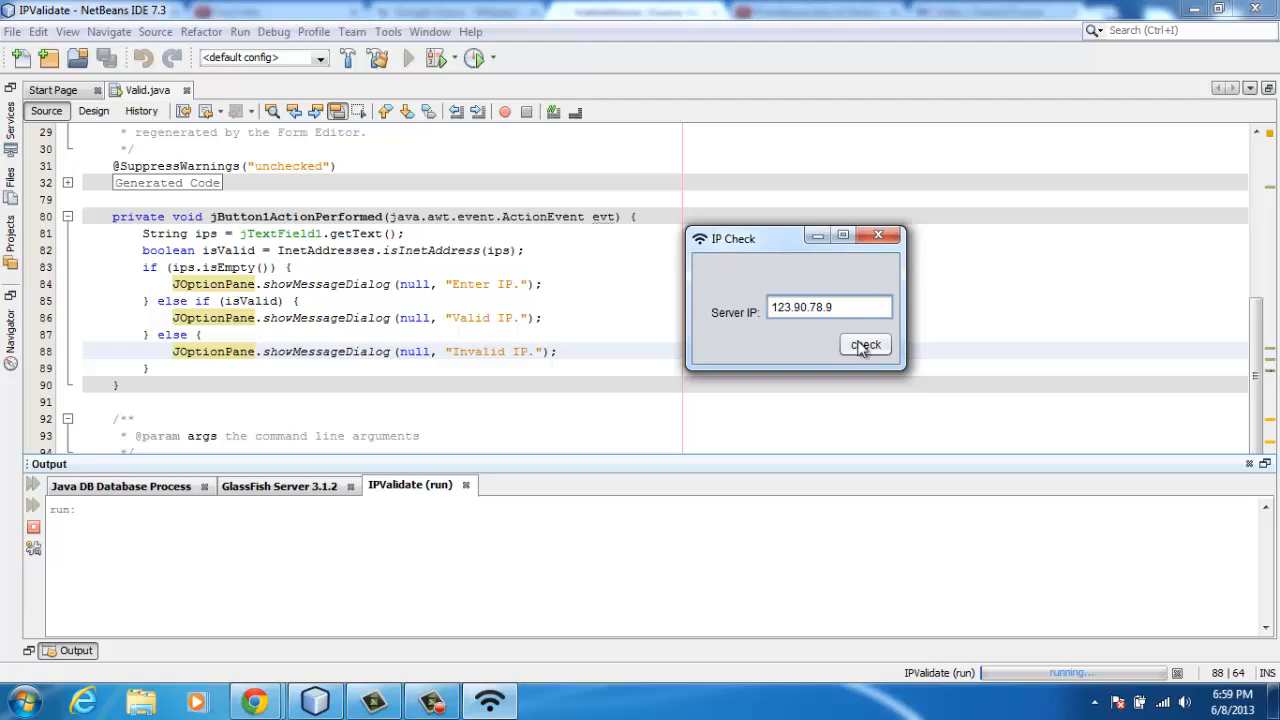
{"action": "left_click", "coordinate": [864, 344]}
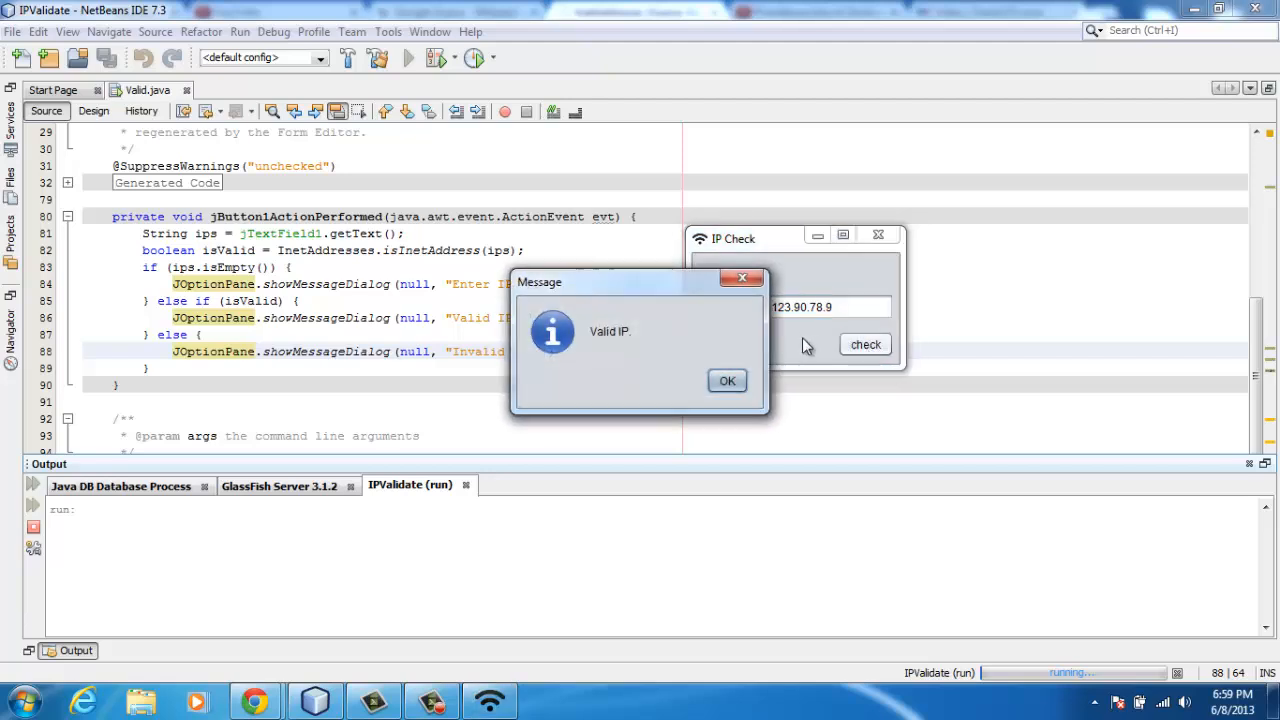
{"action": "left_click", "coordinate": [728, 380]}
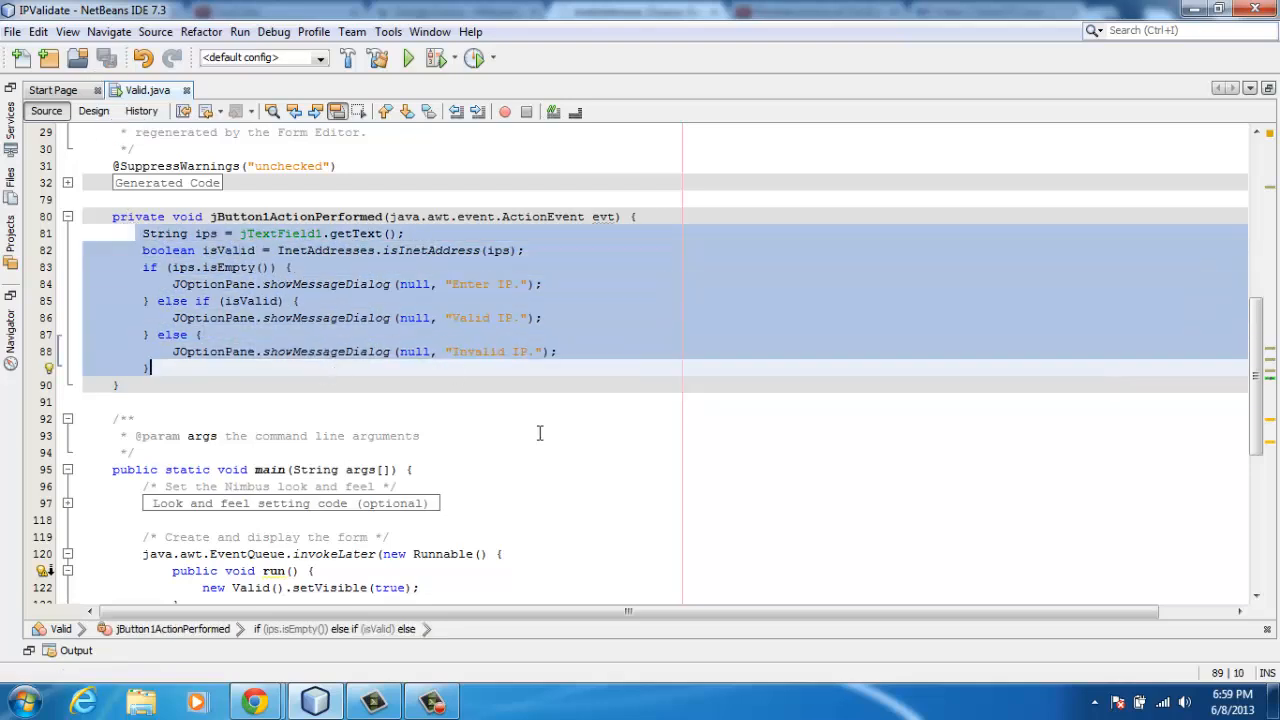
{"action": "mouse_move", "coordinate": [568, 362]}
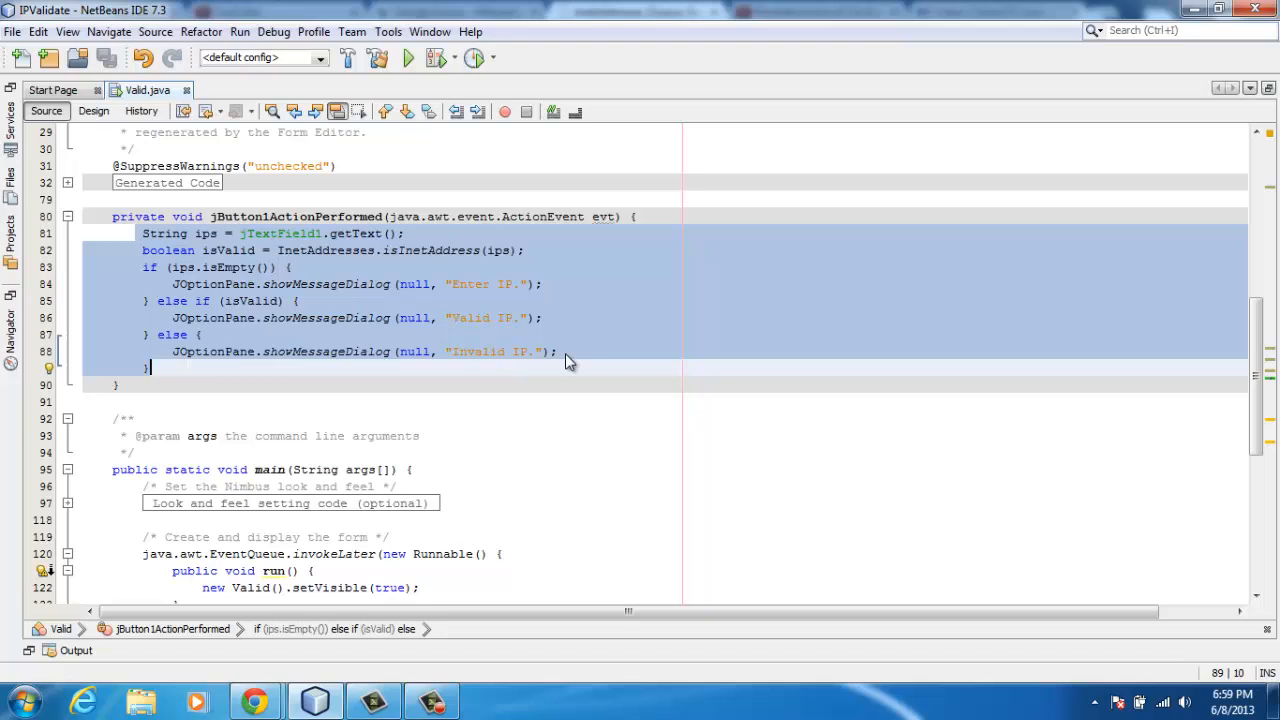